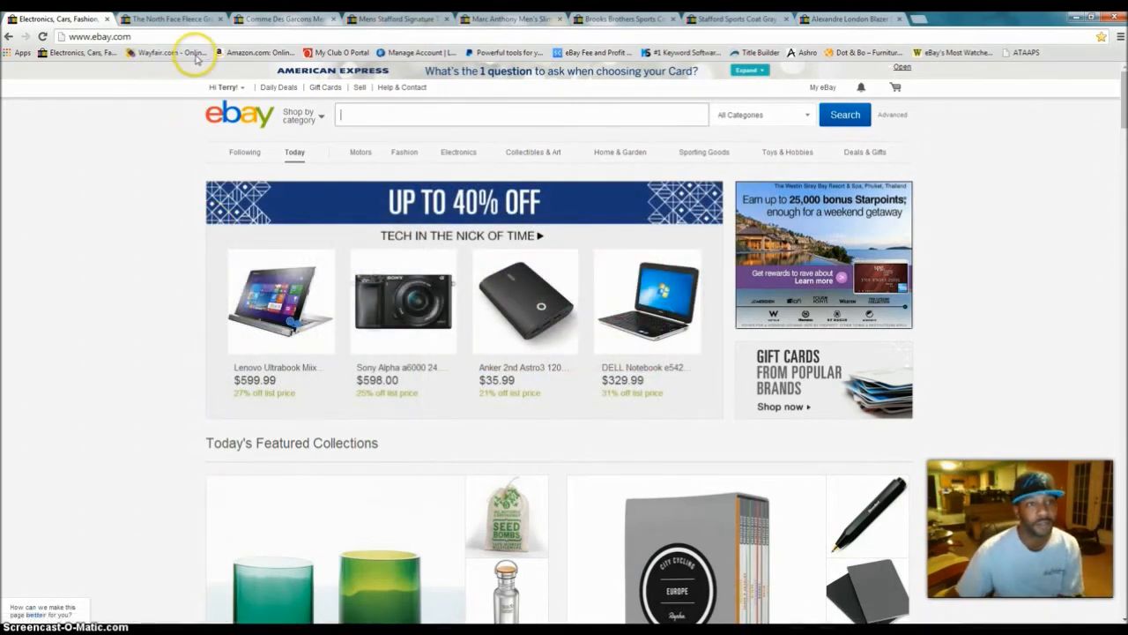
# - Switch to the sold North Face hooded fleece jacket tab and view its photos and $28.05 price
pyautogui.click(172, 18)
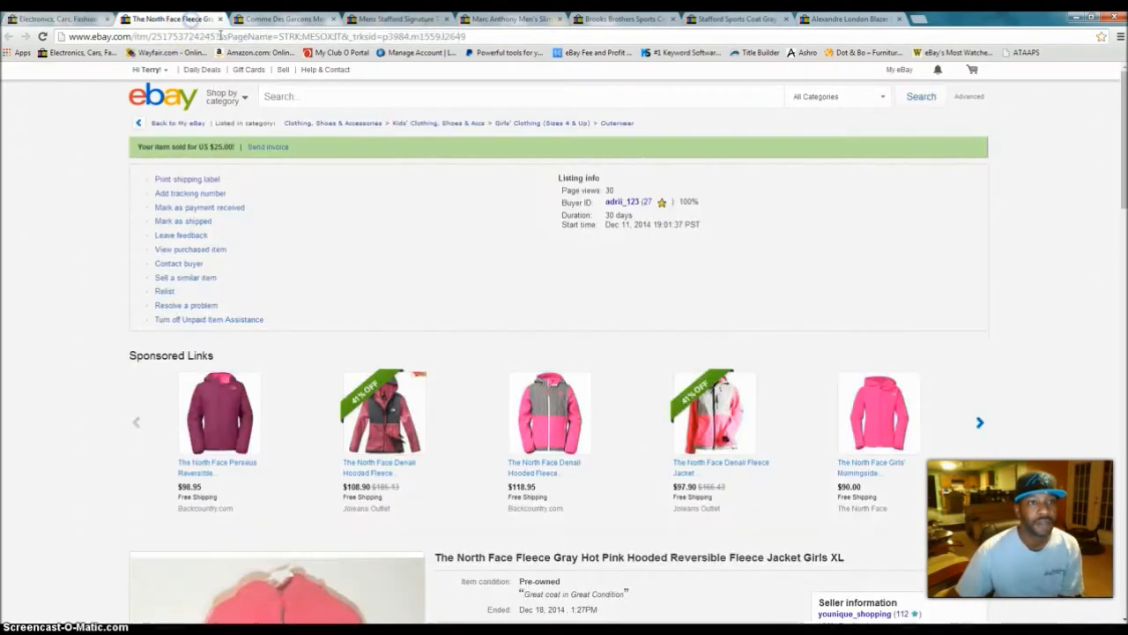
pyautogui.scroll(-3)
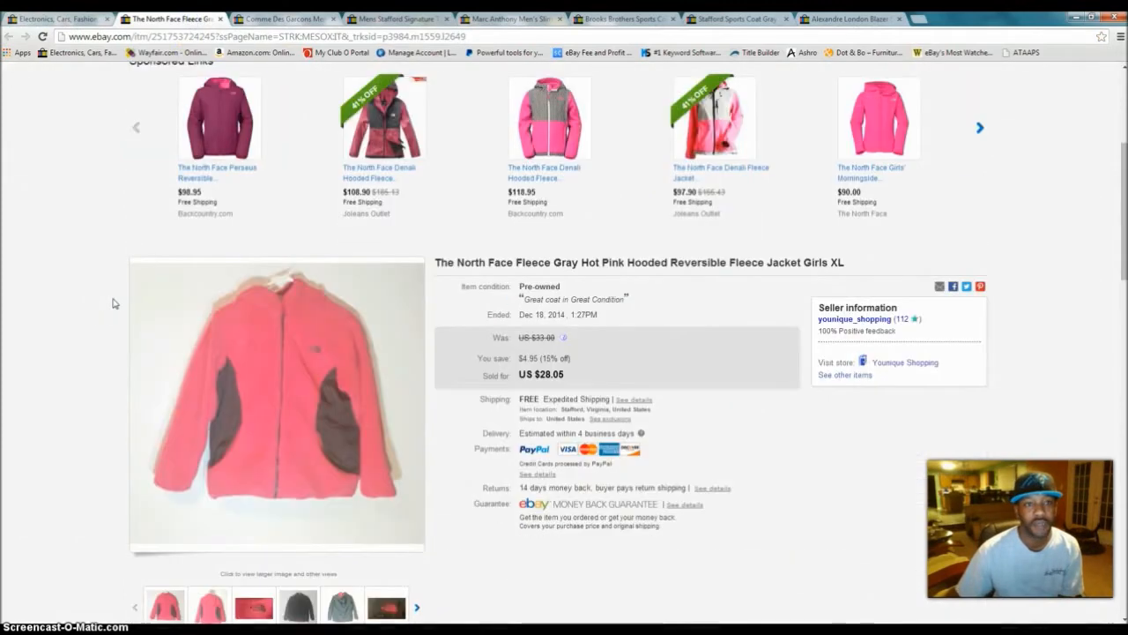
pyautogui.scroll(-3)
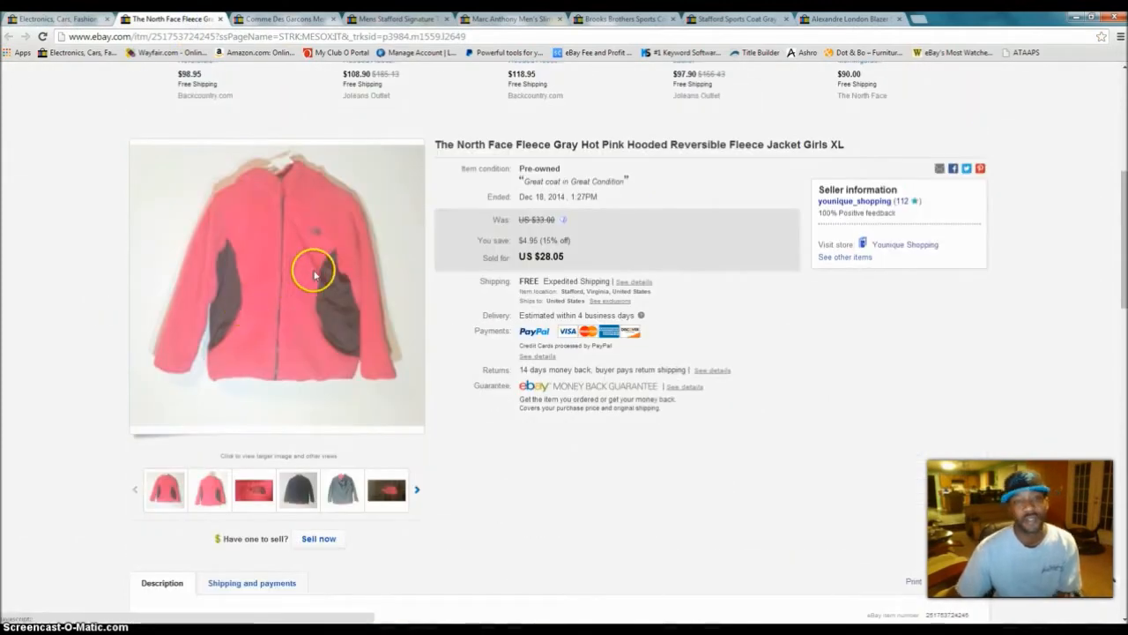
pyautogui.moveTo(353, 311)
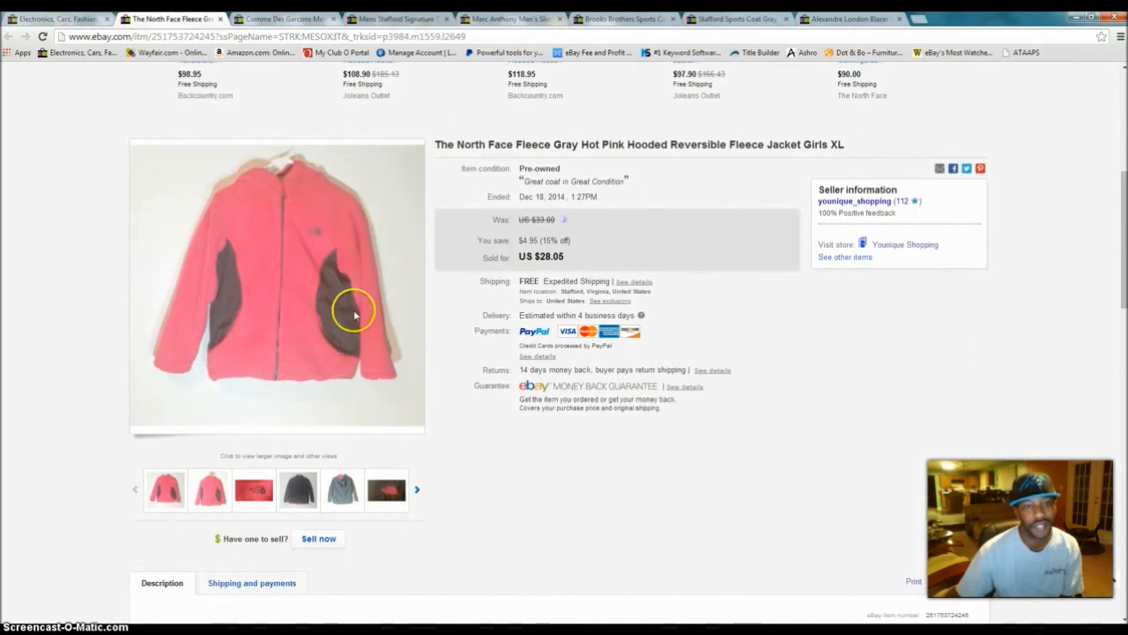
pyautogui.moveTo(379, 316)
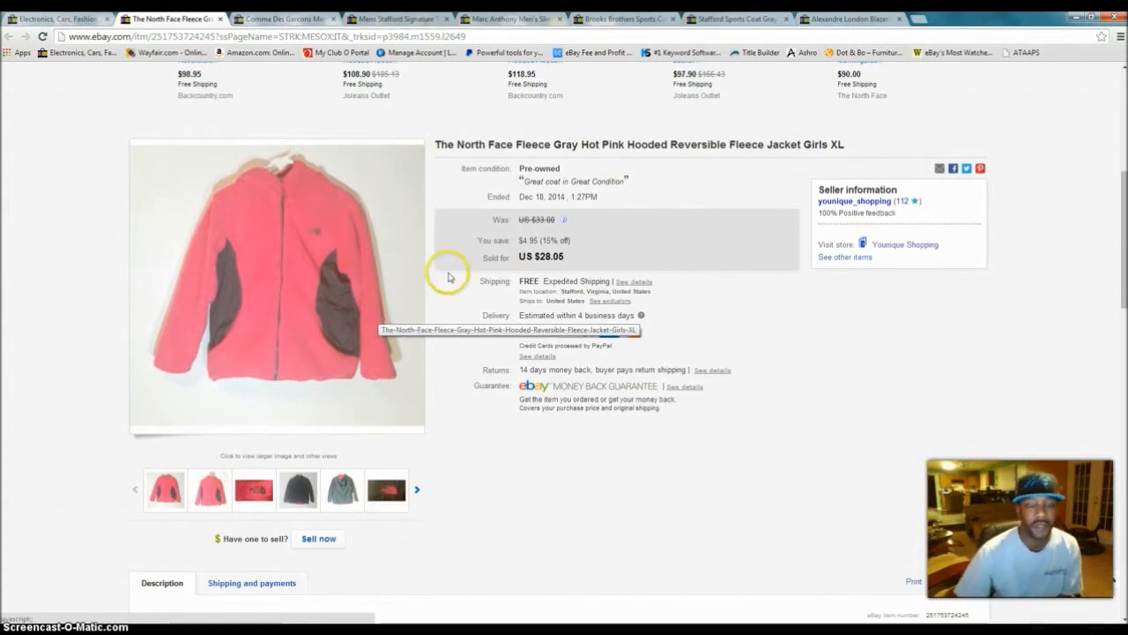
pyautogui.moveTo(450, 273)
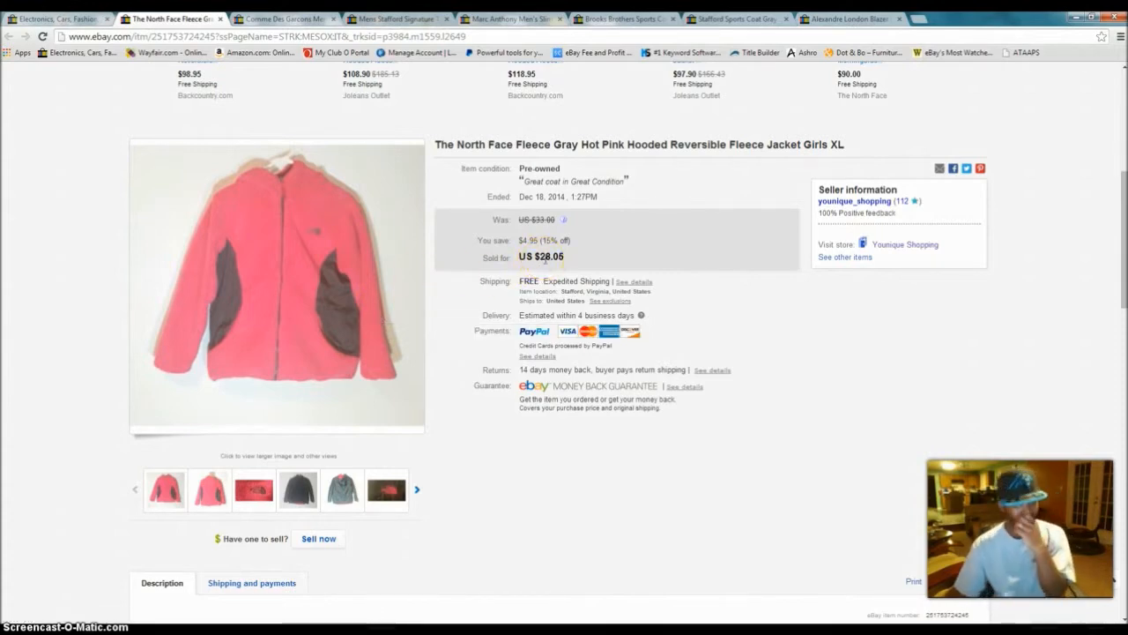
pyautogui.moveTo(308, 231)
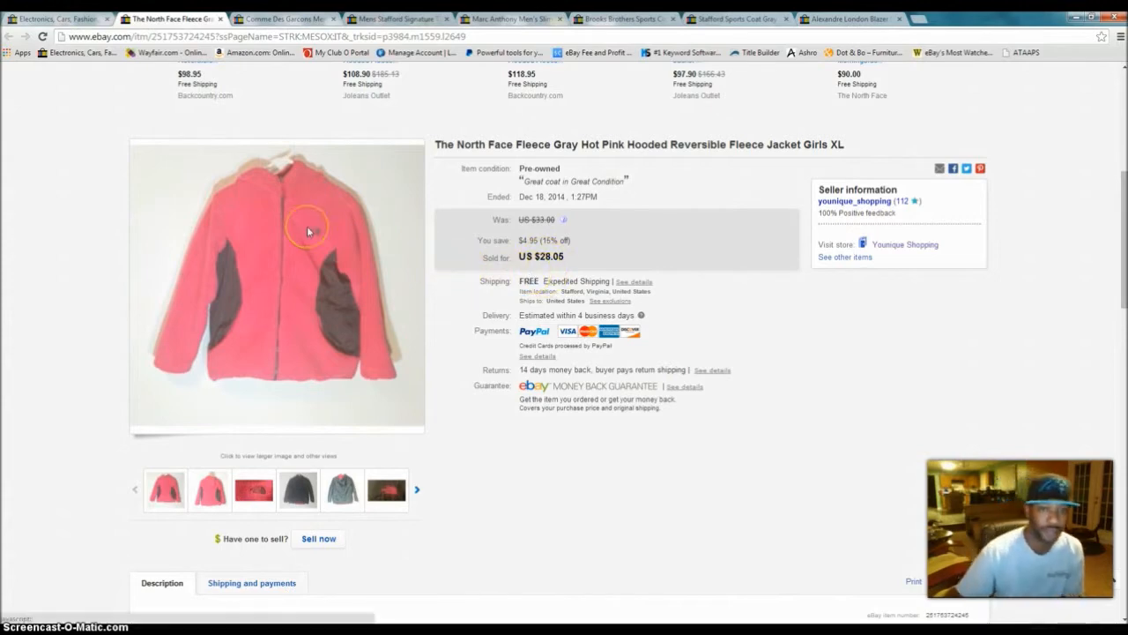
pyautogui.moveTo(309, 299)
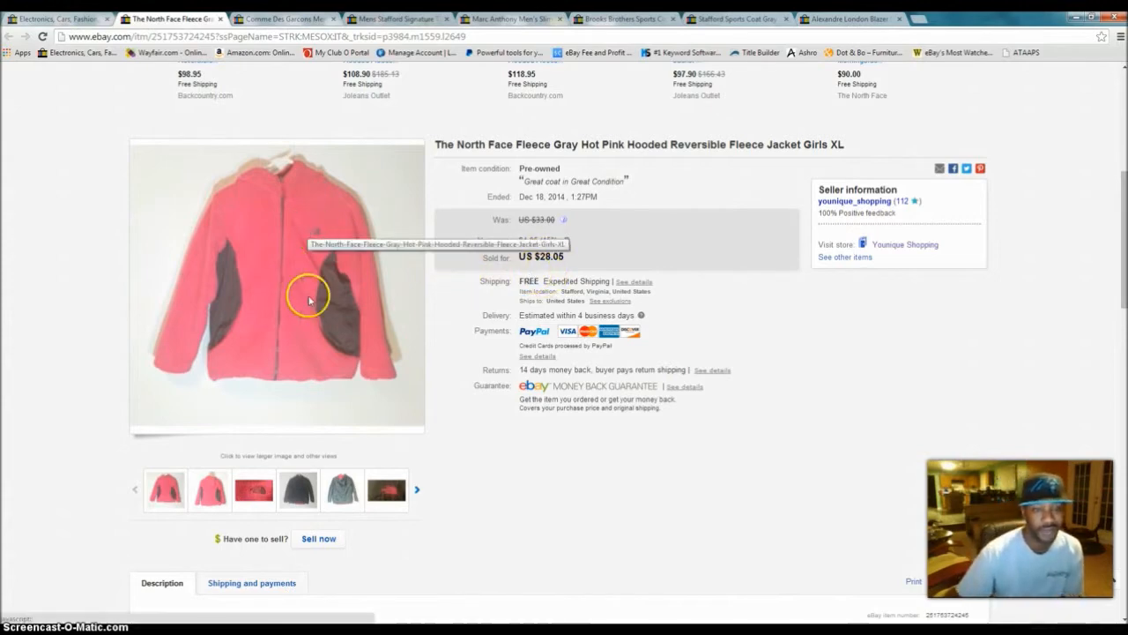
pyautogui.click(277, 291)
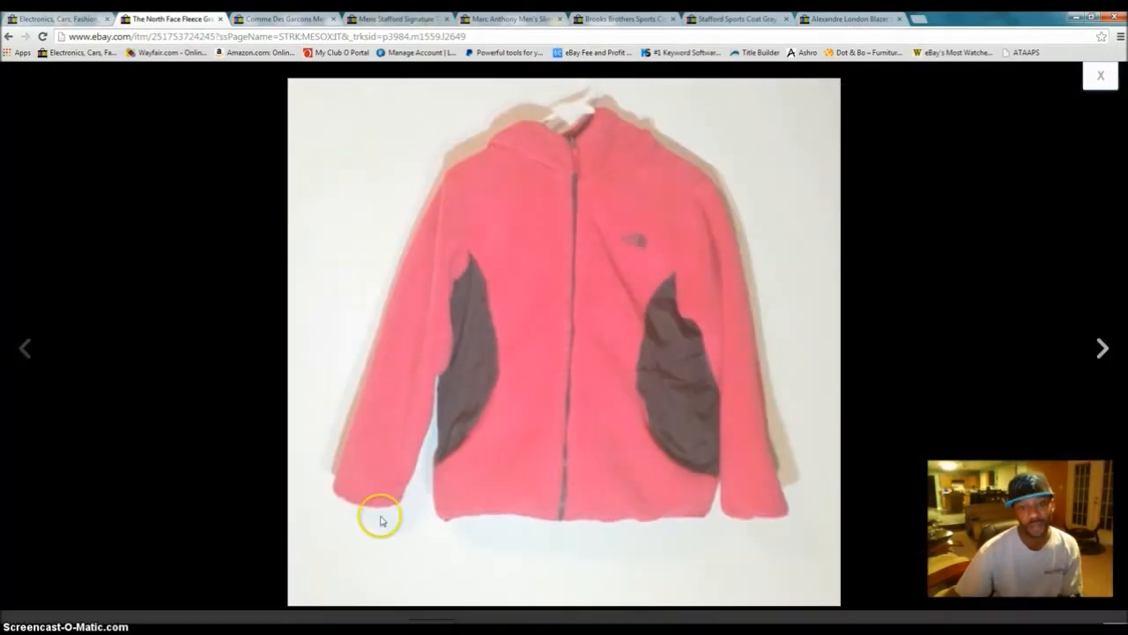
pyautogui.moveTo(414, 271)
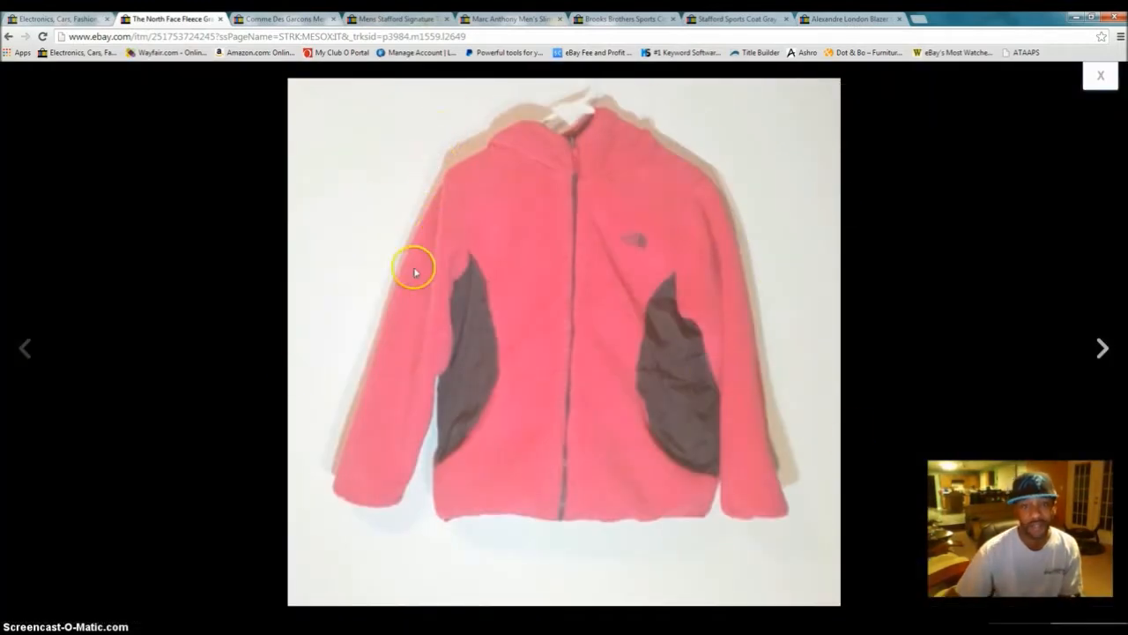
pyautogui.moveTo(807, 295)
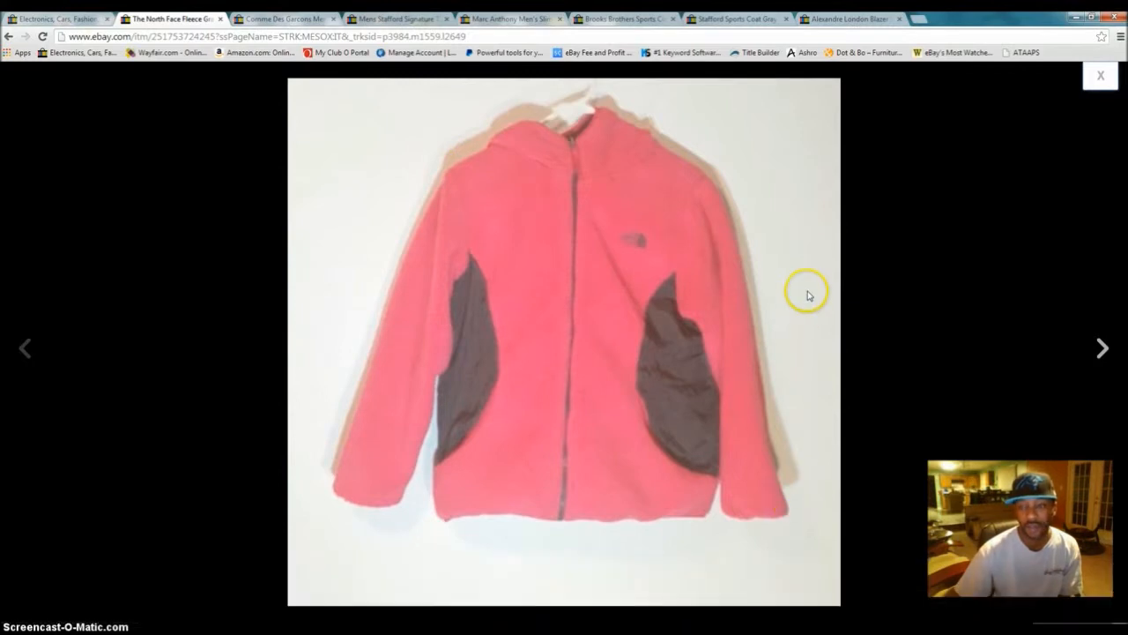
pyautogui.moveTo(1102, 348)
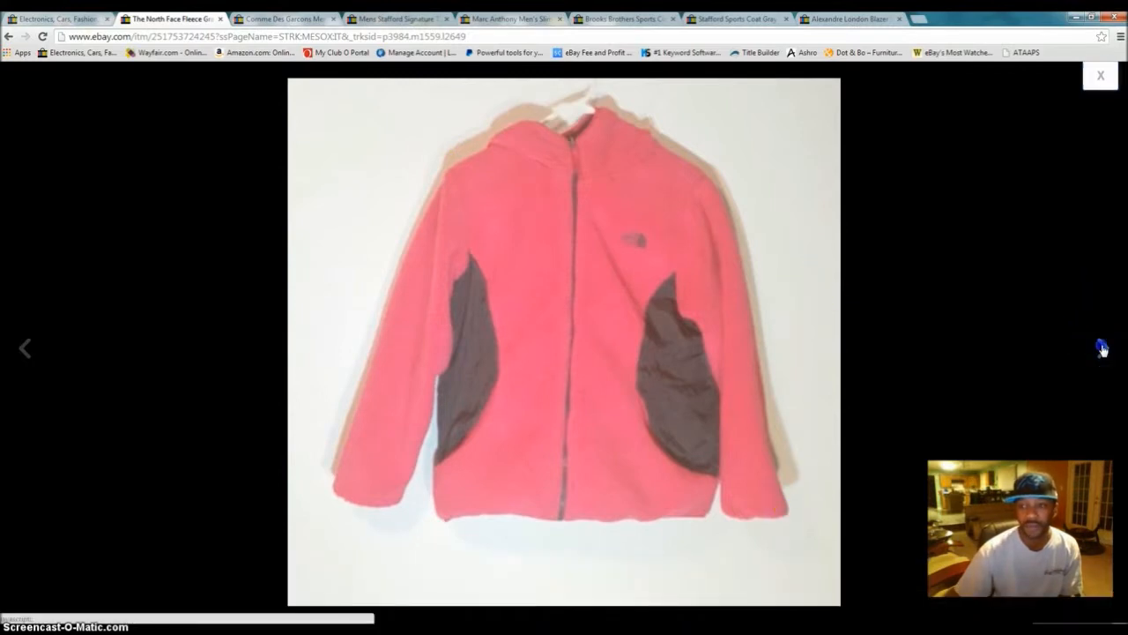
pyautogui.click(1102, 347)
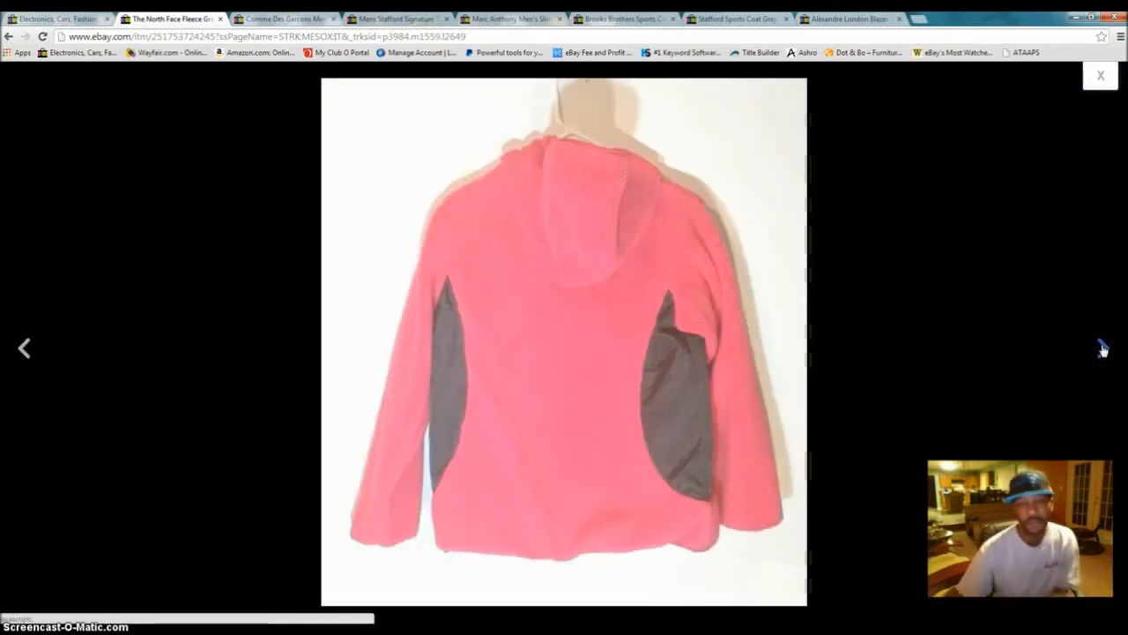
pyautogui.click(1100, 347)
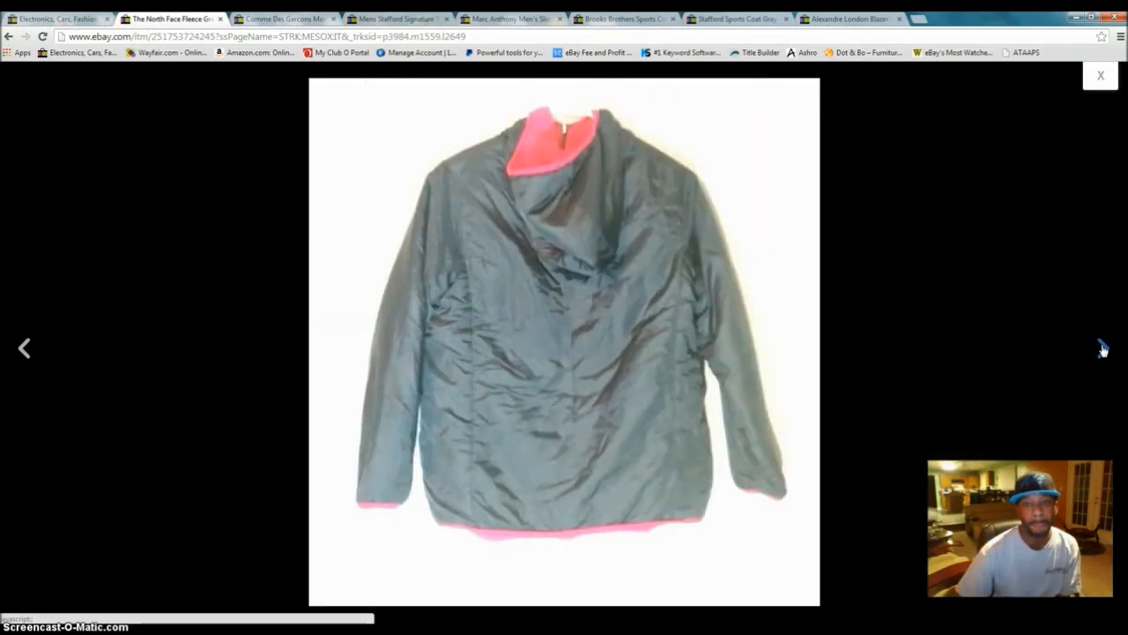
pyautogui.click(1101, 348)
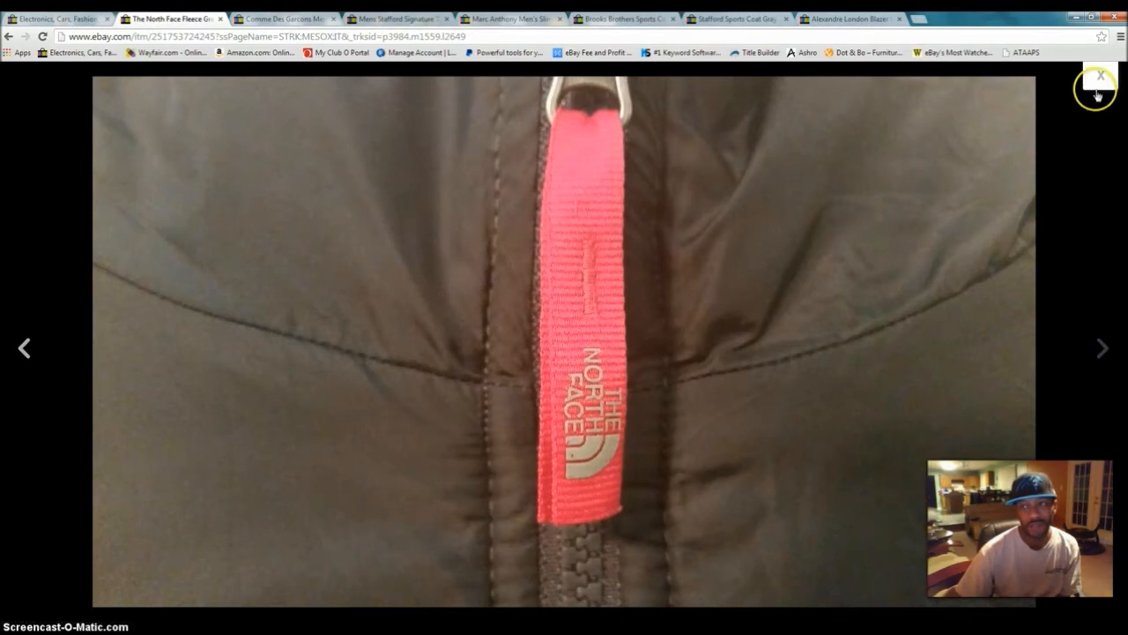
pyautogui.click(1100, 75)
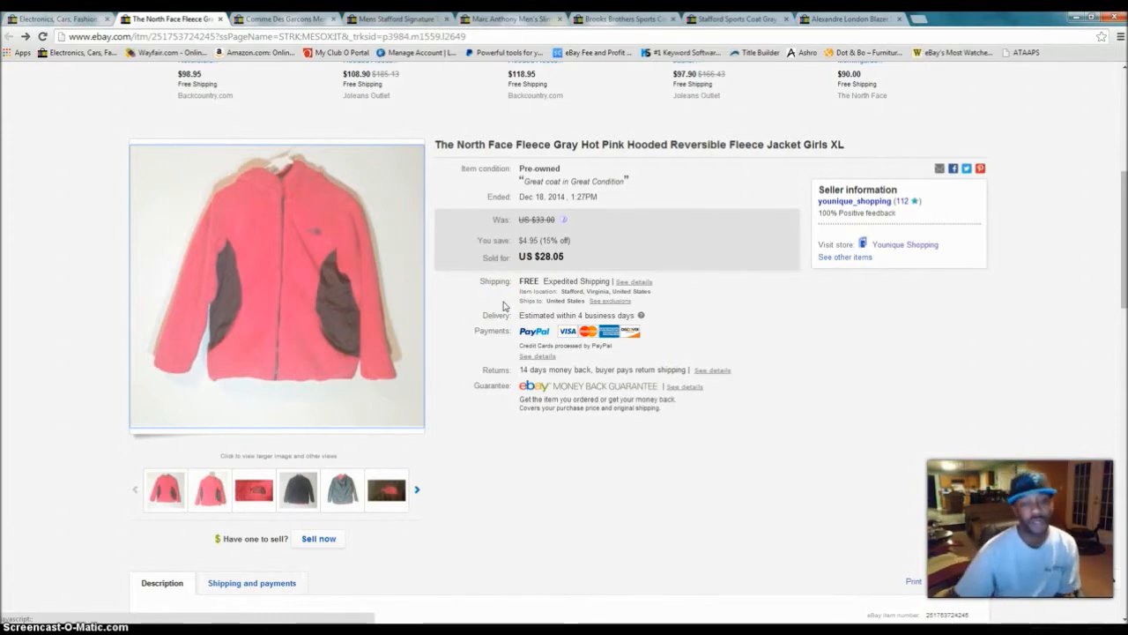
pyautogui.moveTo(769, 363)
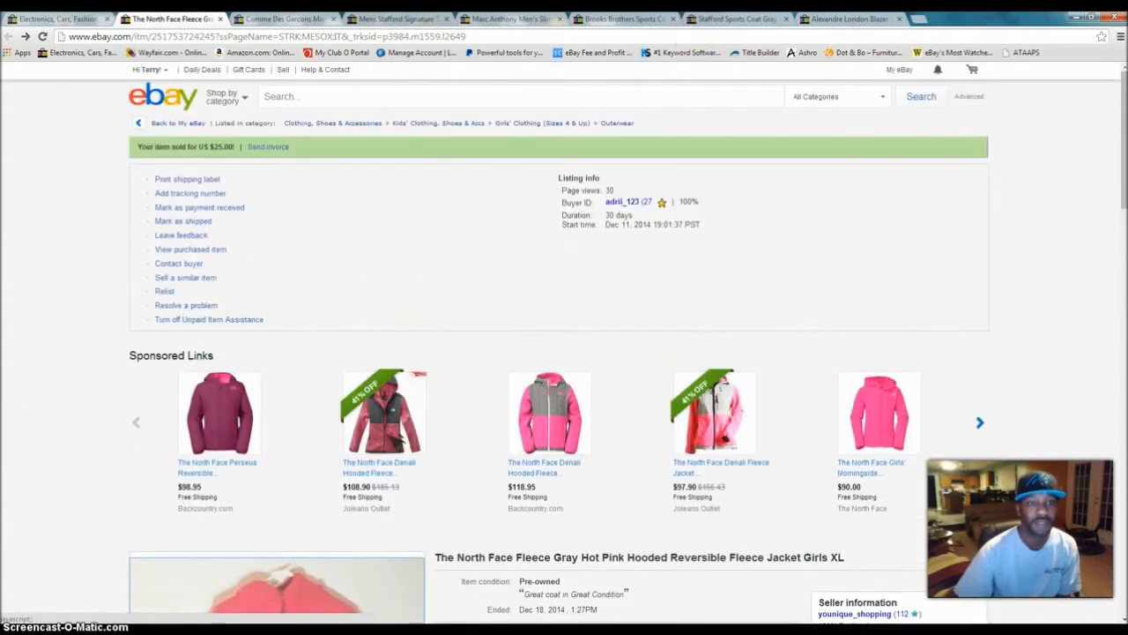
# - Switch to the Comme Des Garcons blue French cuff shirt tab and view its title and photo
pyautogui.click(282, 19)
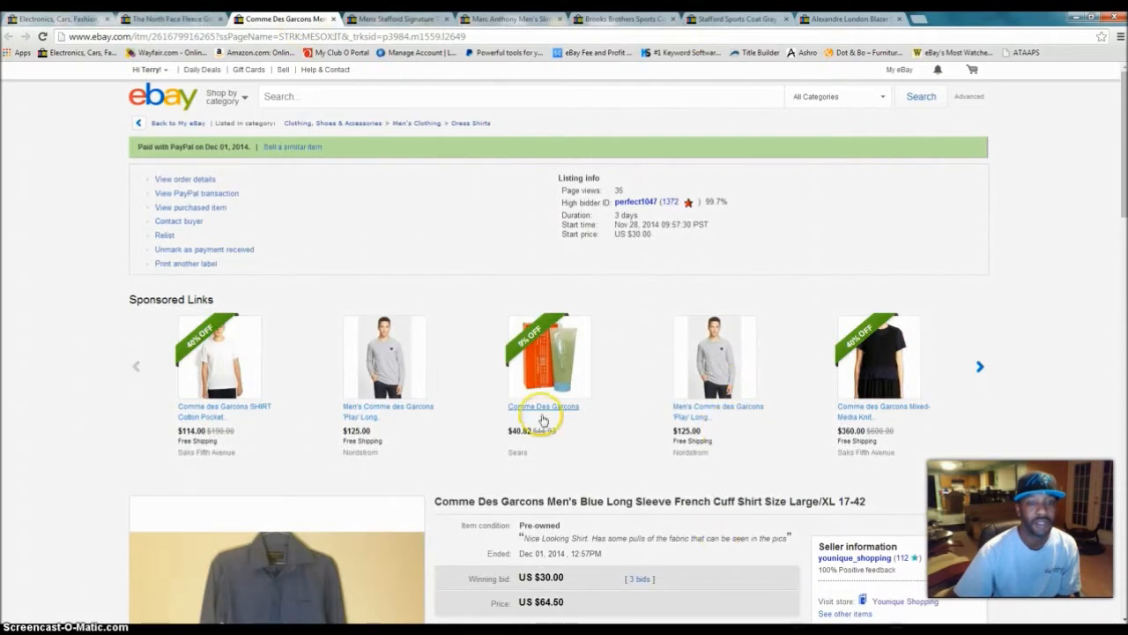
pyautogui.scroll(-3)
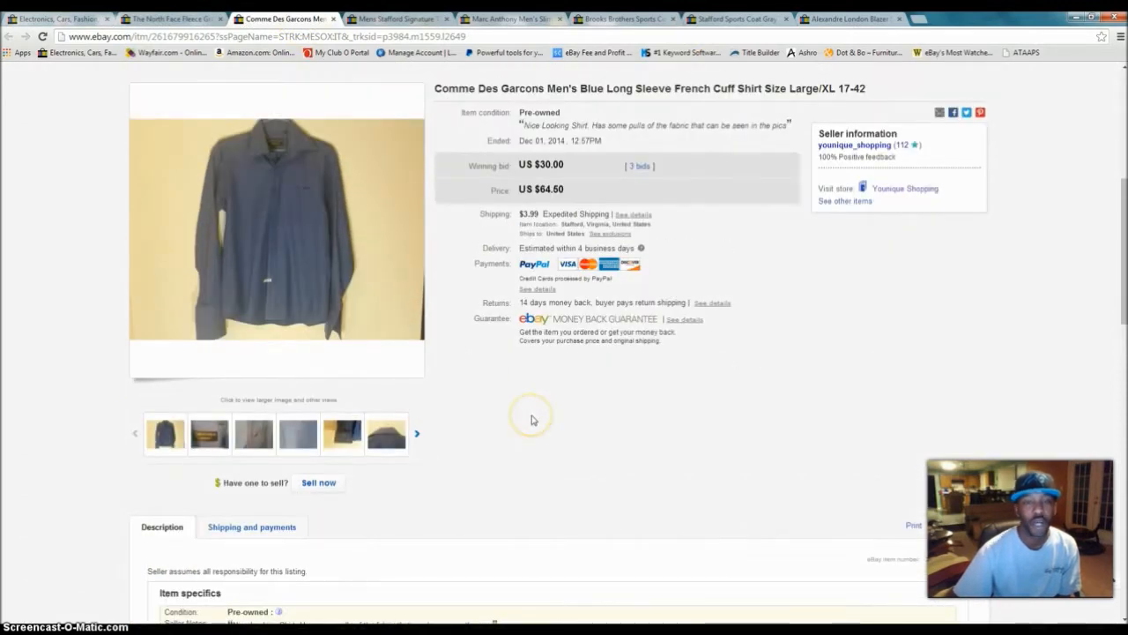
pyautogui.moveTo(502, 93)
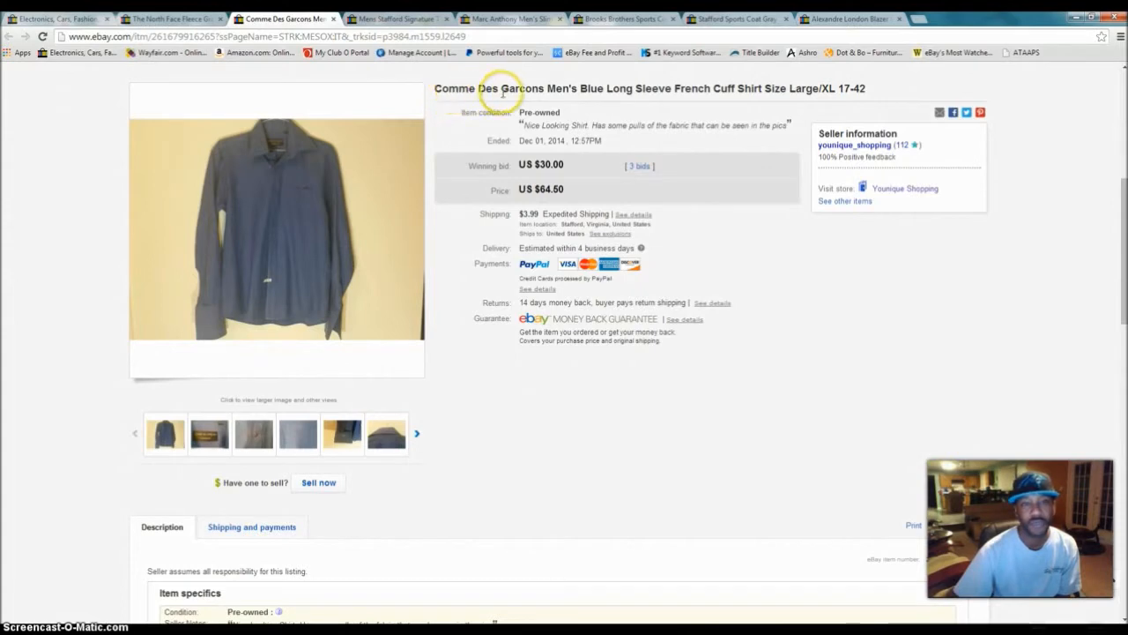
pyautogui.moveTo(542, 88)
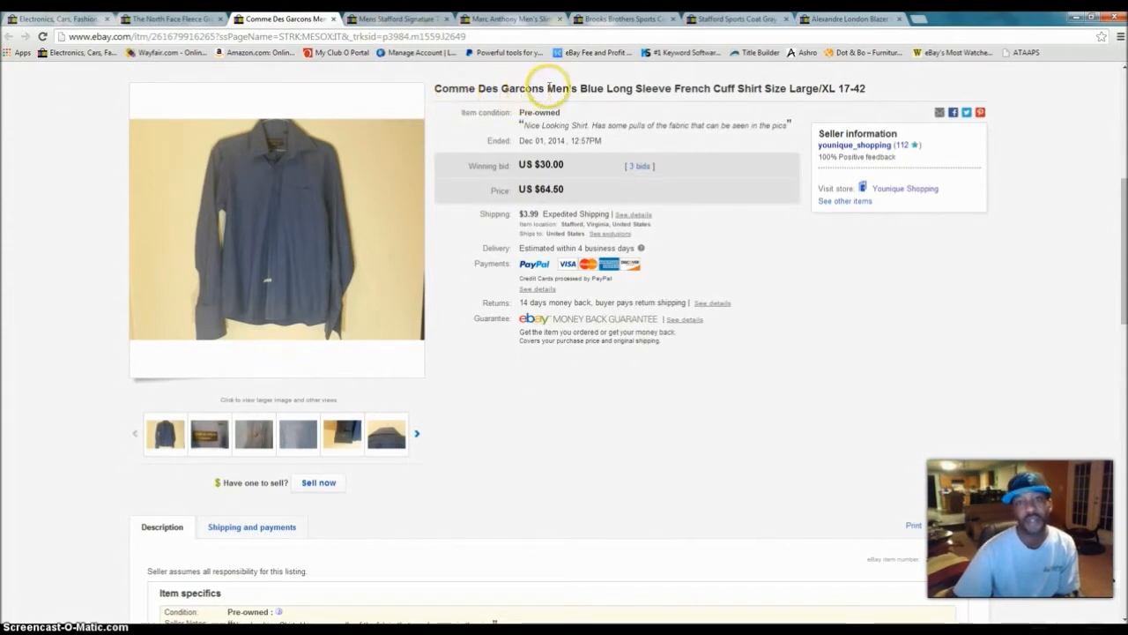
pyautogui.moveTo(643, 108)
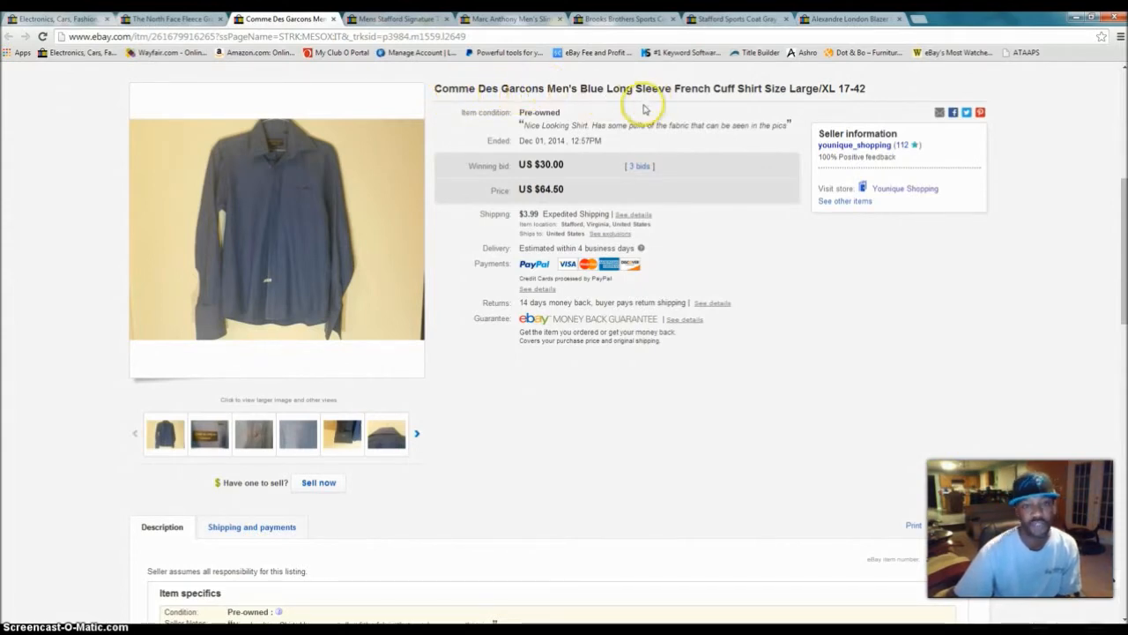
# - Enlarge the shirt photos and bring up the Homme Plus collar label with 17-42 size tag
pyautogui.click(276, 229)
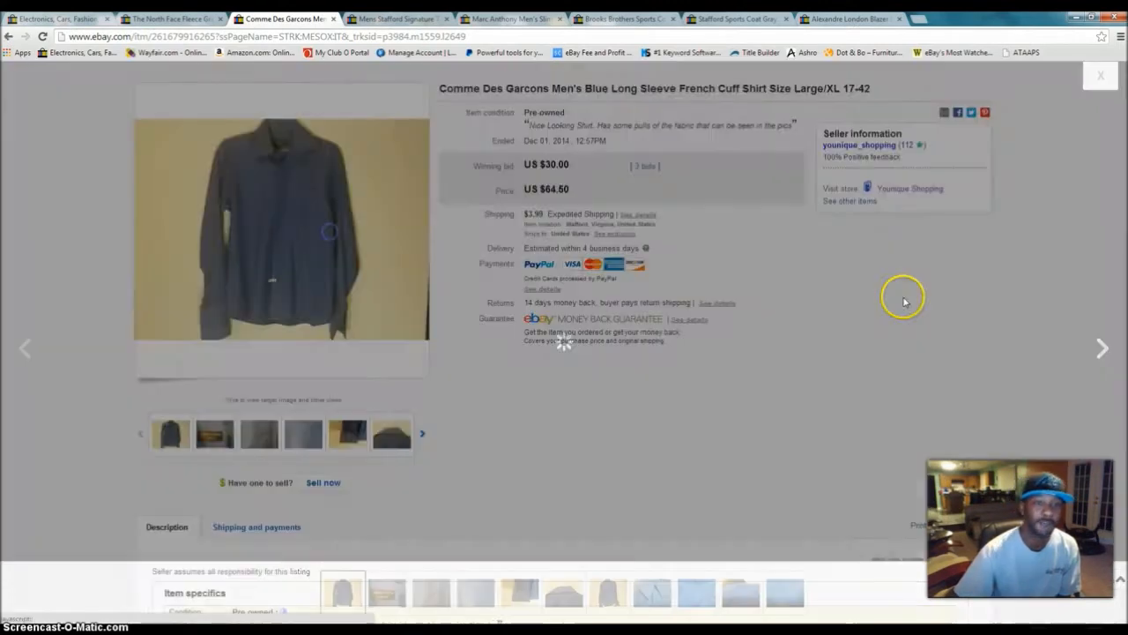
pyautogui.click(282, 230)
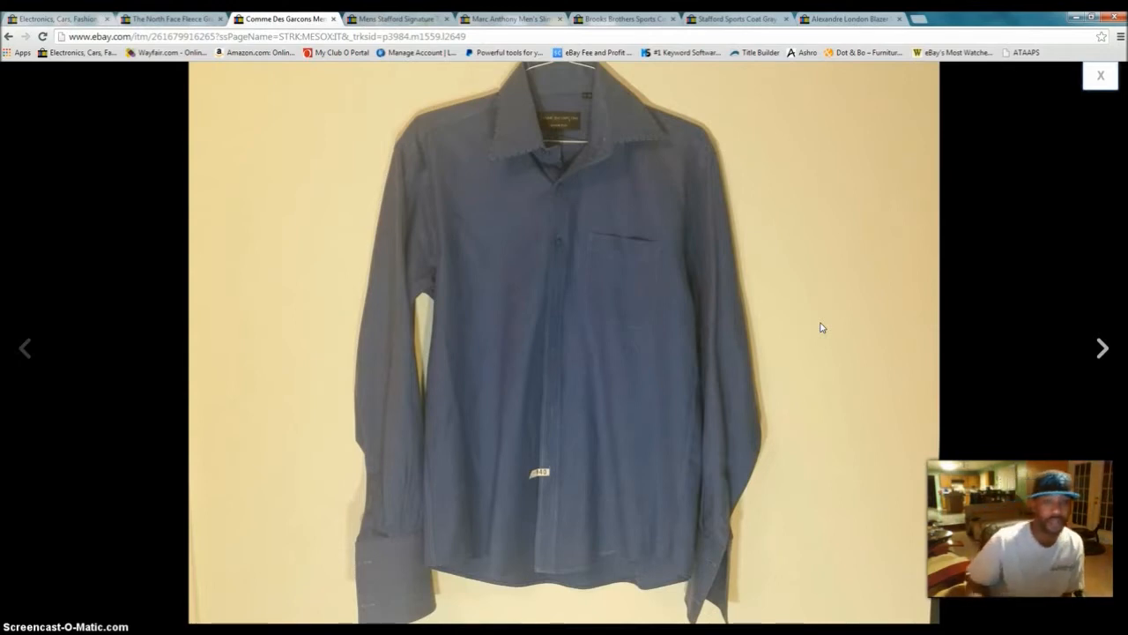
pyautogui.moveTo(1053, 311)
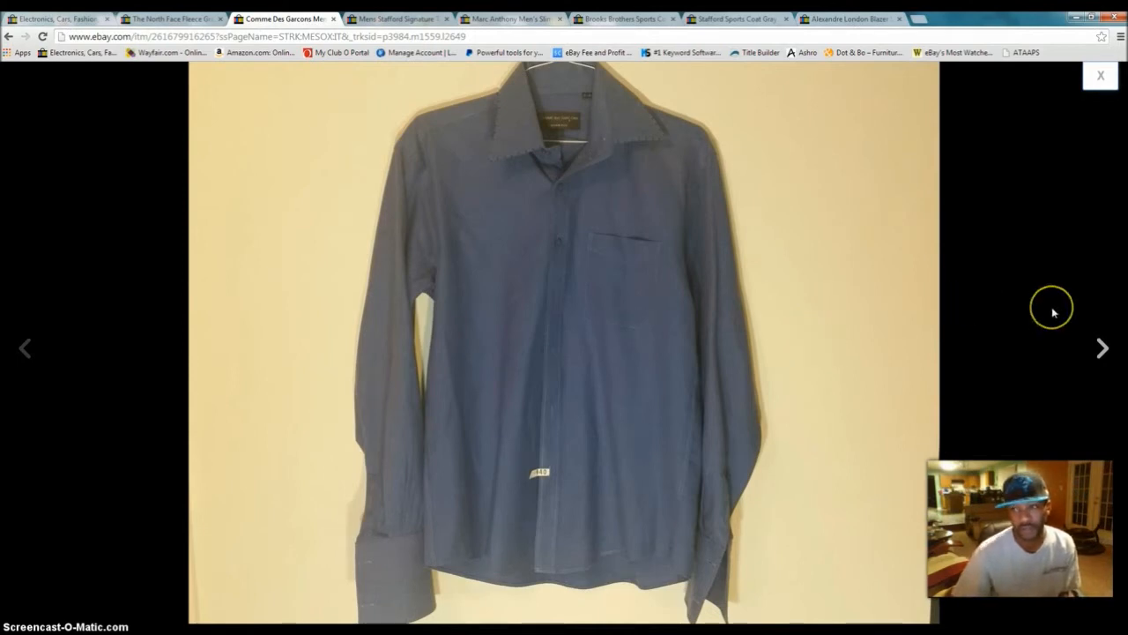
pyautogui.moveTo(1054, 313)
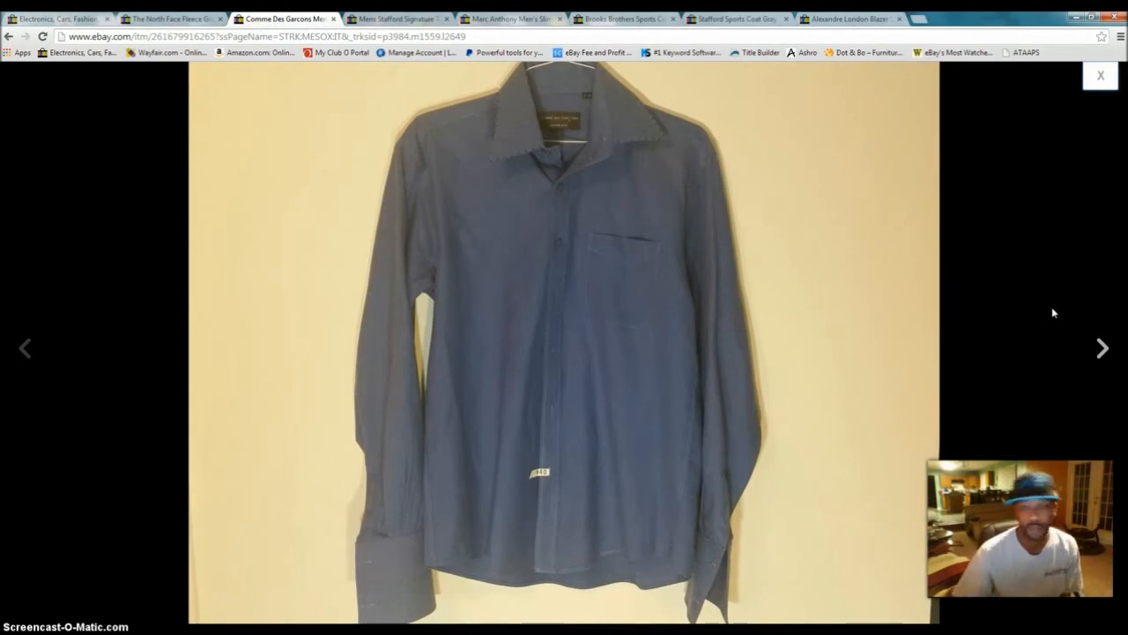
pyautogui.moveTo(1100, 347)
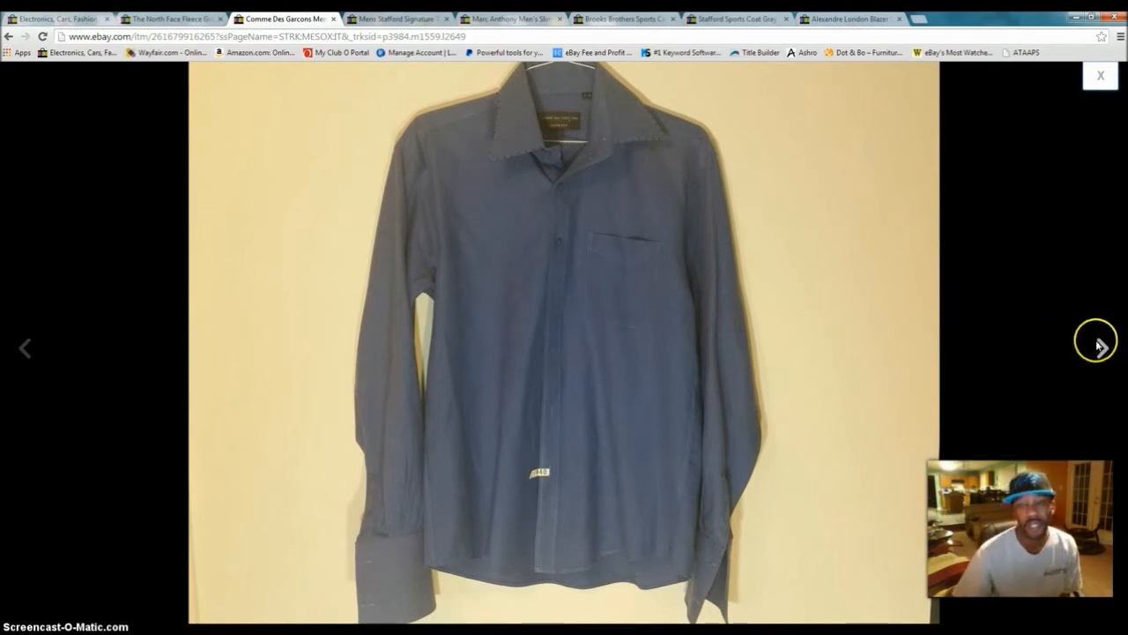
pyautogui.click(1099, 347)
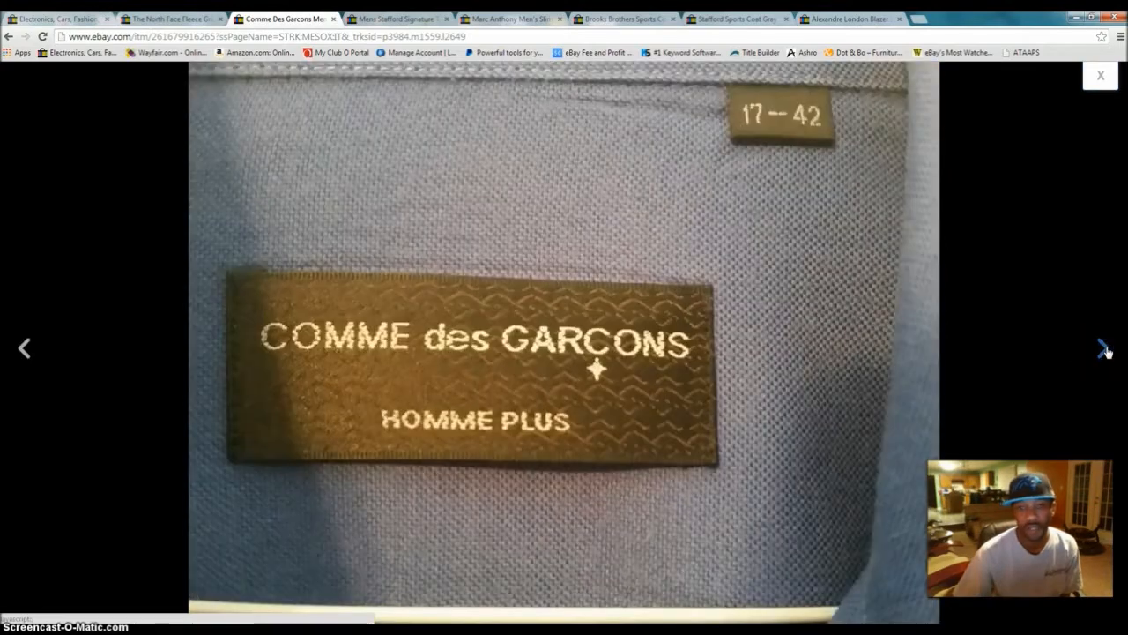
pyautogui.moveTo(217, 269)
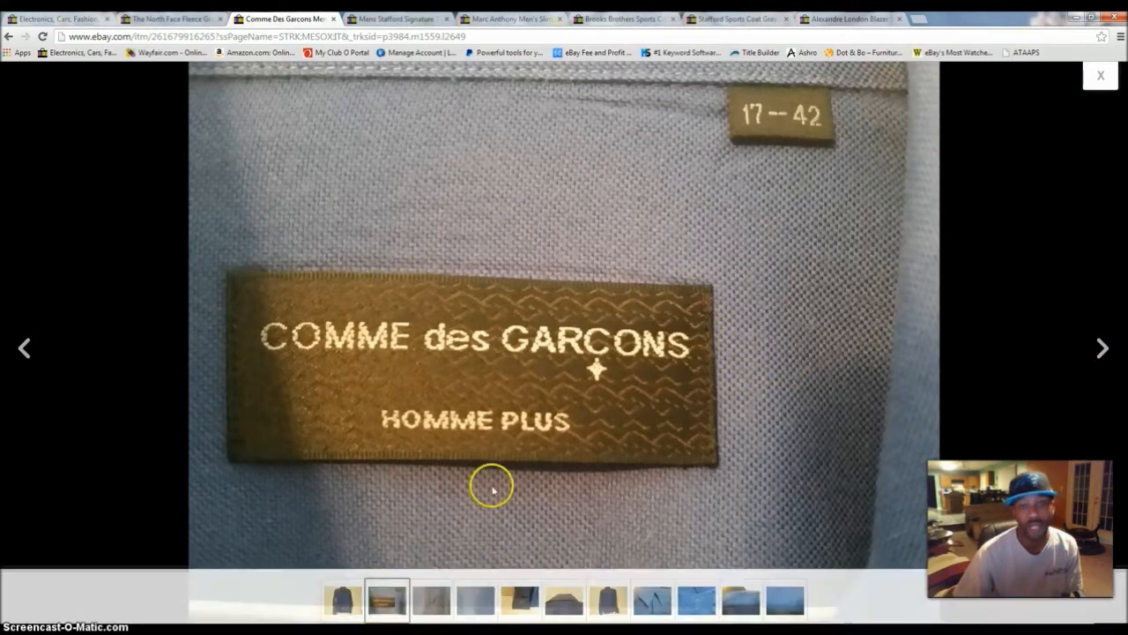
pyautogui.moveTo(211, 254)
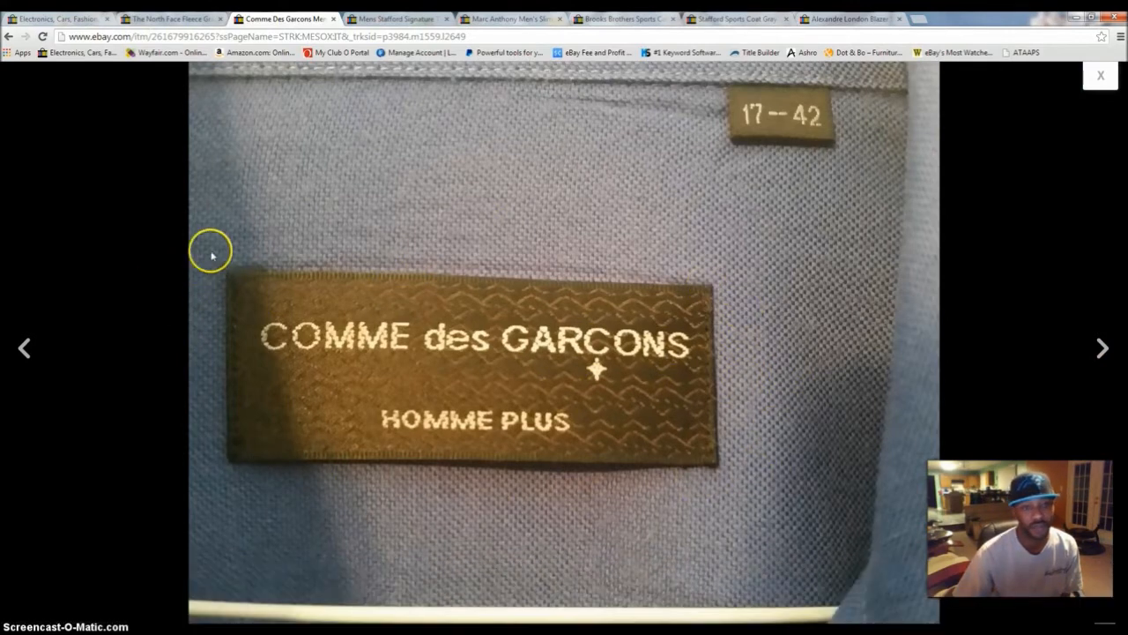
pyautogui.moveTo(1046, 259)
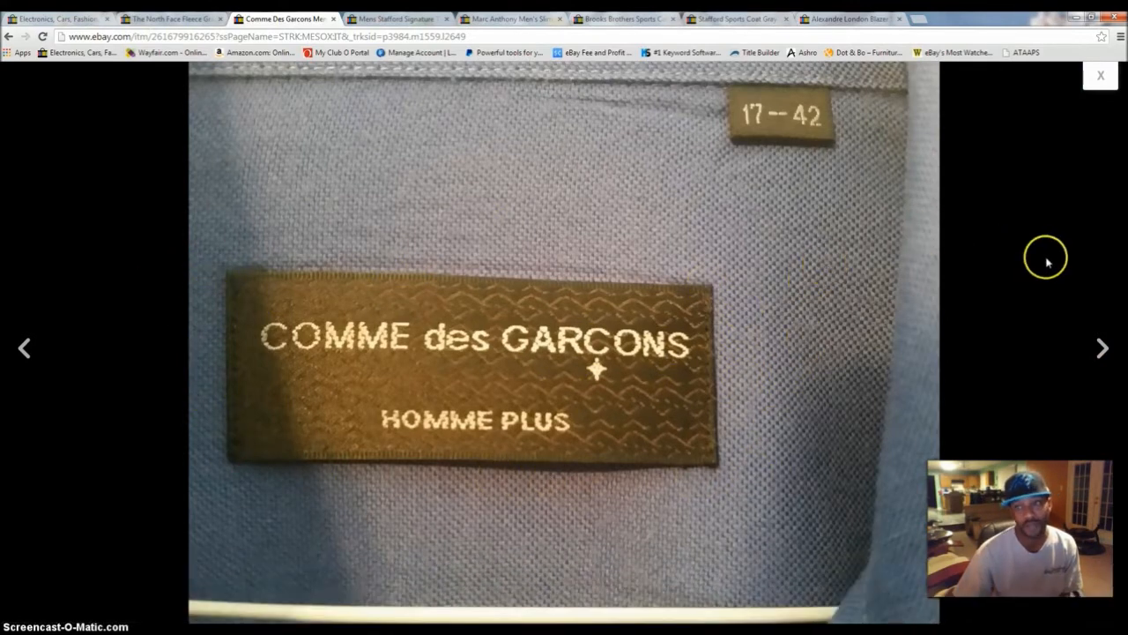
pyautogui.moveTo(1102, 348)
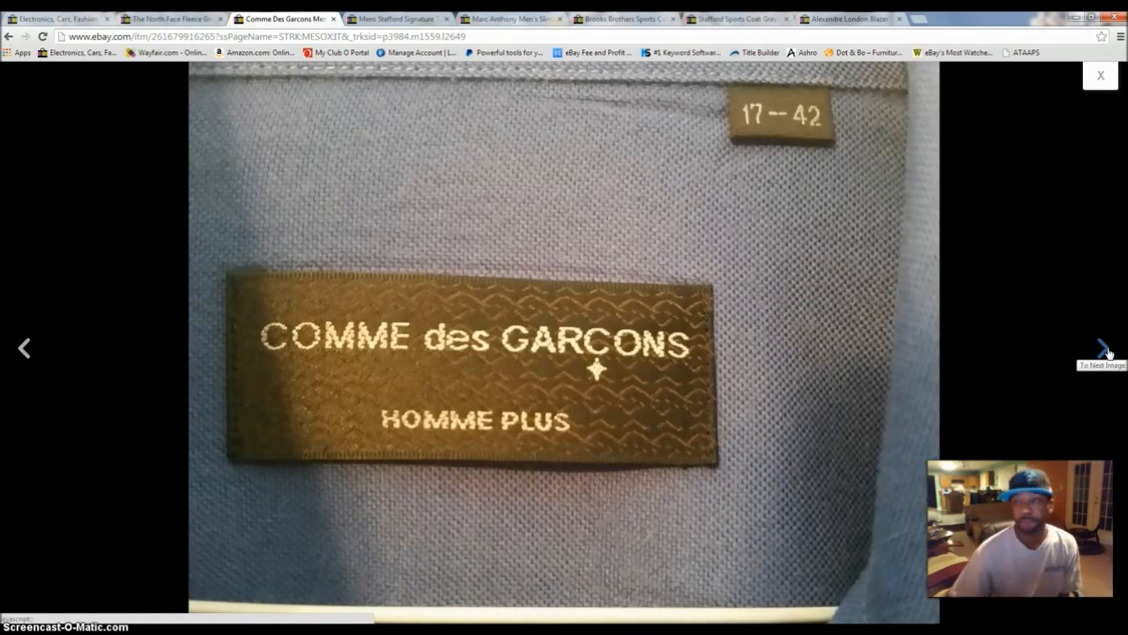
# - Page through the shirt's button, pocket, cuff, back and yoke photos to the fabric pulls shot
pyautogui.click(1105, 347)
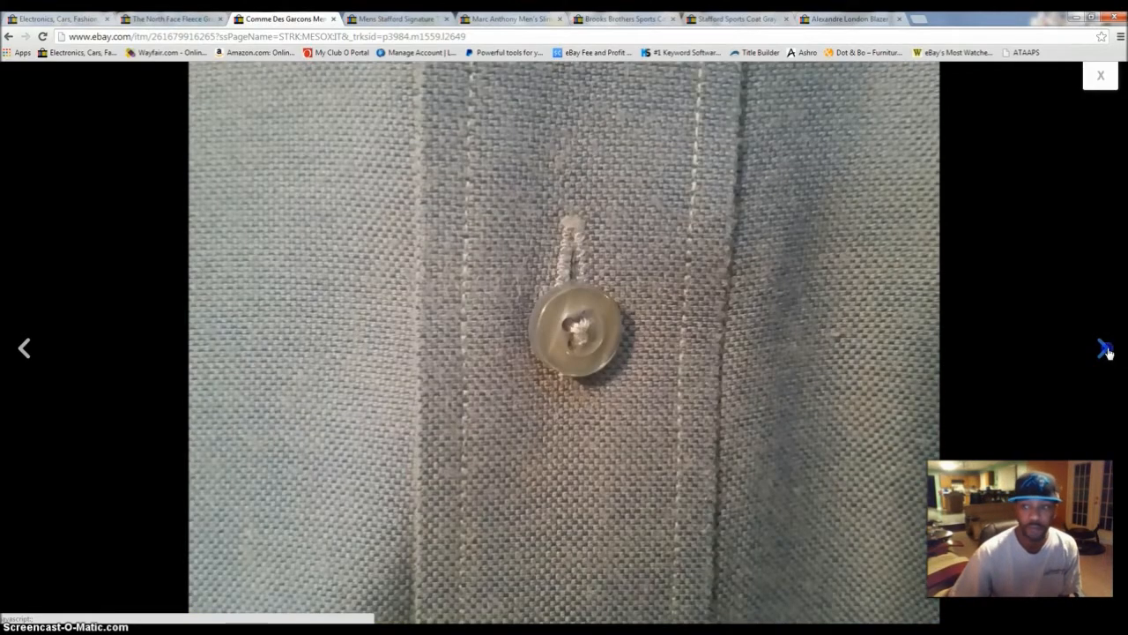
pyautogui.click(1104, 347)
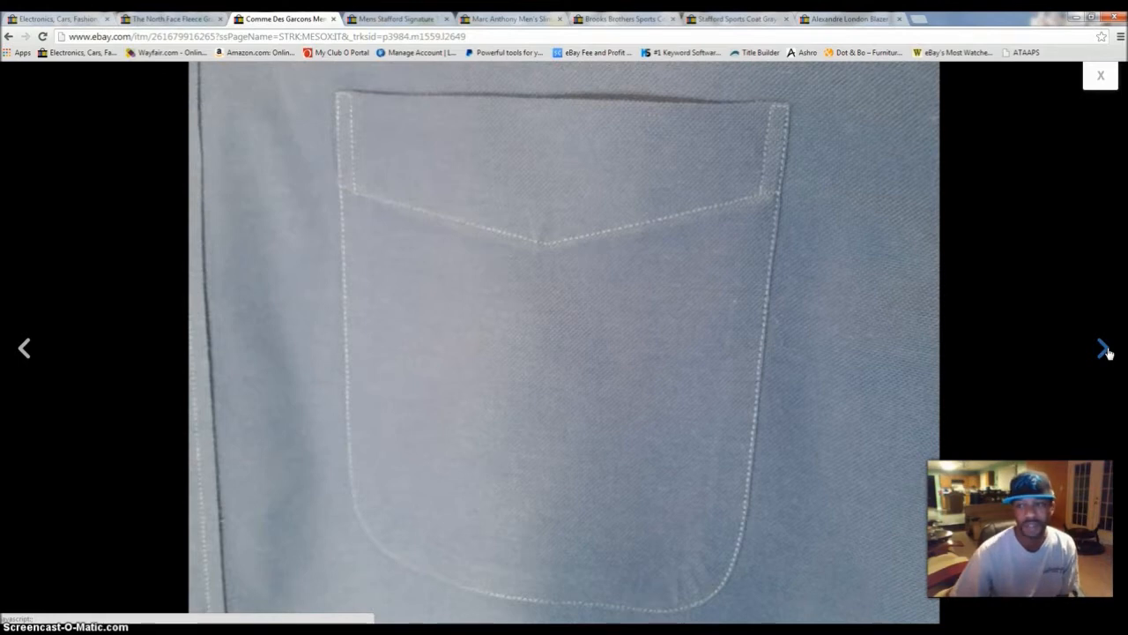
pyautogui.click(1103, 347)
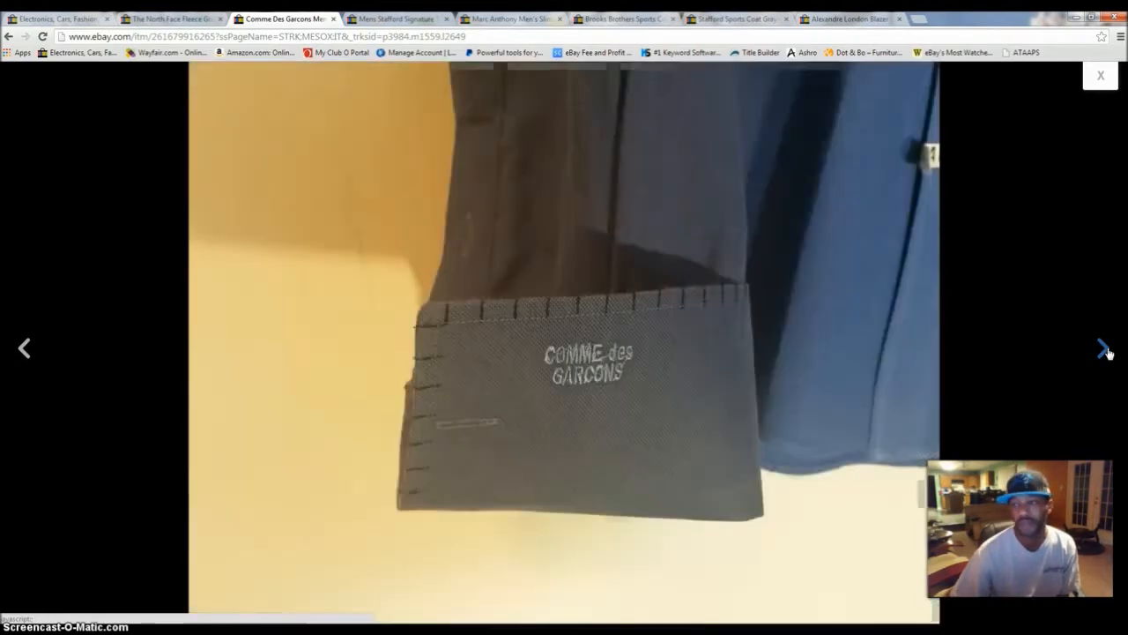
pyautogui.moveTo(628, 188)
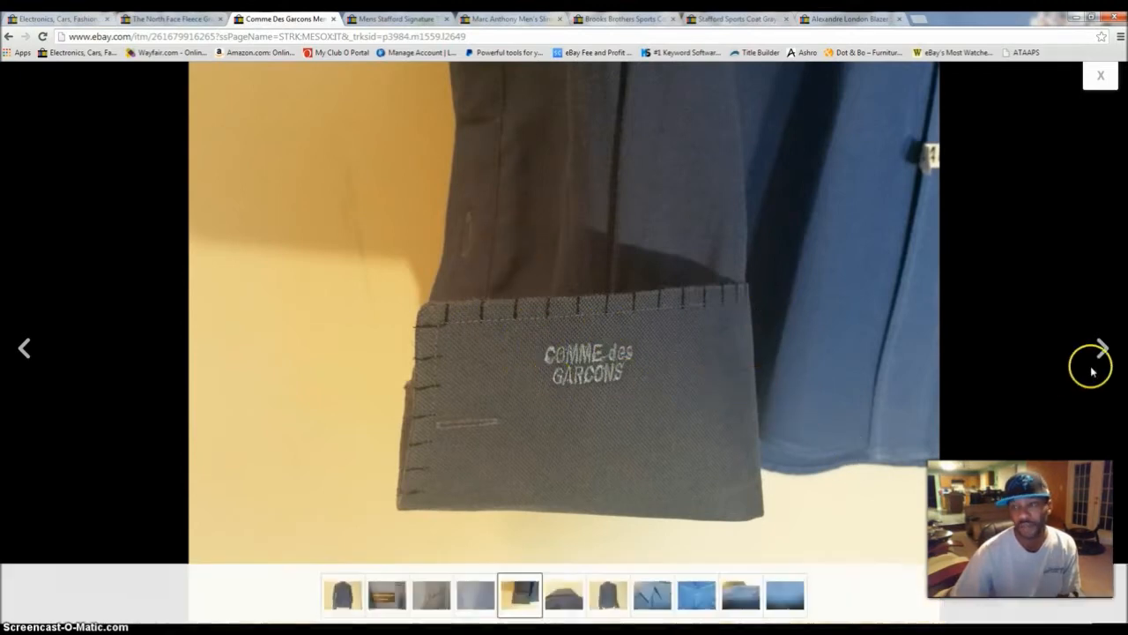
pyautogui.click(1100, 347)
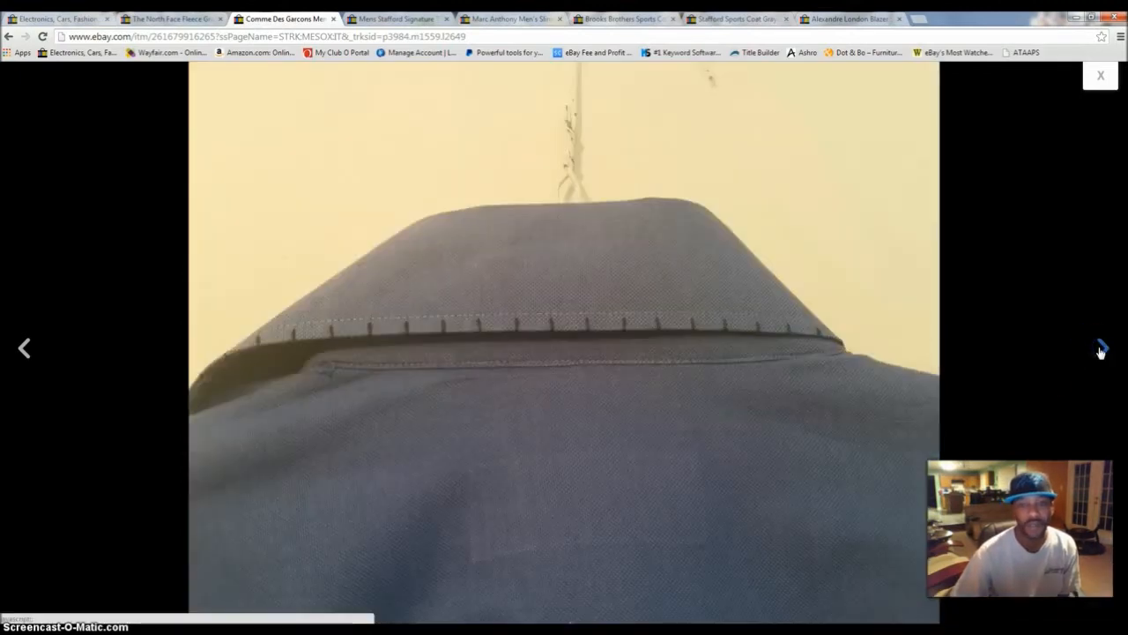
pyautogui.click(1100, 348)
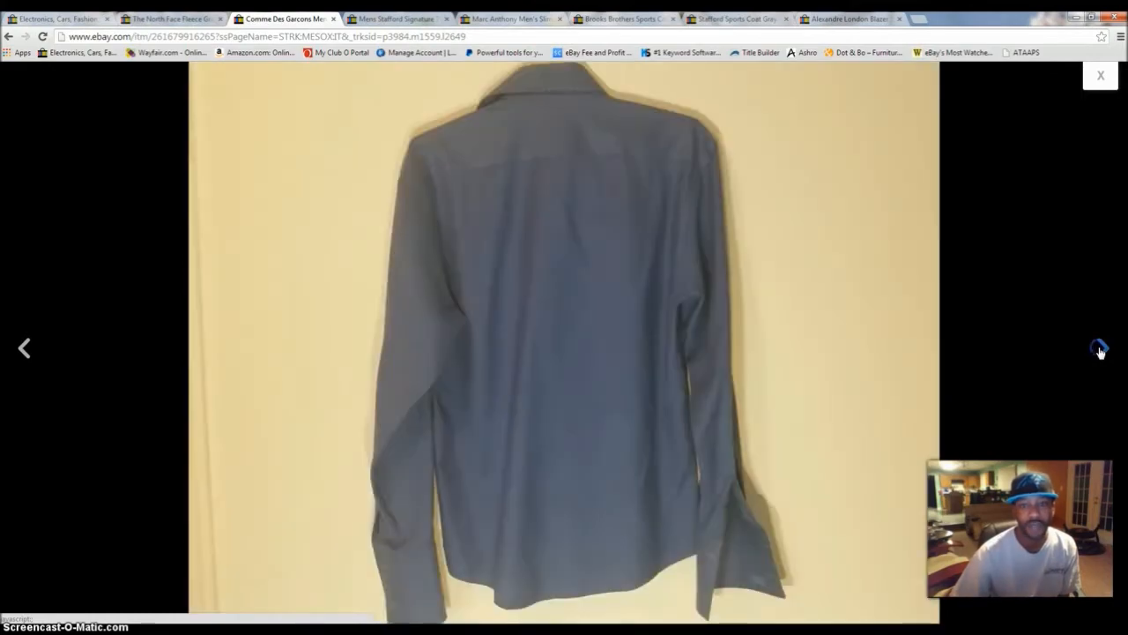
pyautogui.click(1100, 348)
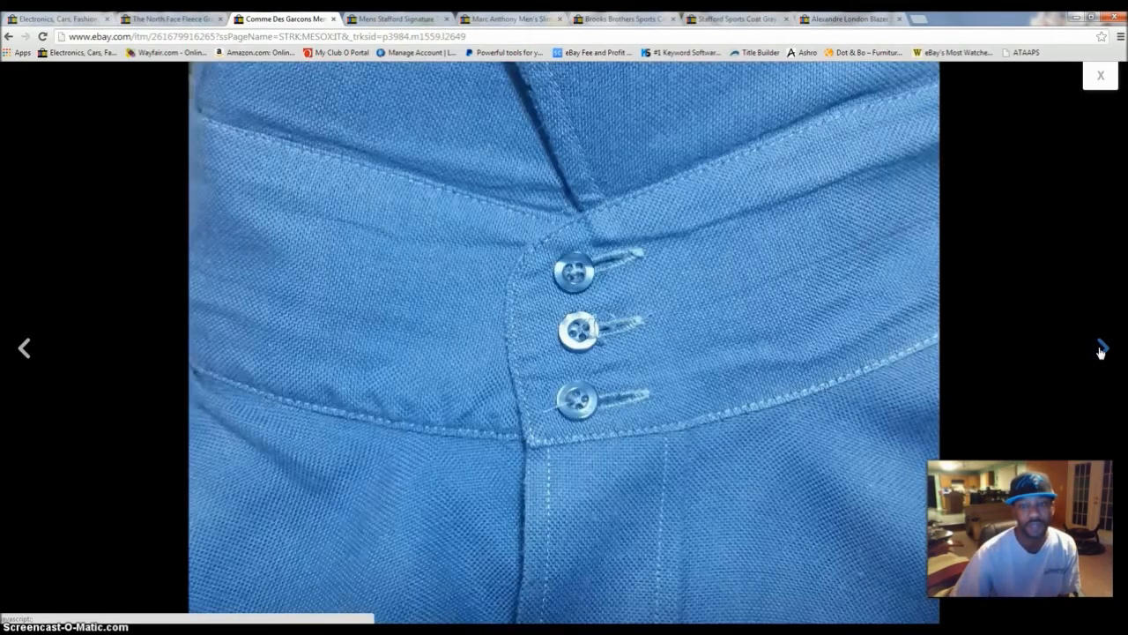
pyautogui.moveTo(1104, 346)
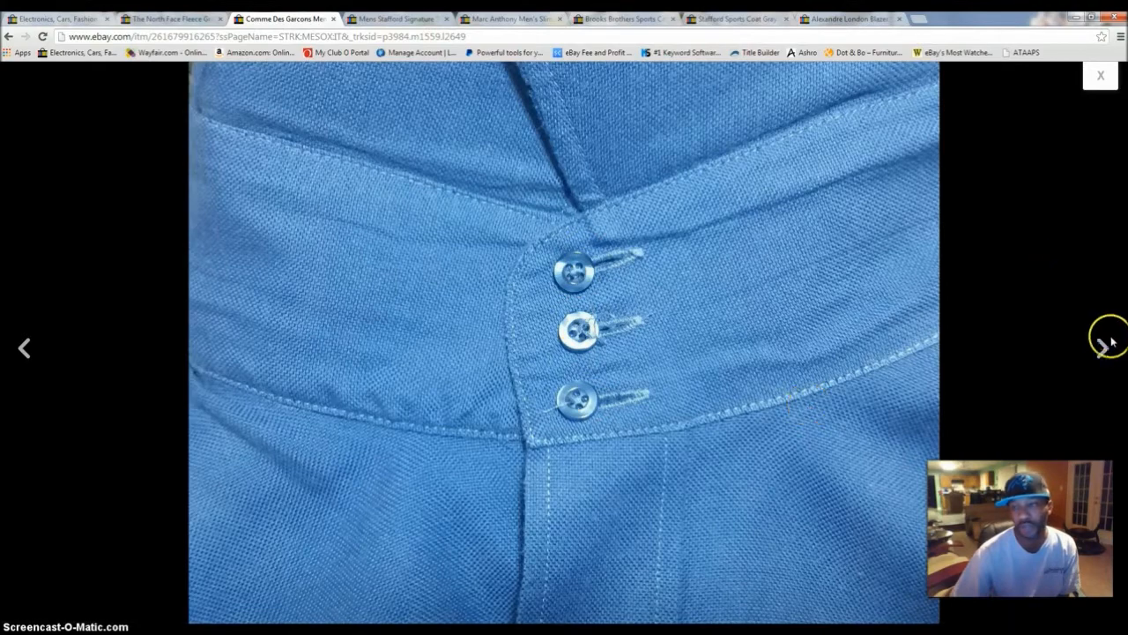
pyautogui.click(1104, 348)
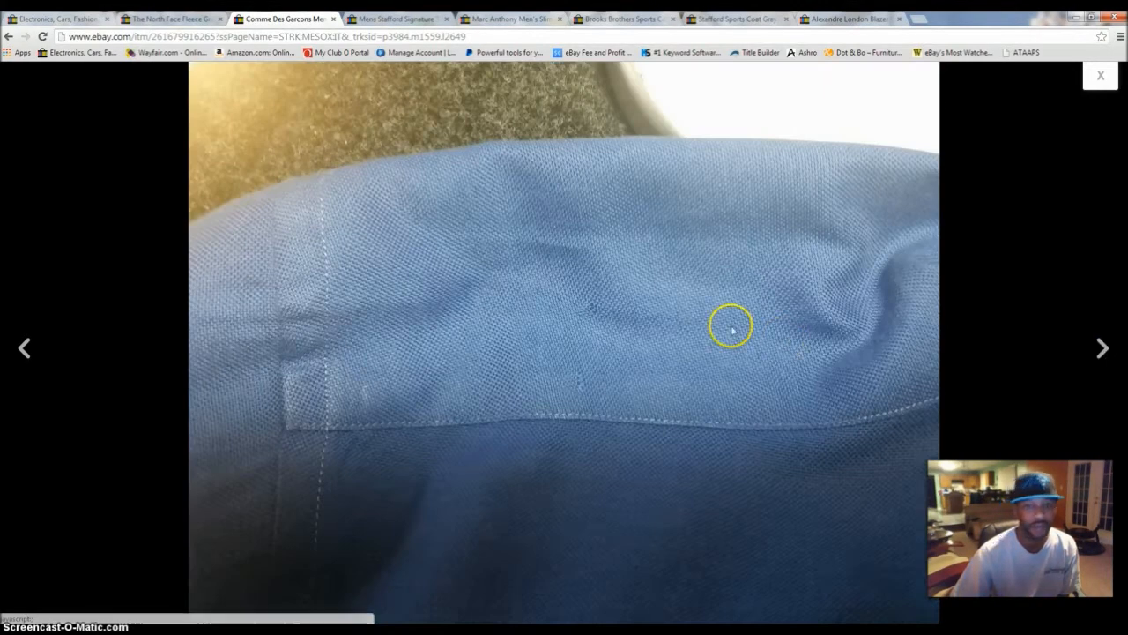
pyautogui.click(1103, 347)
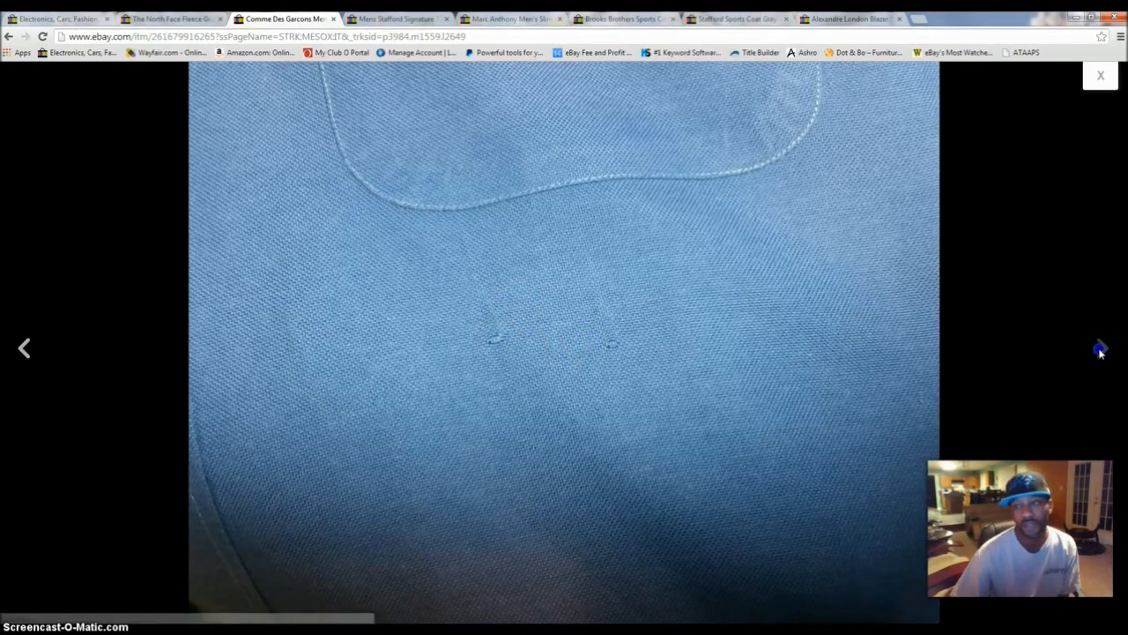
# - Close the photo viewer and highlight the brand name in the shirt's listing title
pyautogui.click(1100, 75)
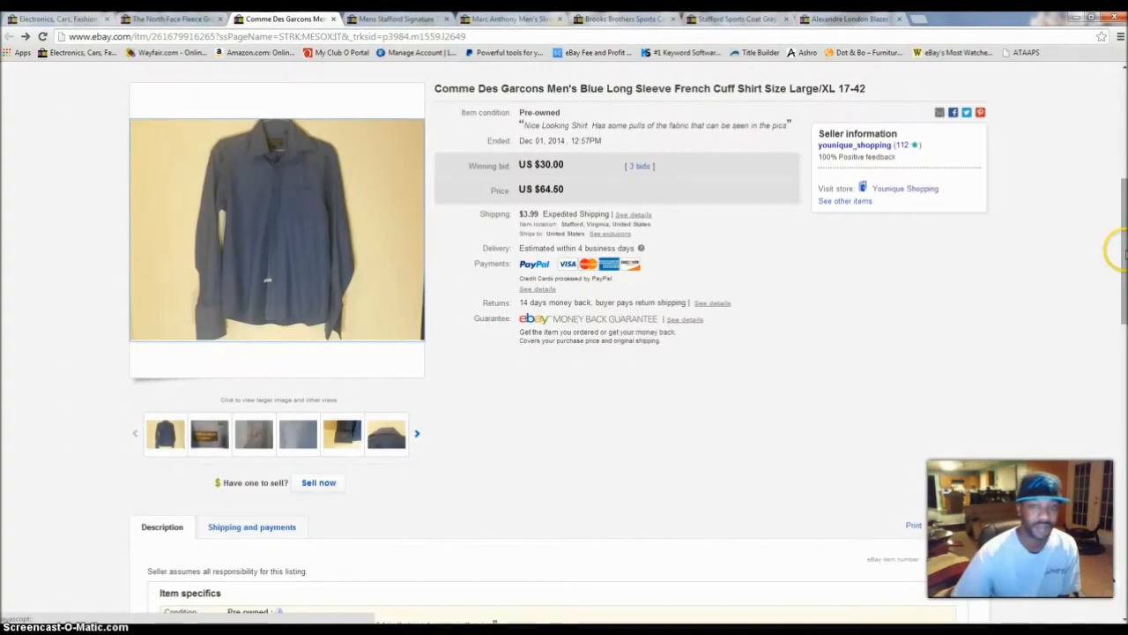
pyautogui.moveTo(766, 291)
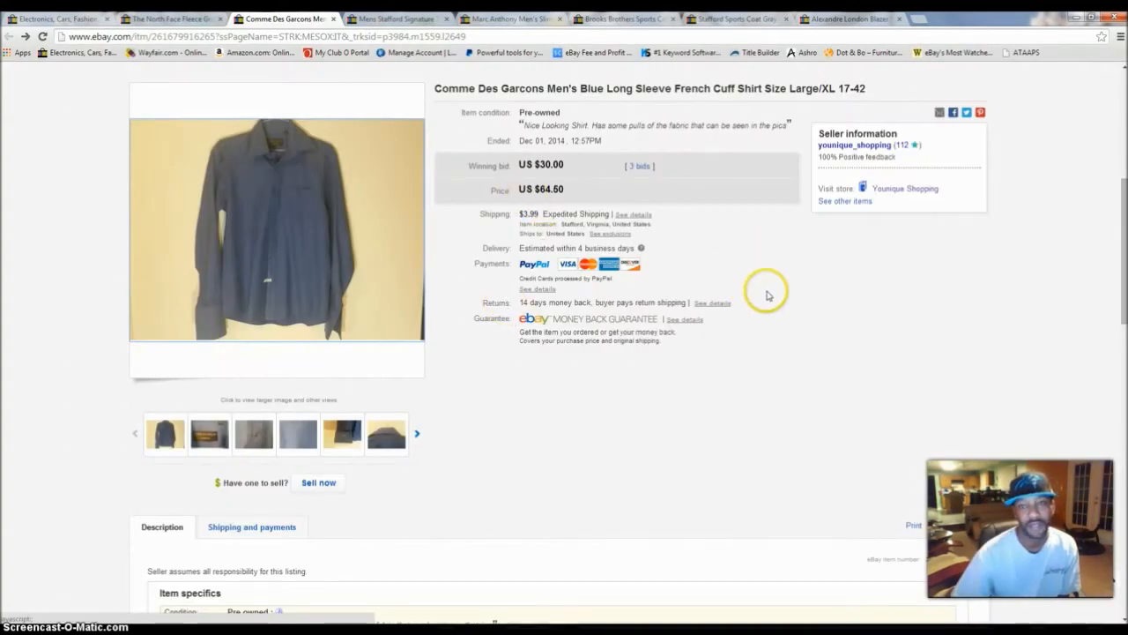
pyautogui.moveTo(286, 200)
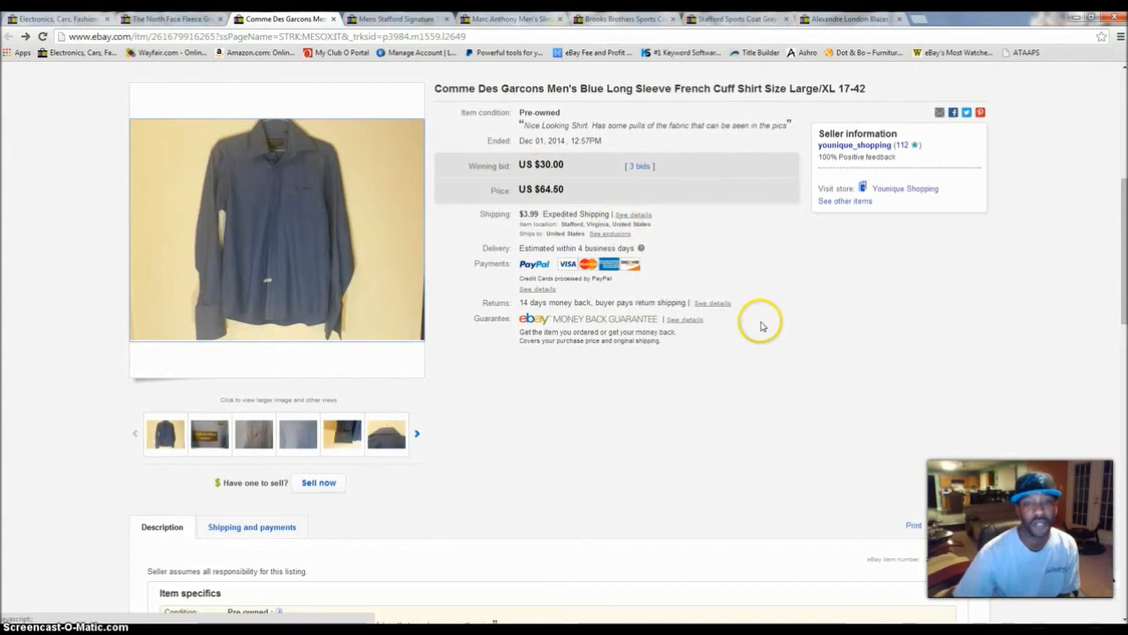
pyautogui.moveTo(602, 534)
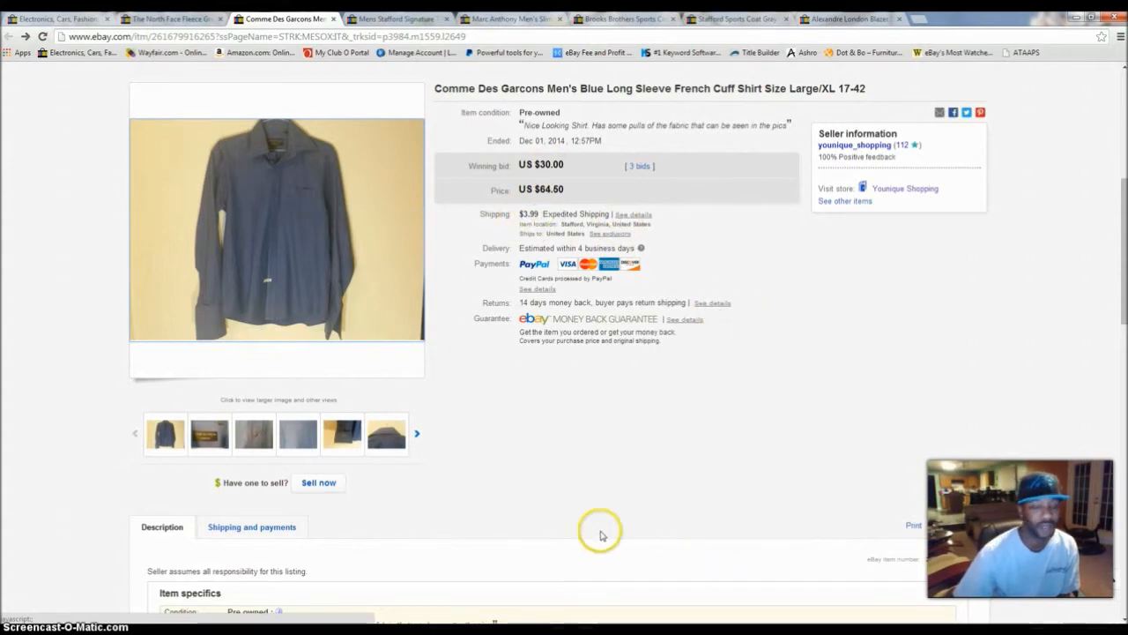
pyautogui.moveTo(88, 203)
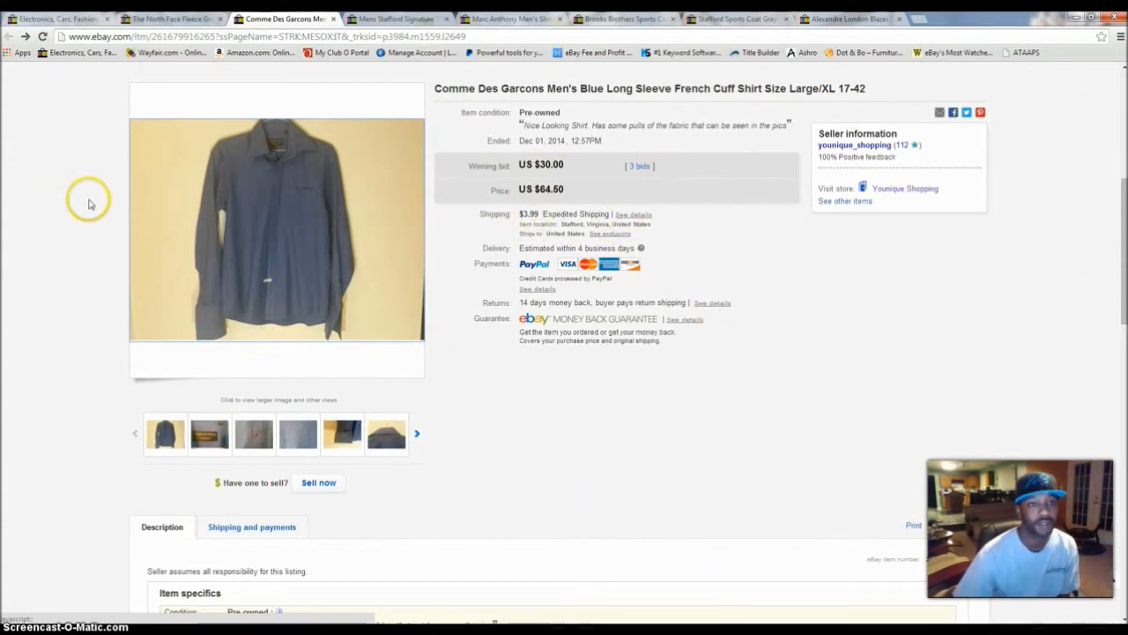
pyautogui.moveTo(436, 95)
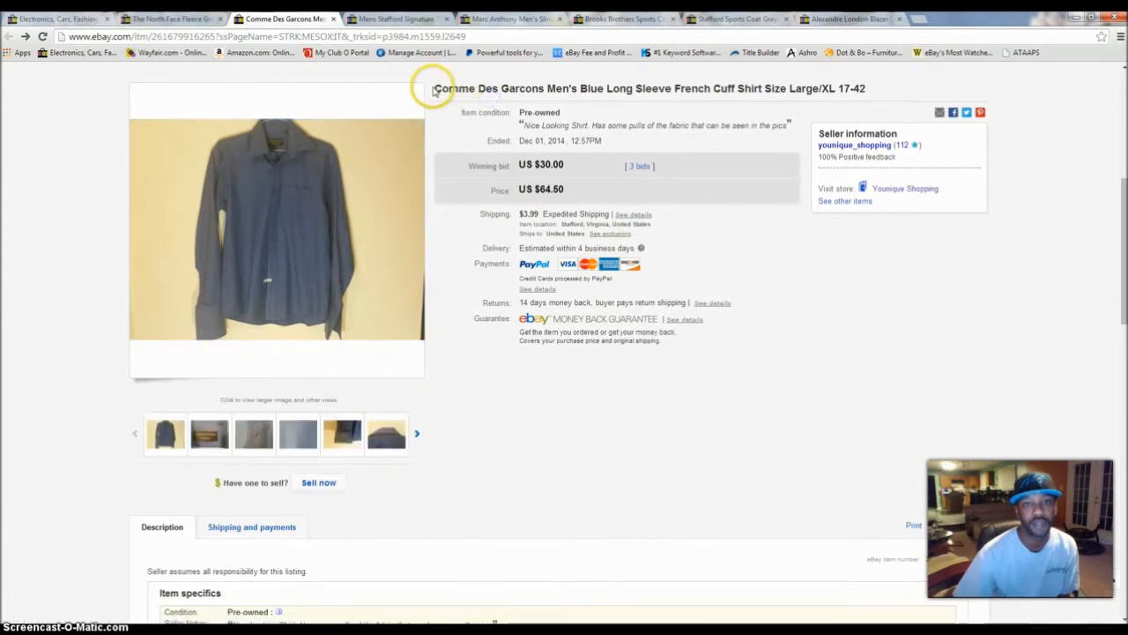
pyautogui.doubleClick(485, 88)
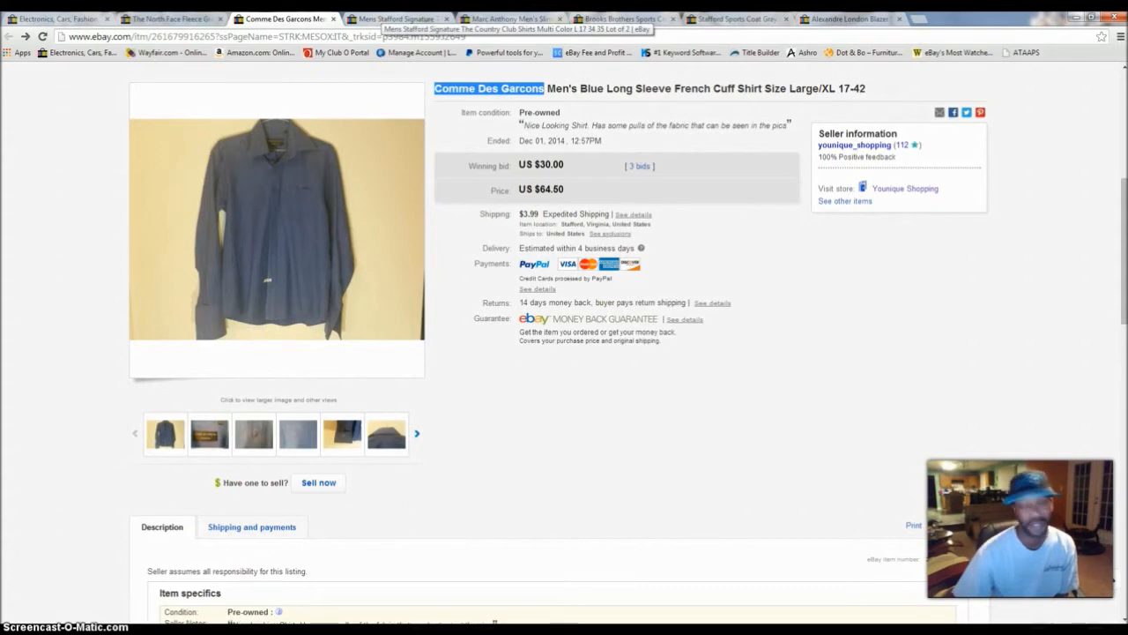
pyautogui.moveTo(315, 229)
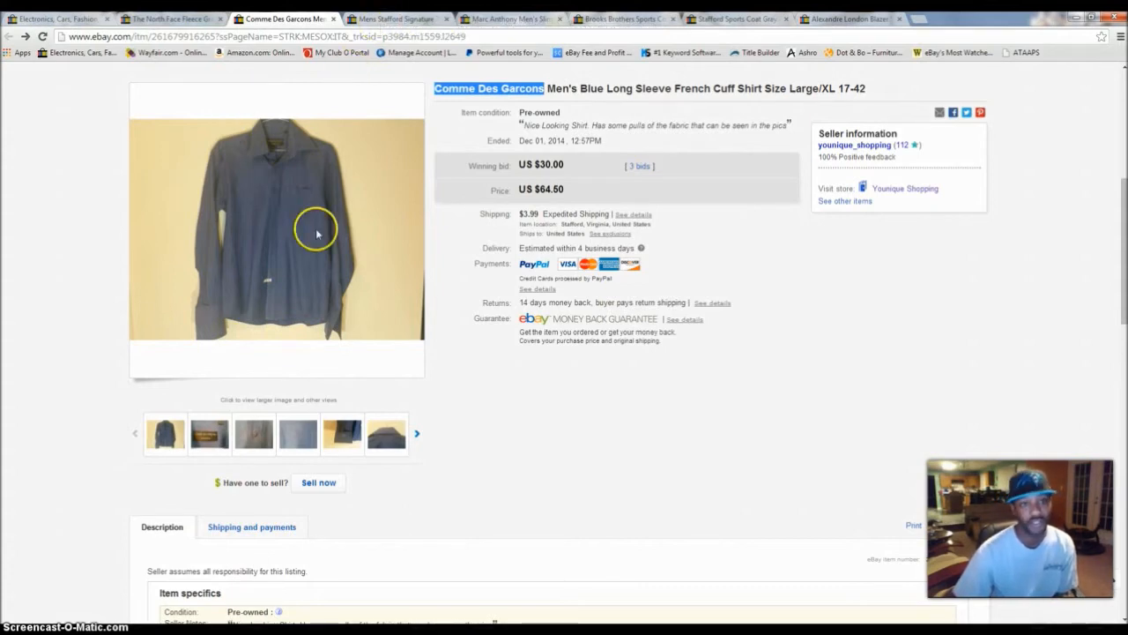
pyautogui.moveTo(295, 217)
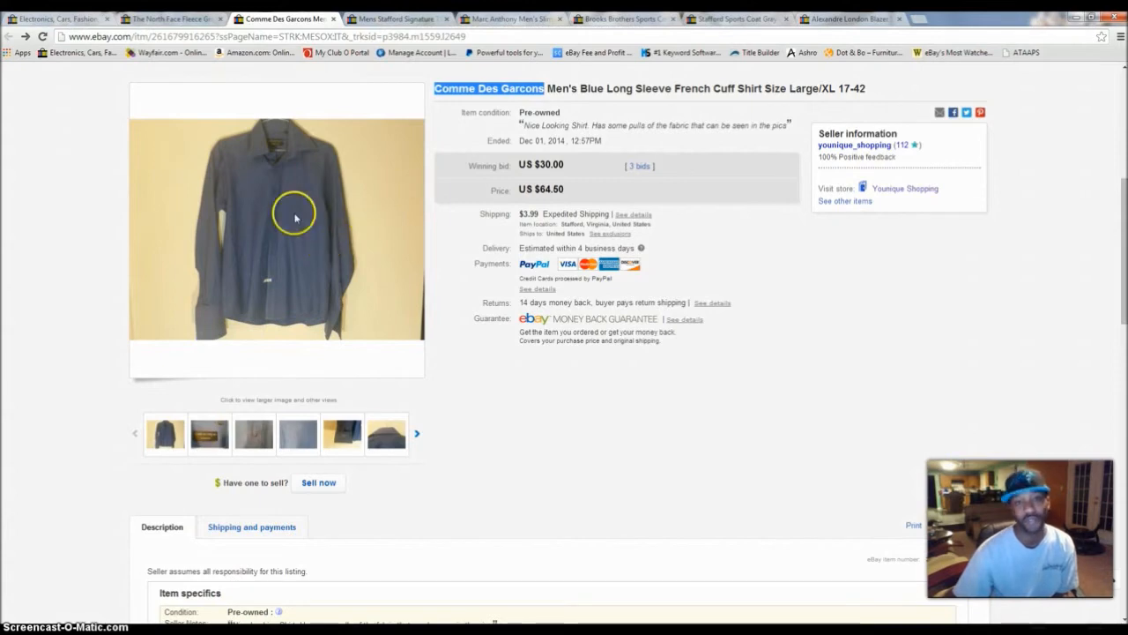
pyautogui.moveTo(322, 225)
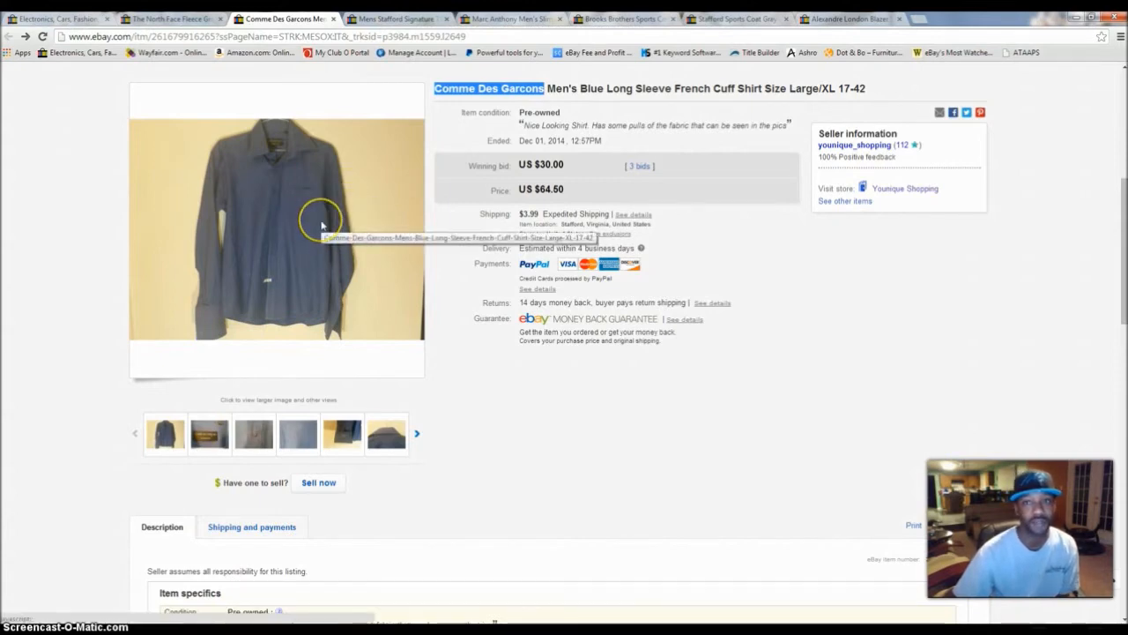
pyautogui.moveTo(377, 164)
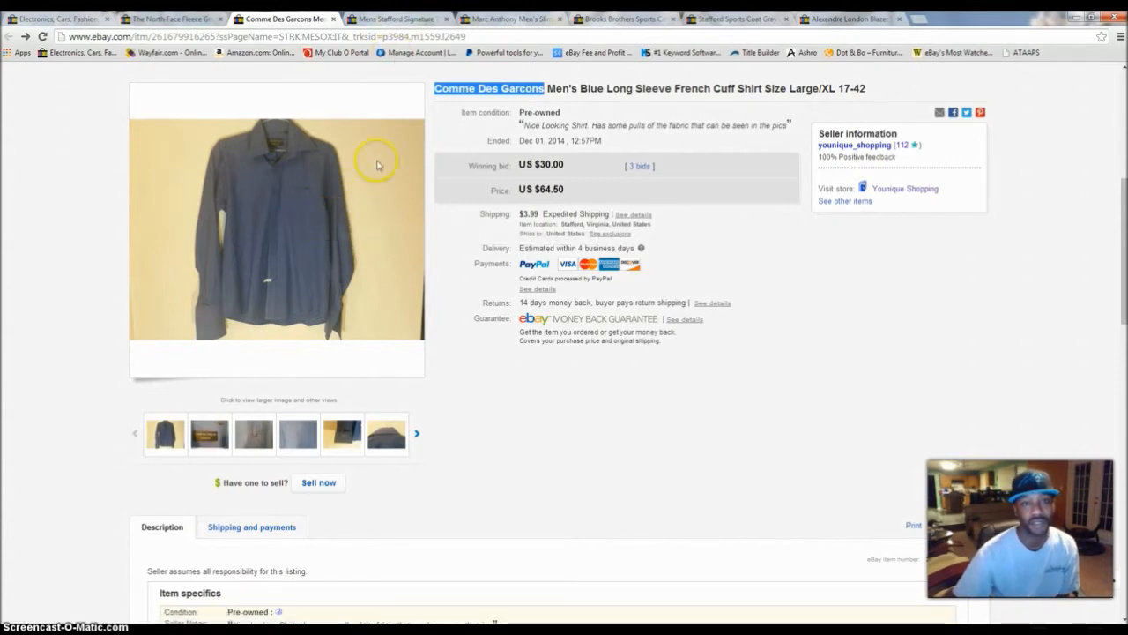
pyautogui.moveTo(397, 18)
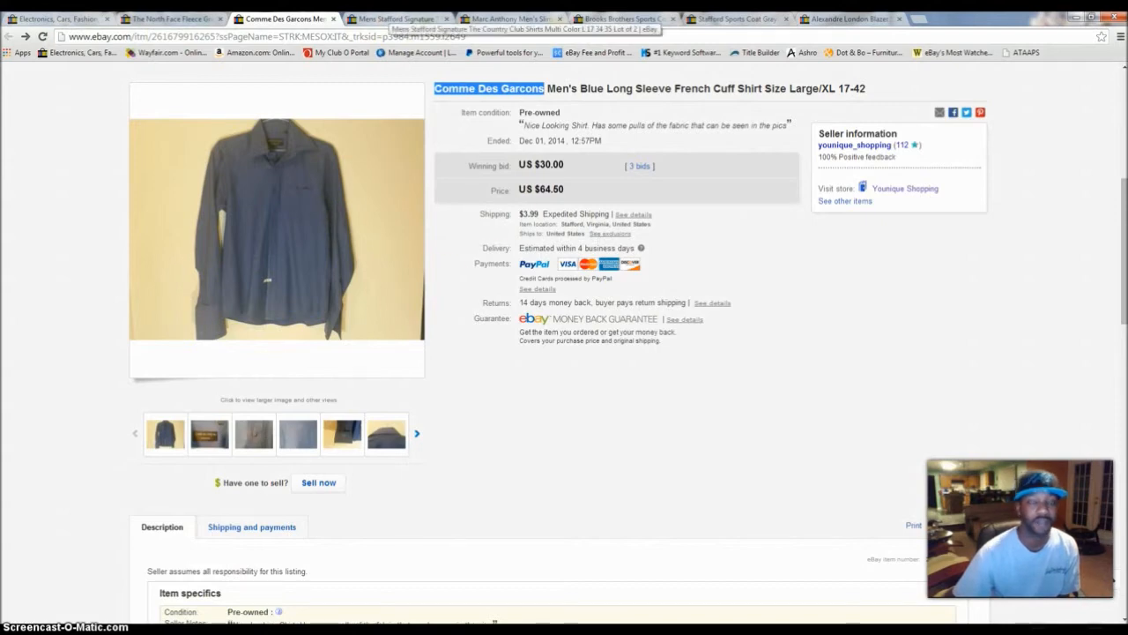
# - Switch to the Stafford Signature two-shirt lot listing ($39.99) and enlarge its first photo
pyautogui.click(397, 18)
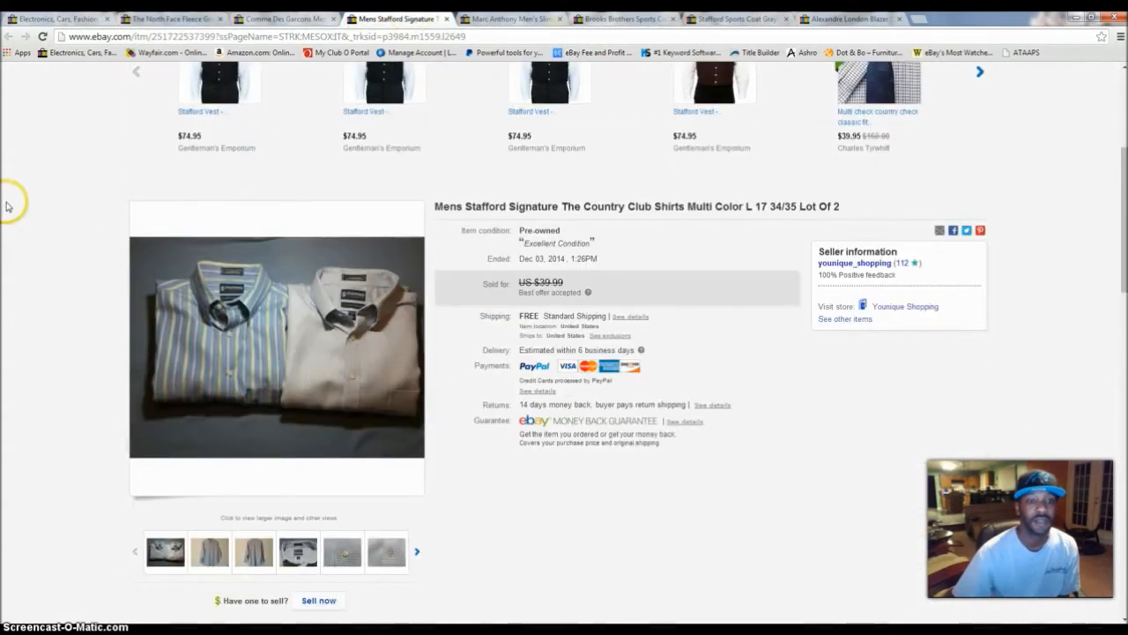
pyautogui.scroll(-3)
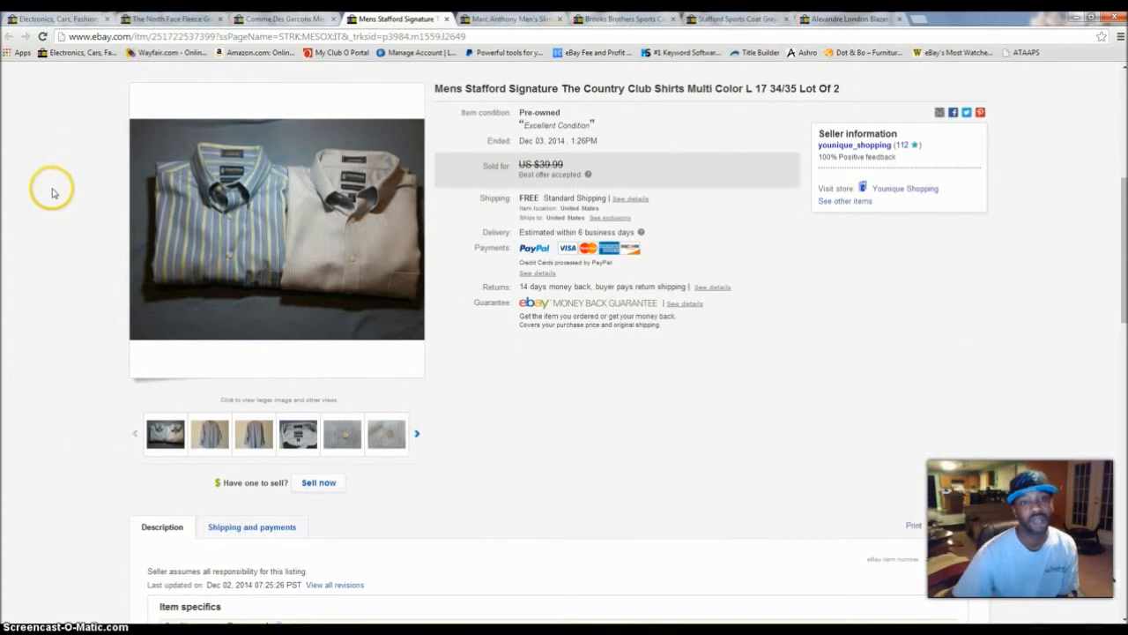
pyautogui.moveTo(54, 190)
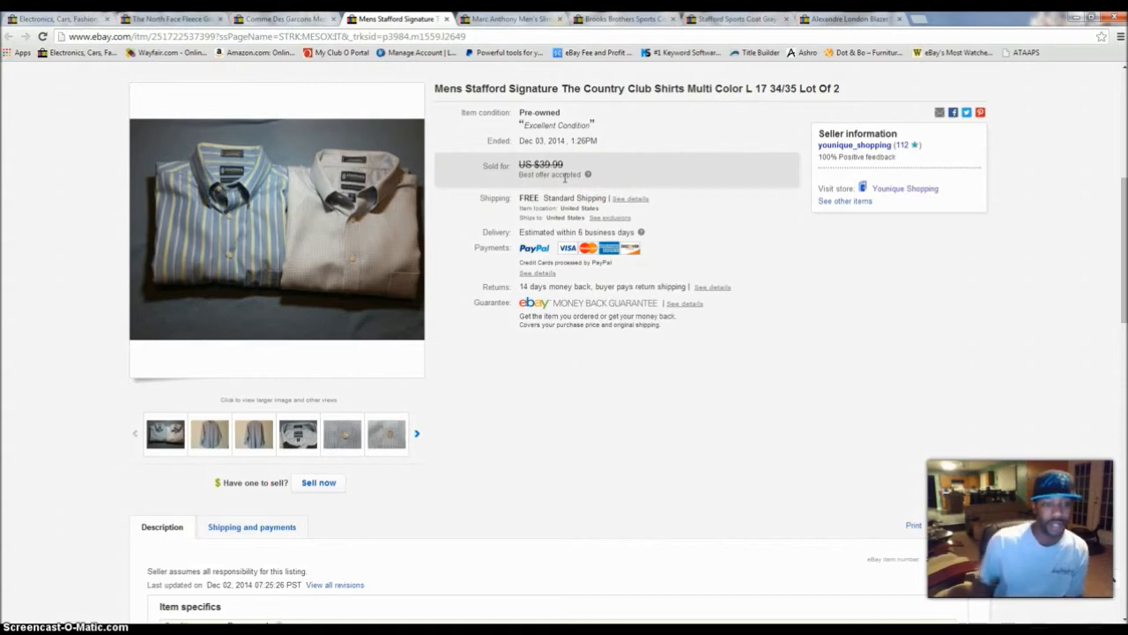
pyautogui.moveTo(445, 176)
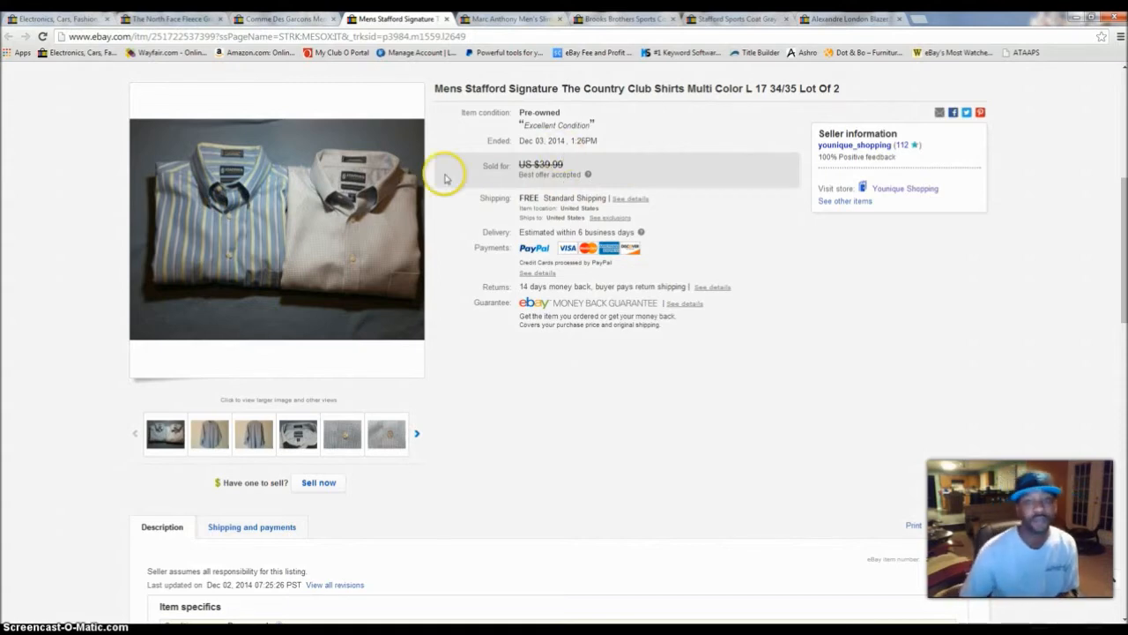
pyautogui.click(276, 227)
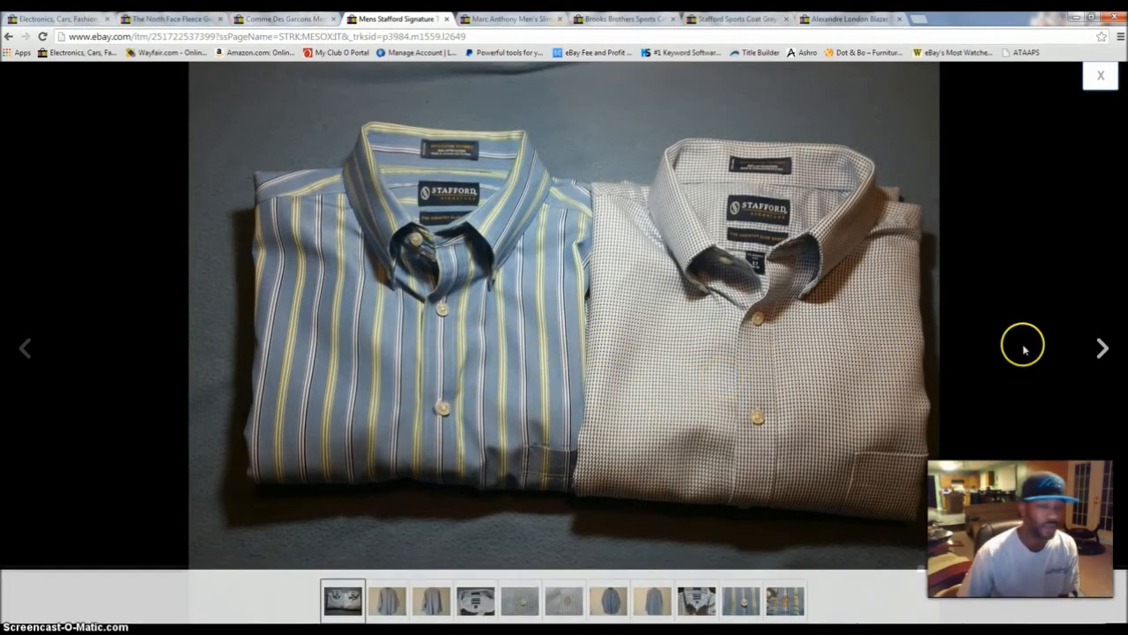
# - Browse the Stafford lot photos (grey shirt, collar labels, front, back), then close the viewer
pyautogui.click(1103, 347)
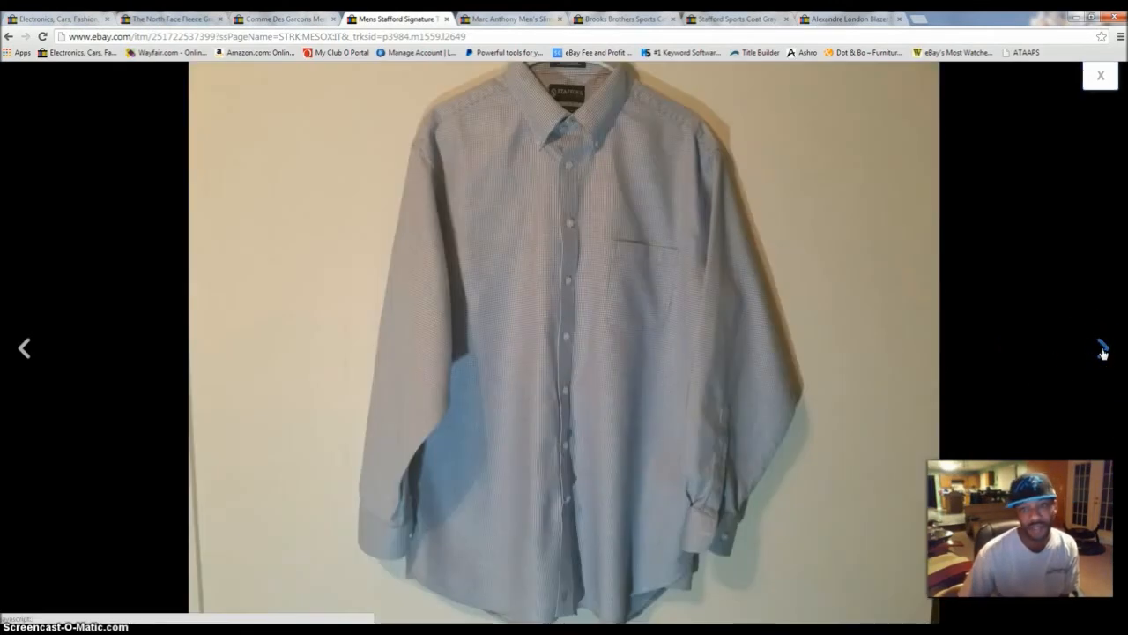
pyautogui.click(1103, 347)
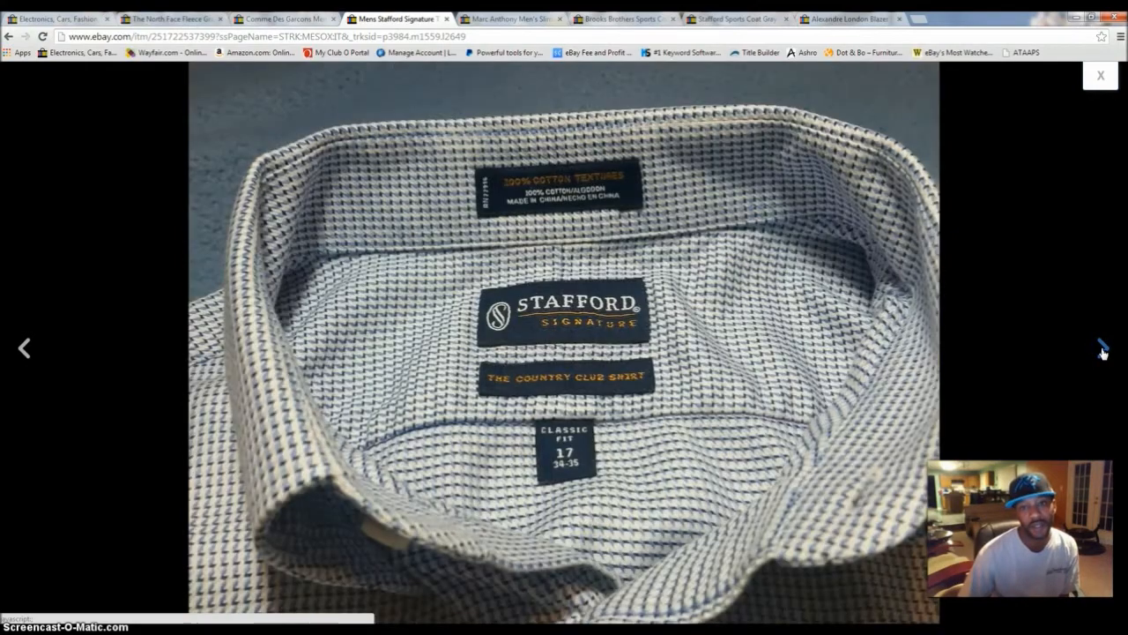
pyautogui.click(1102, 346)
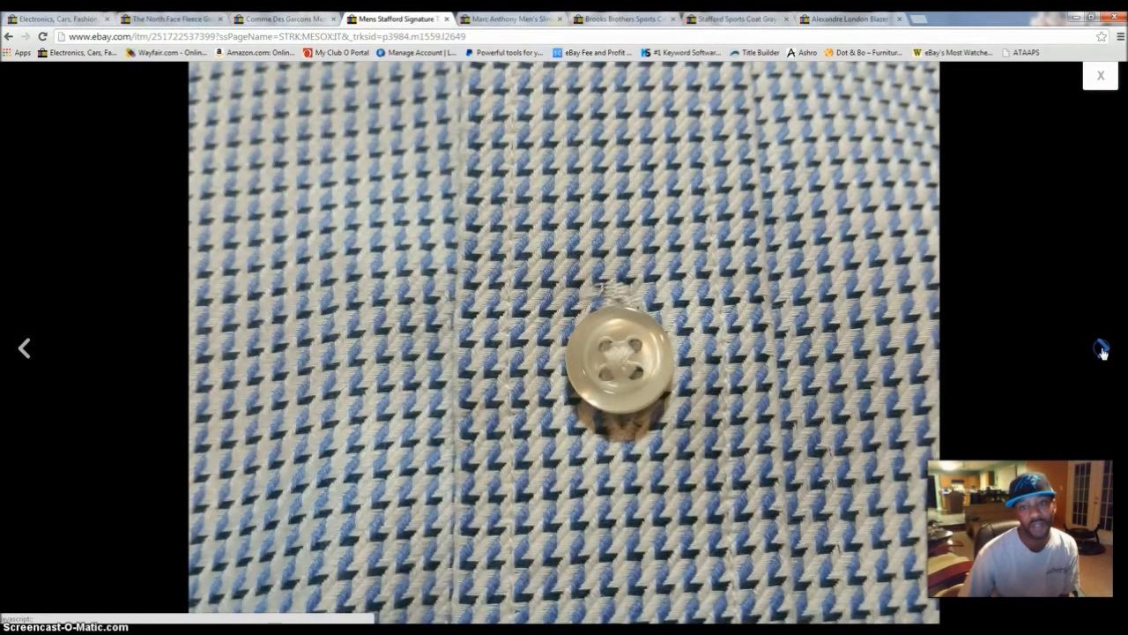
pyautogui.click(1101, 347)
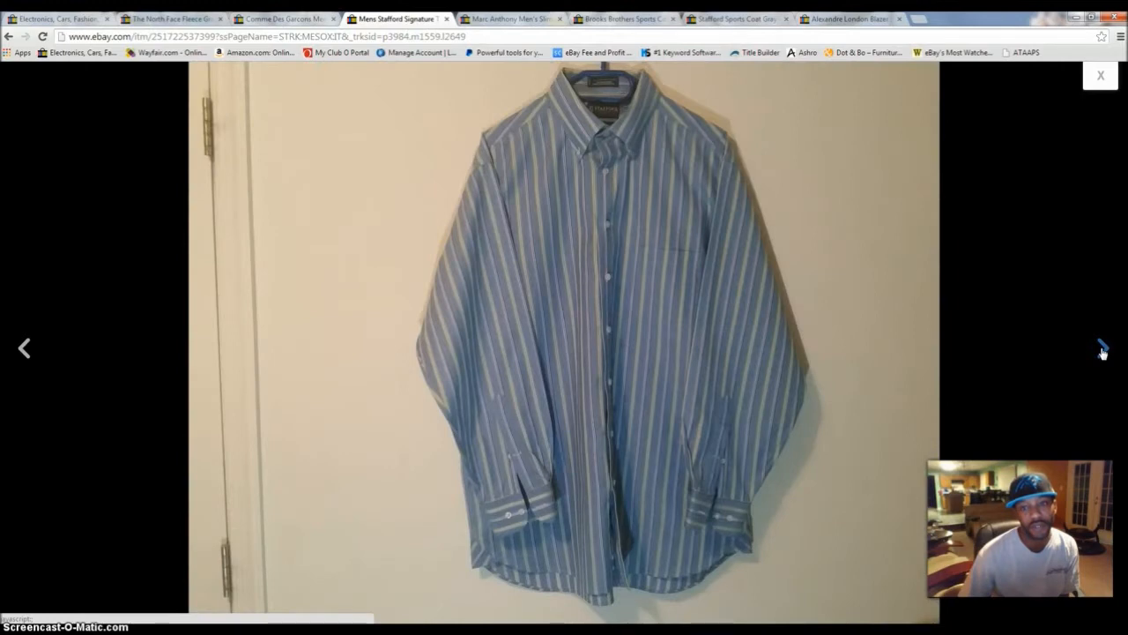
pyautogui.moveTo(555, 387)
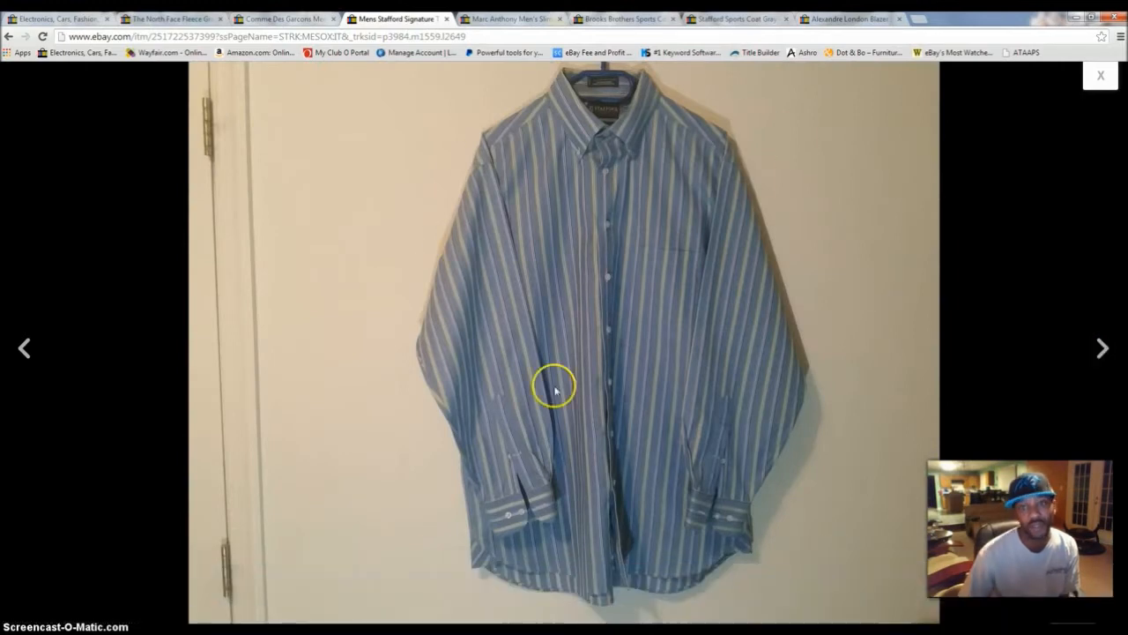
pyautogui.click(1103, 347)
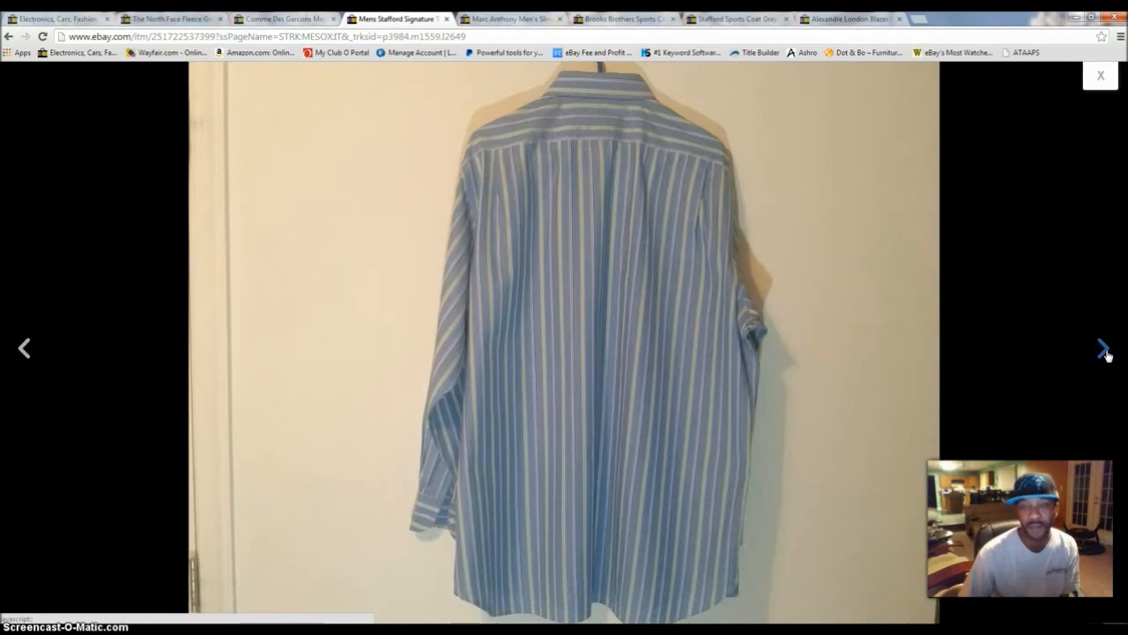
pyautogui.click(1104, 347)
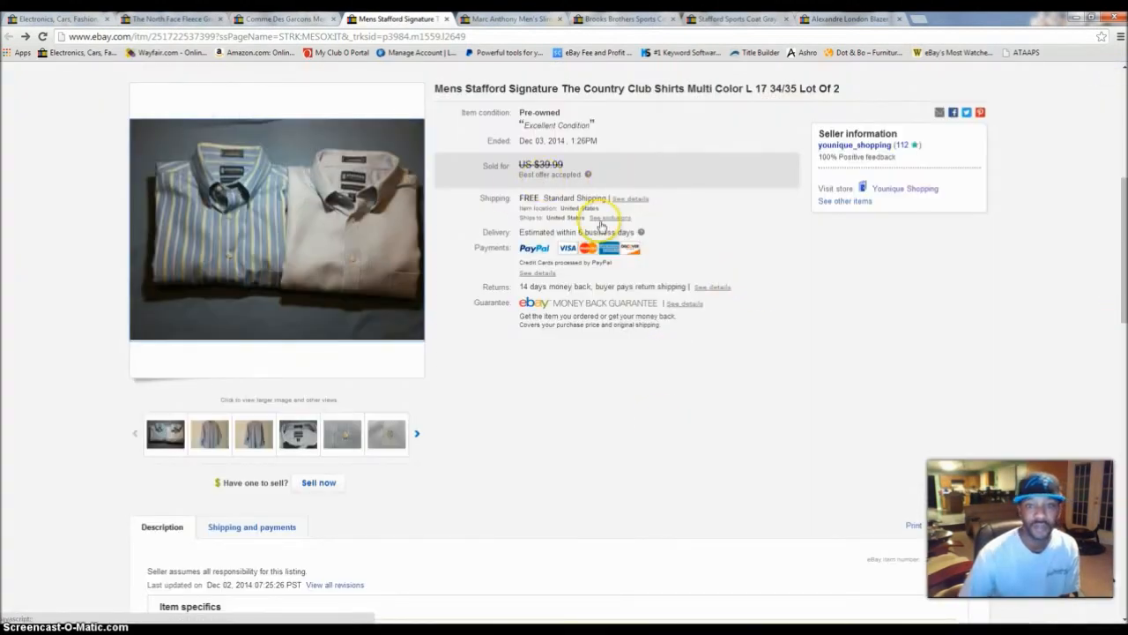
pyautogui.moveTo(378, 234)
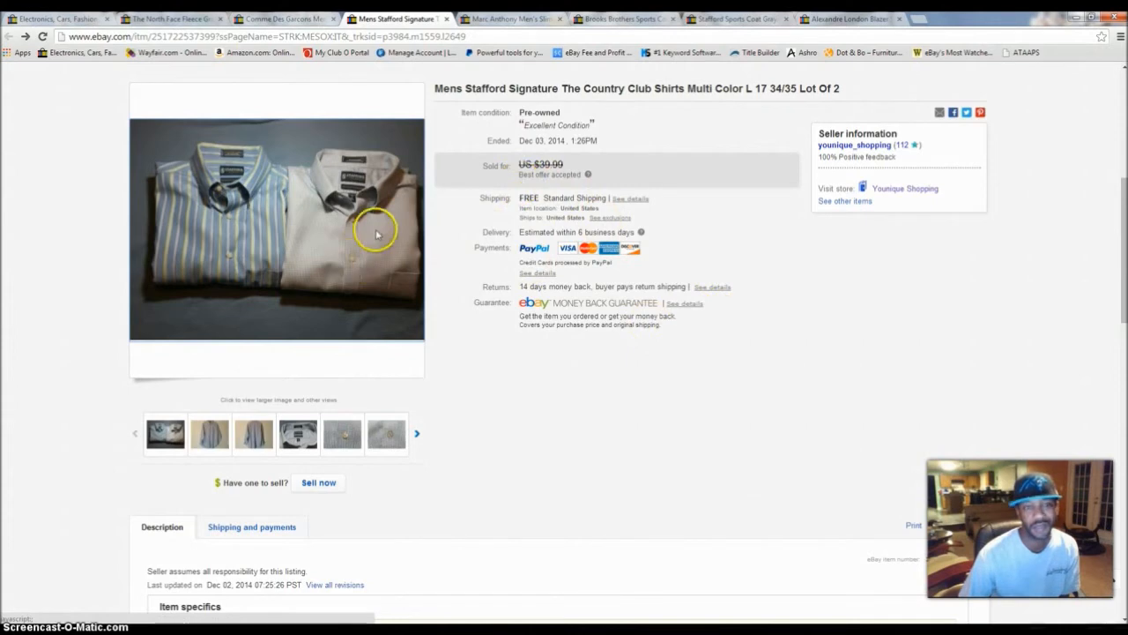
pyautogui.moveTo(546, 379)
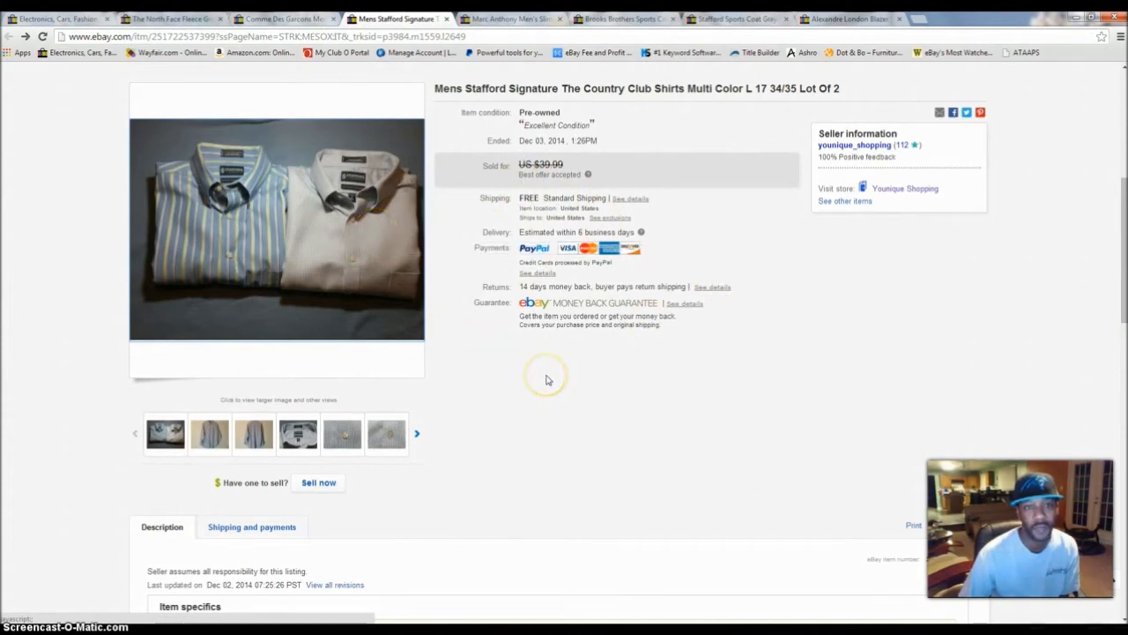
pyautogui.moveTo(929, 458)
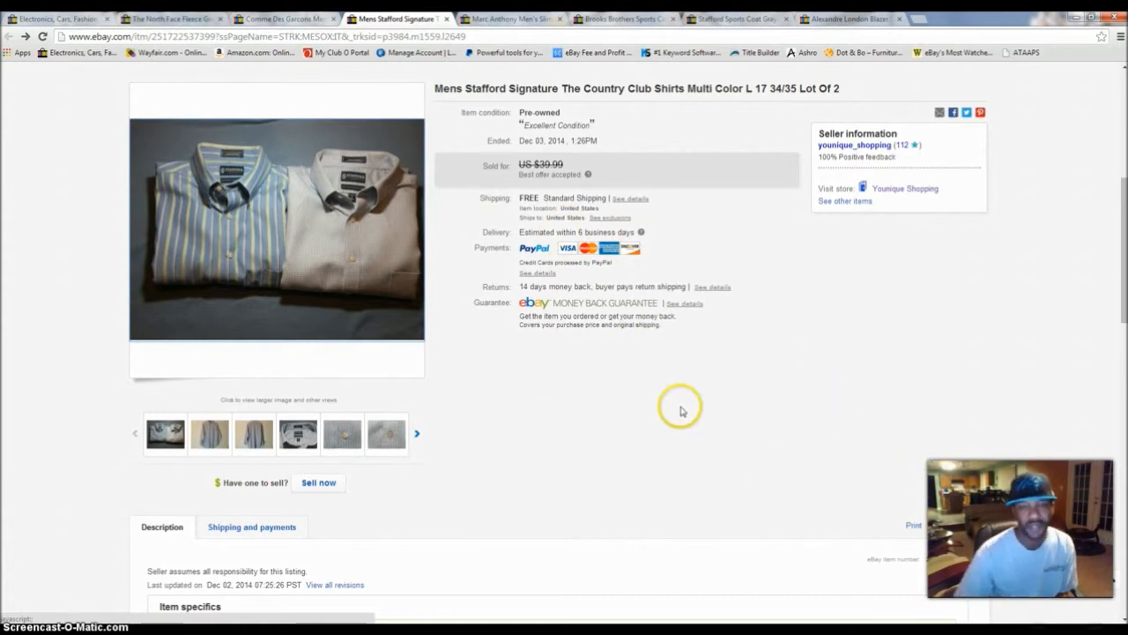
pyautogui.moveTo(650, 380)
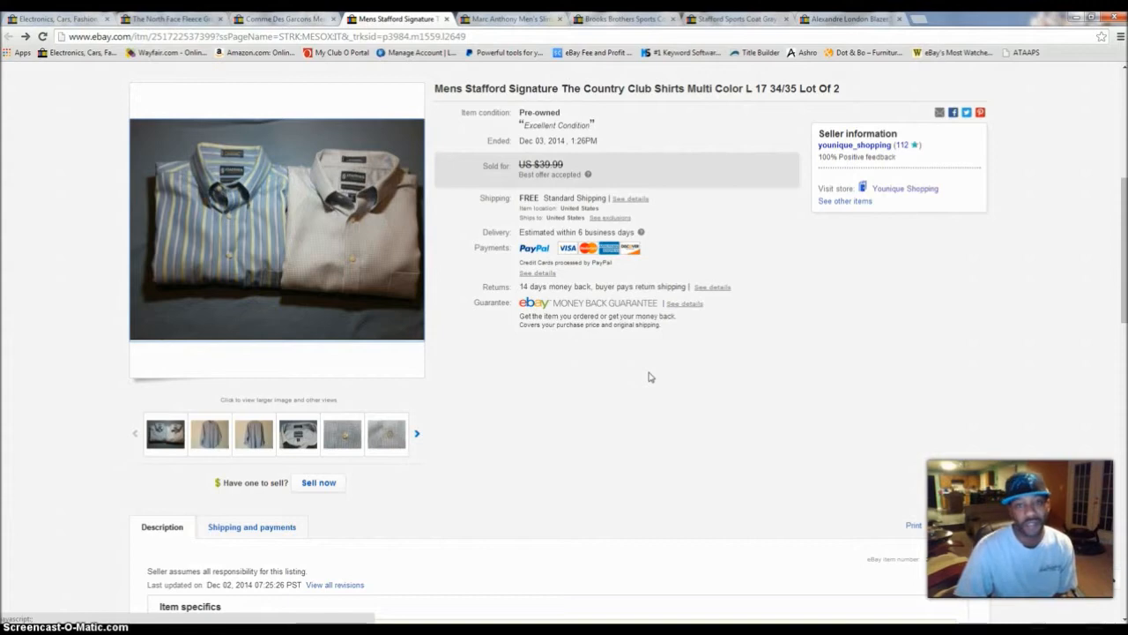
pyautogui.click(624, 372)
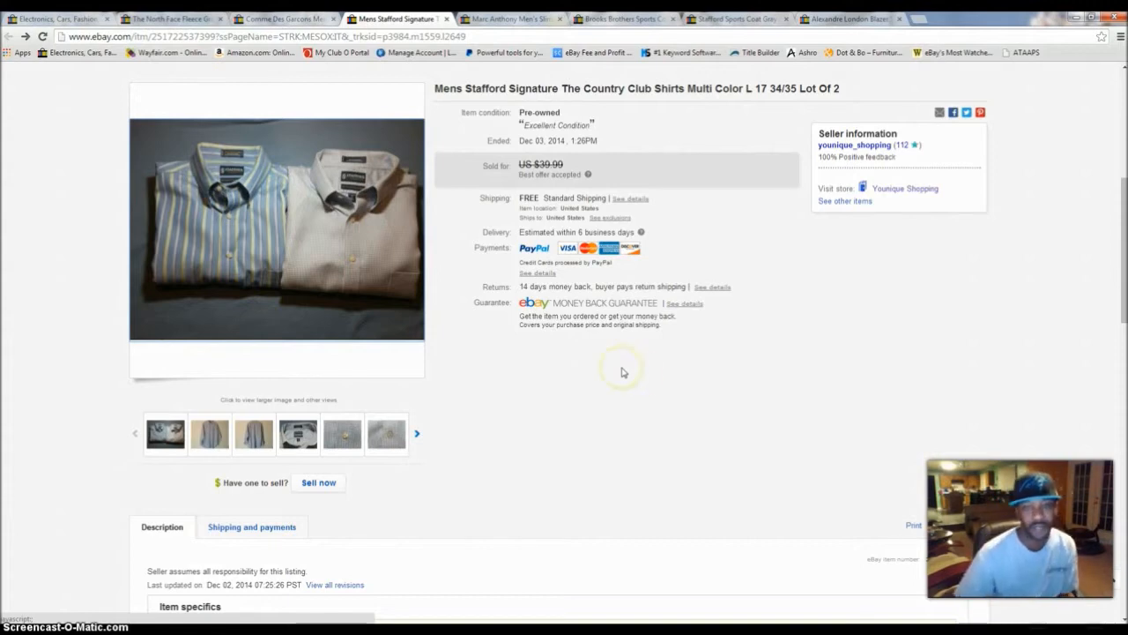
pyautogui.scroll(-3)
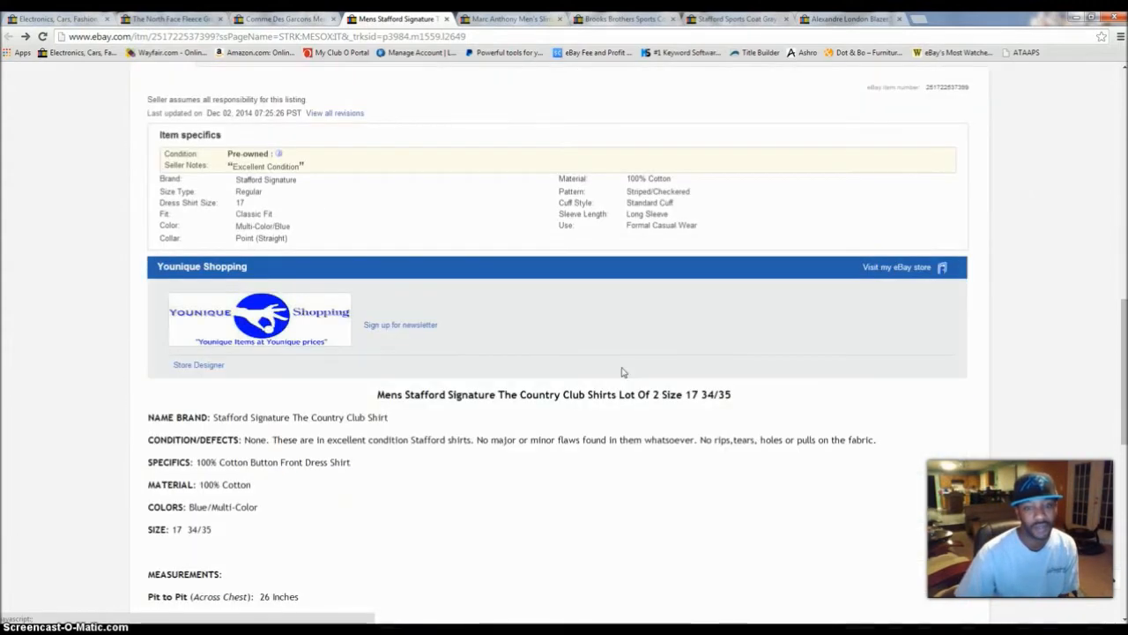
pyautogui.scroll(-3)
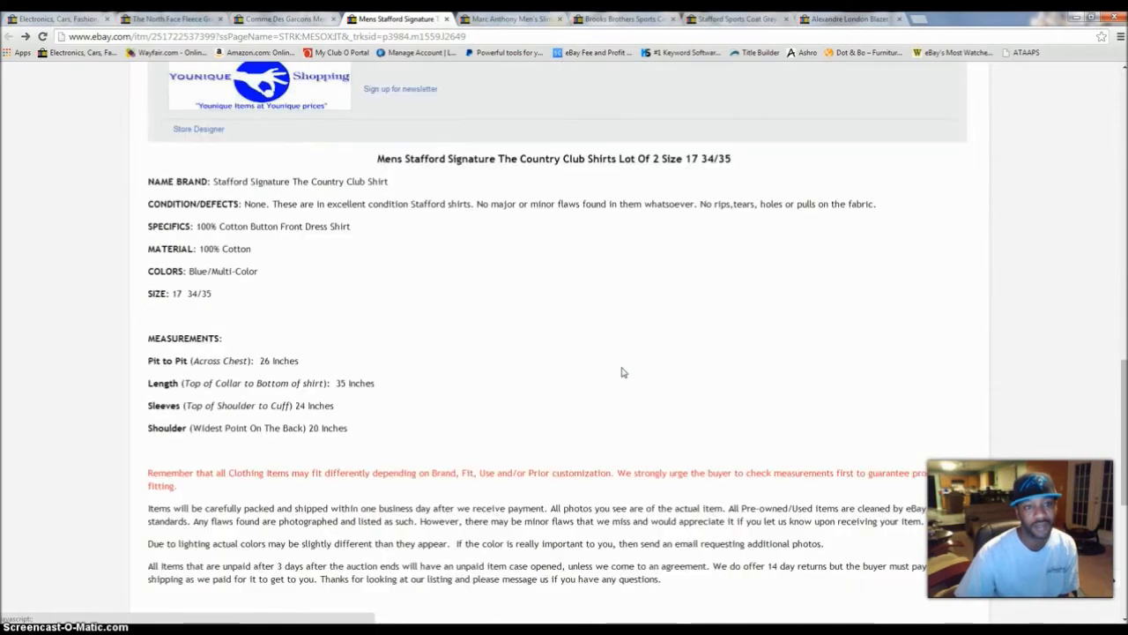
pyautogui.scroll(3)
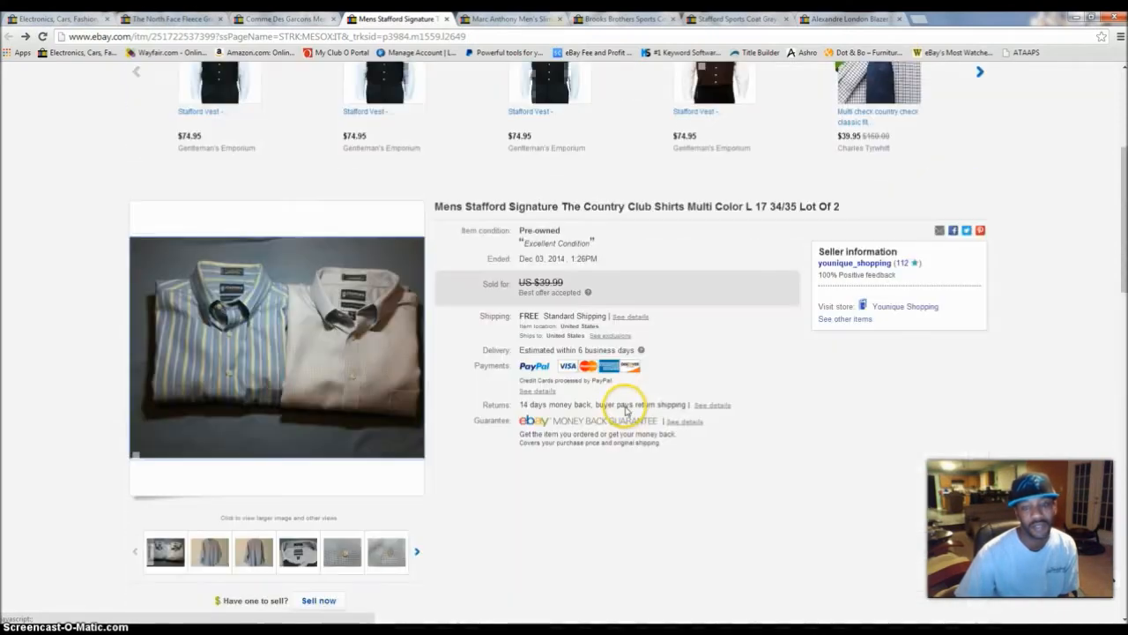
pyautogui.scroll(3)
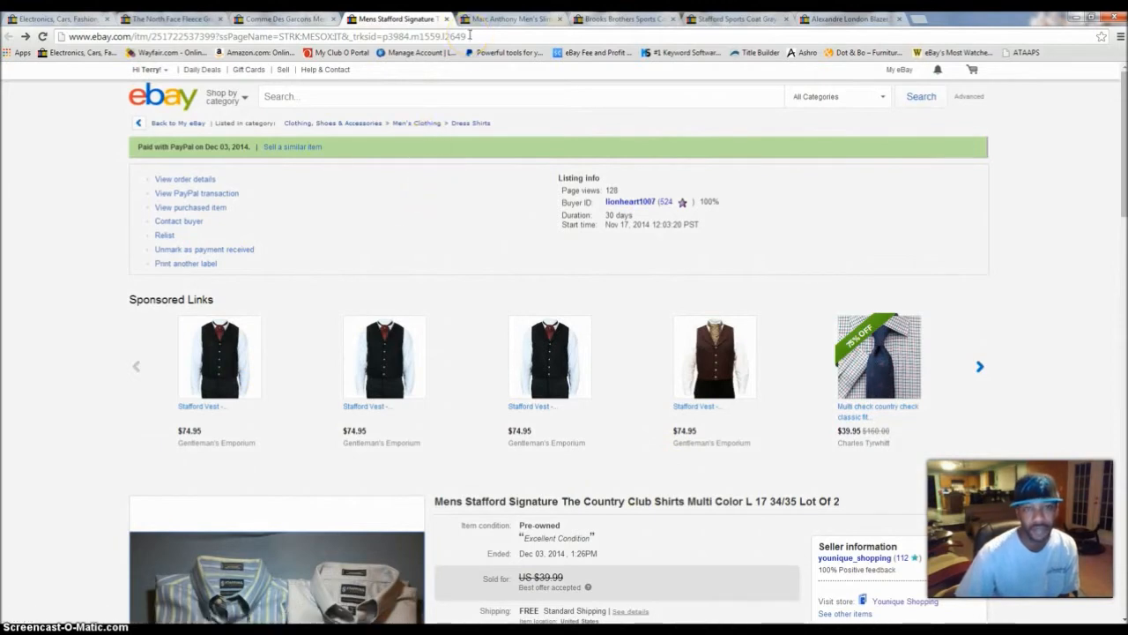
pyautogui.moveTo(596, 88)
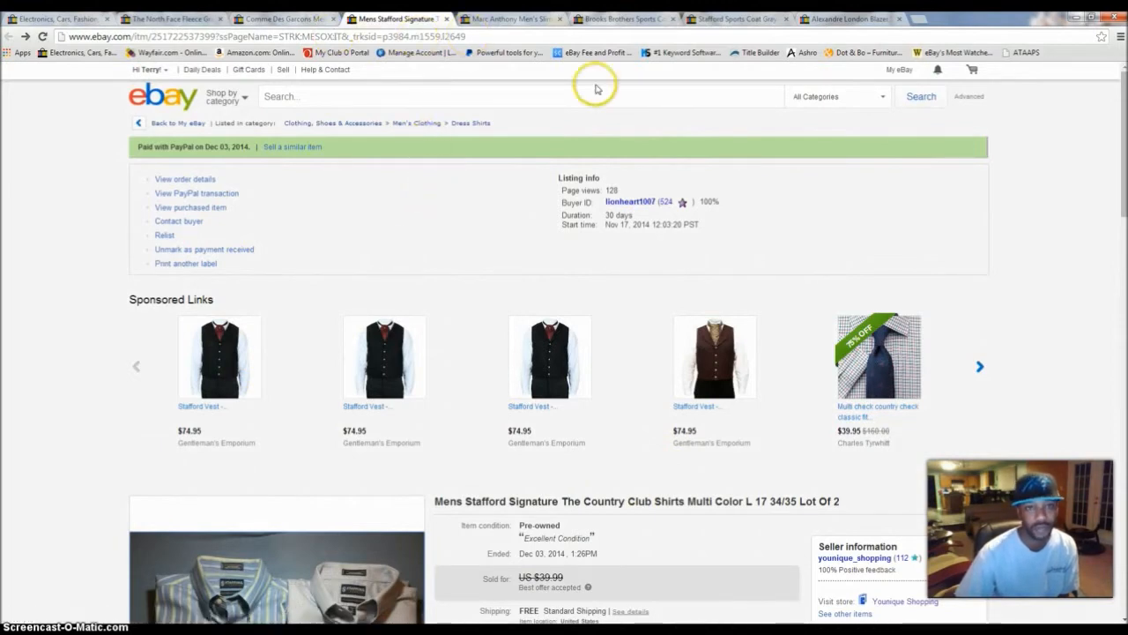
# - Switch to the Marc Anthony purple slim fit shirt tab, showing its $19.99 sale and $3.99 shipping
pyautogui.click(511, 18)
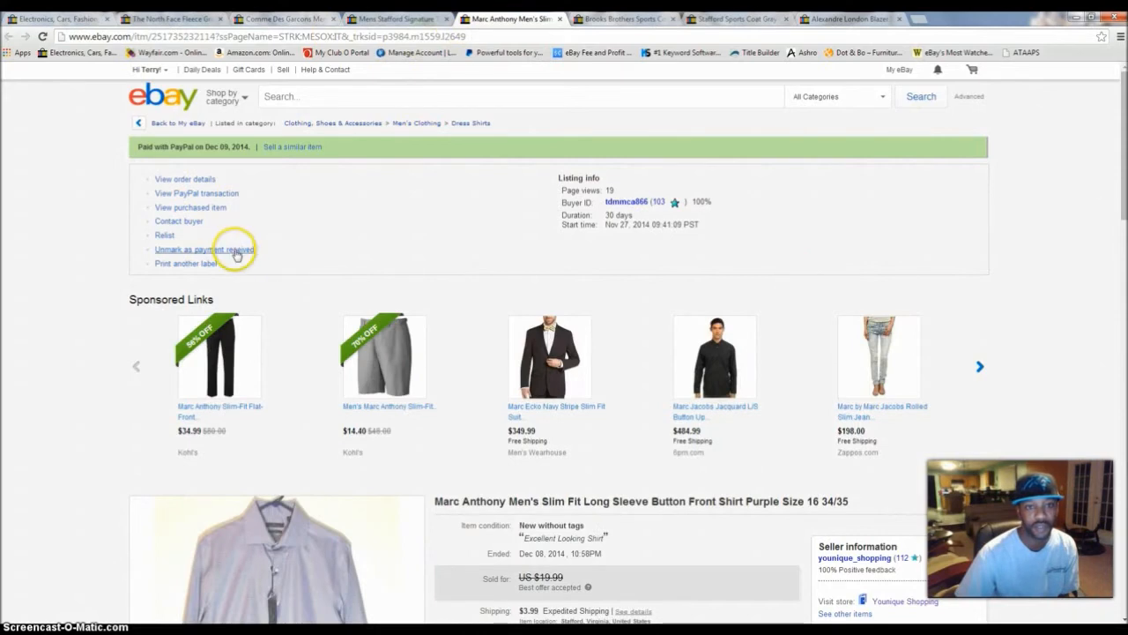
pyautogui.scroll(-3)
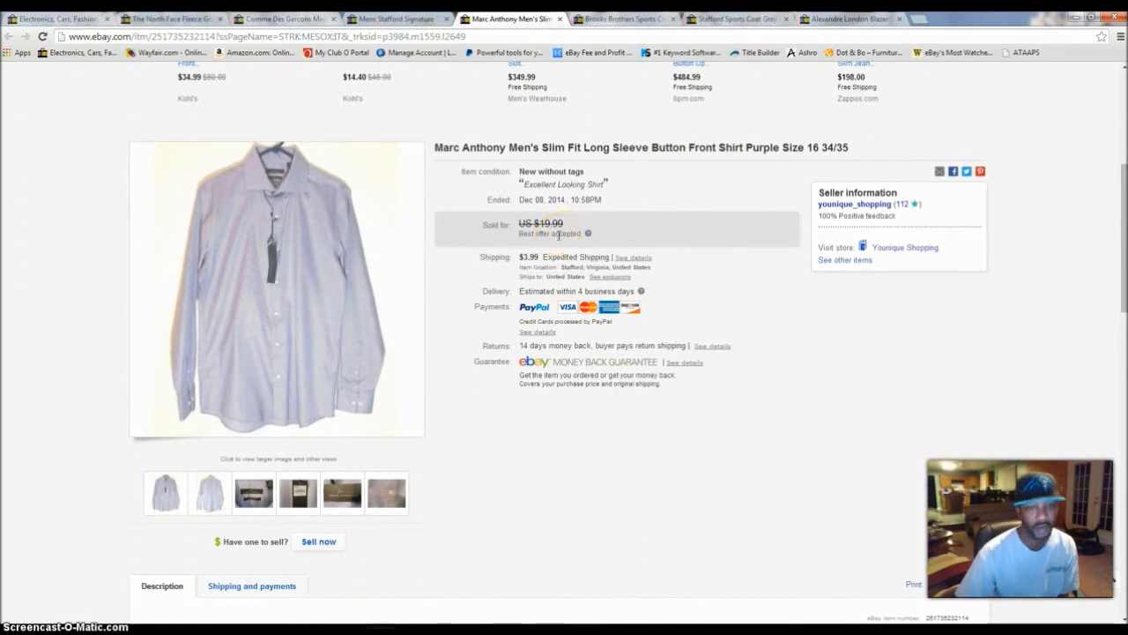
pyautogui.moveTo(346, 124)
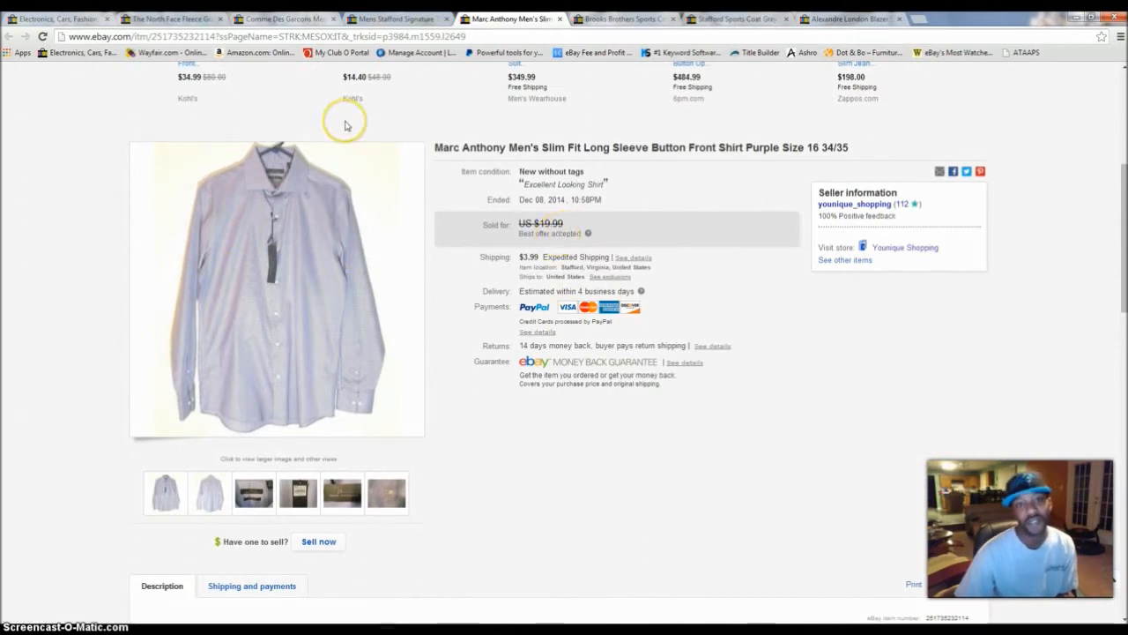
pyautogui.moveTo(363, 191)
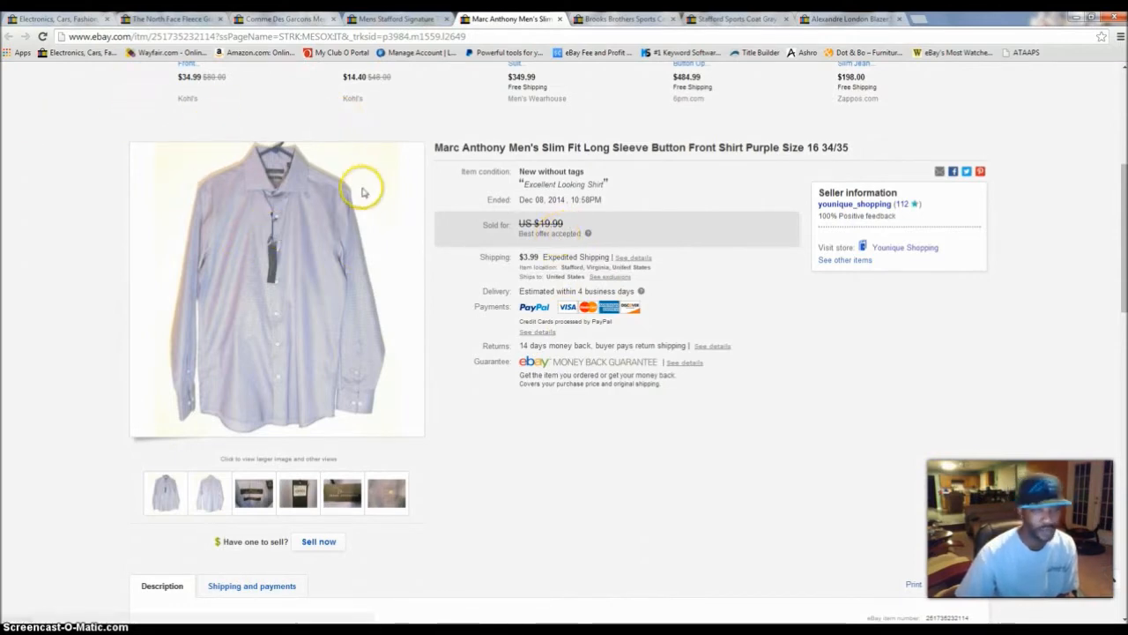
pyautogui.click(277, 289)
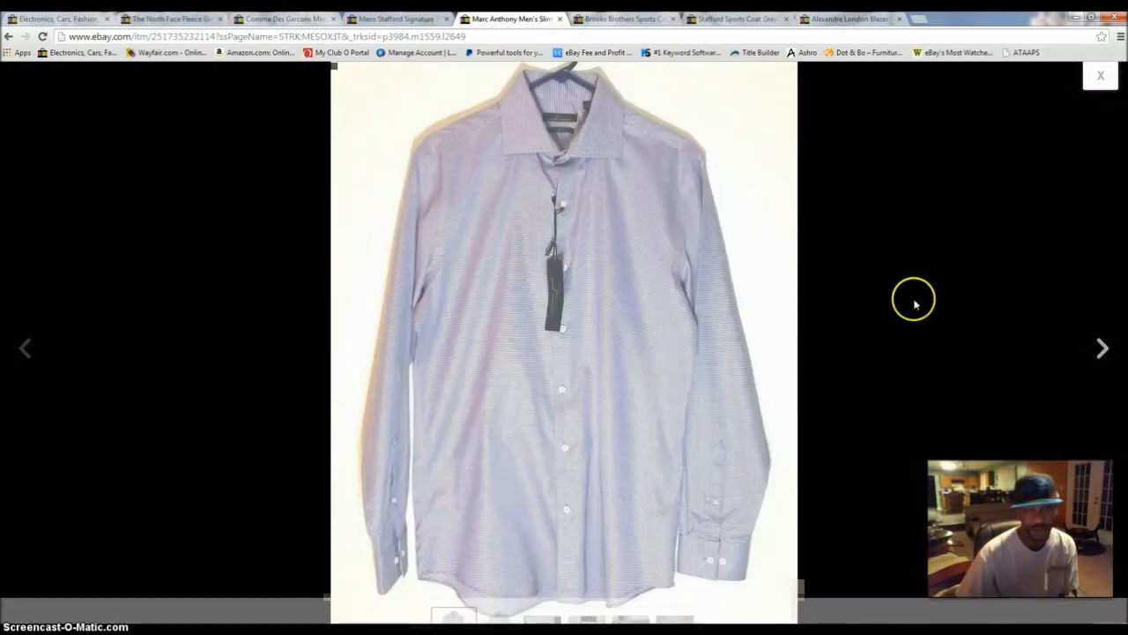
pyautogui.click(1103, 348)
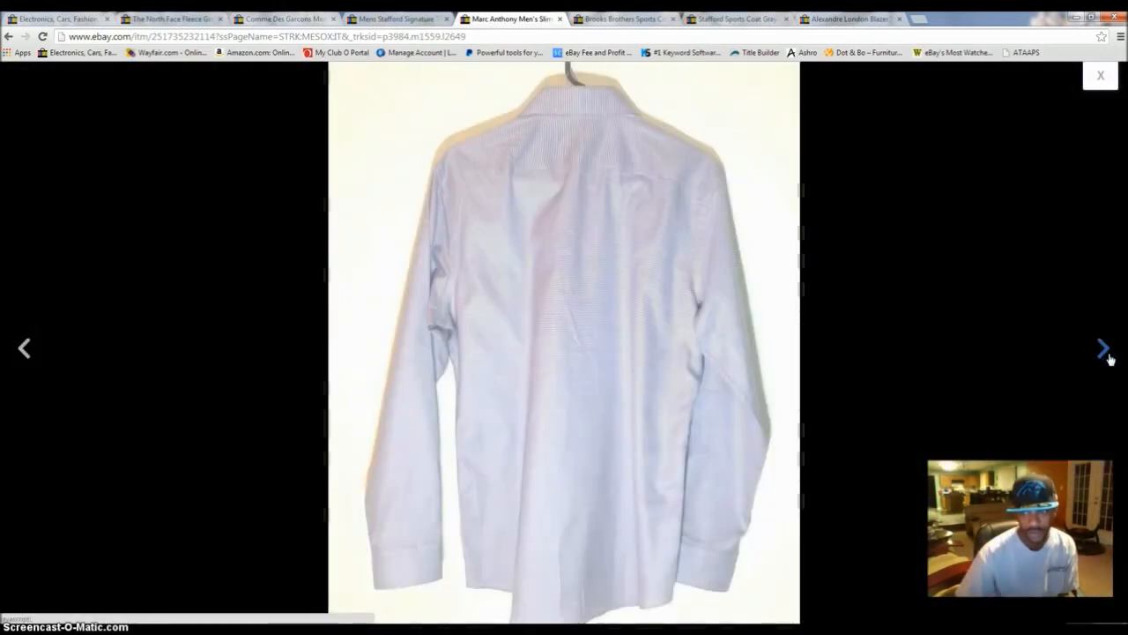
pyautogui.click(1104, 348)
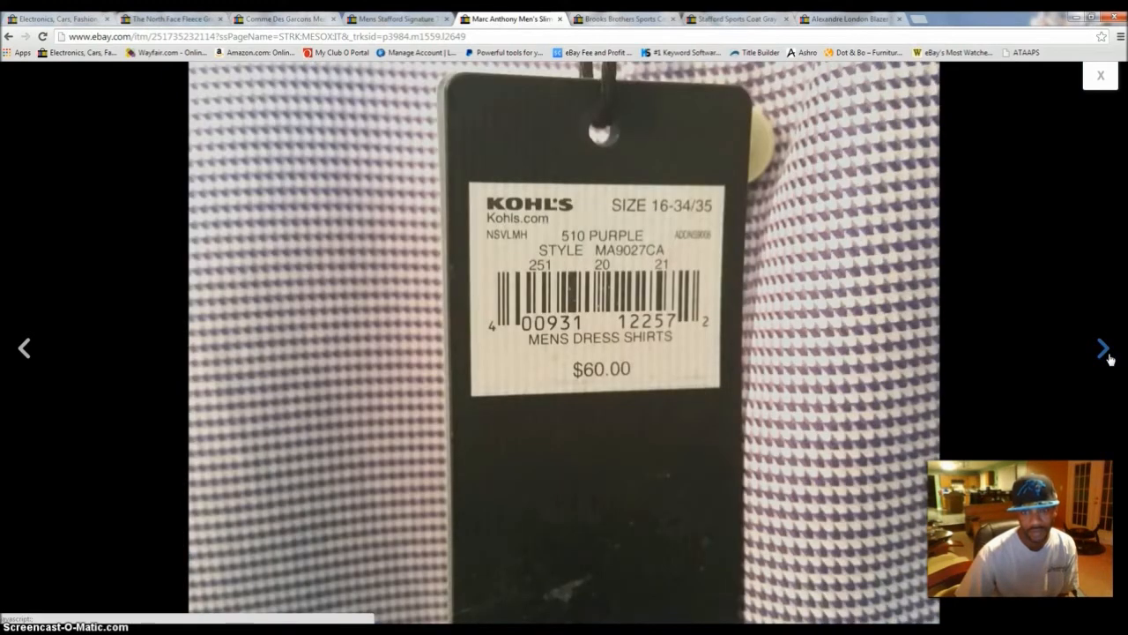
pyautogui.click(1103, 348)
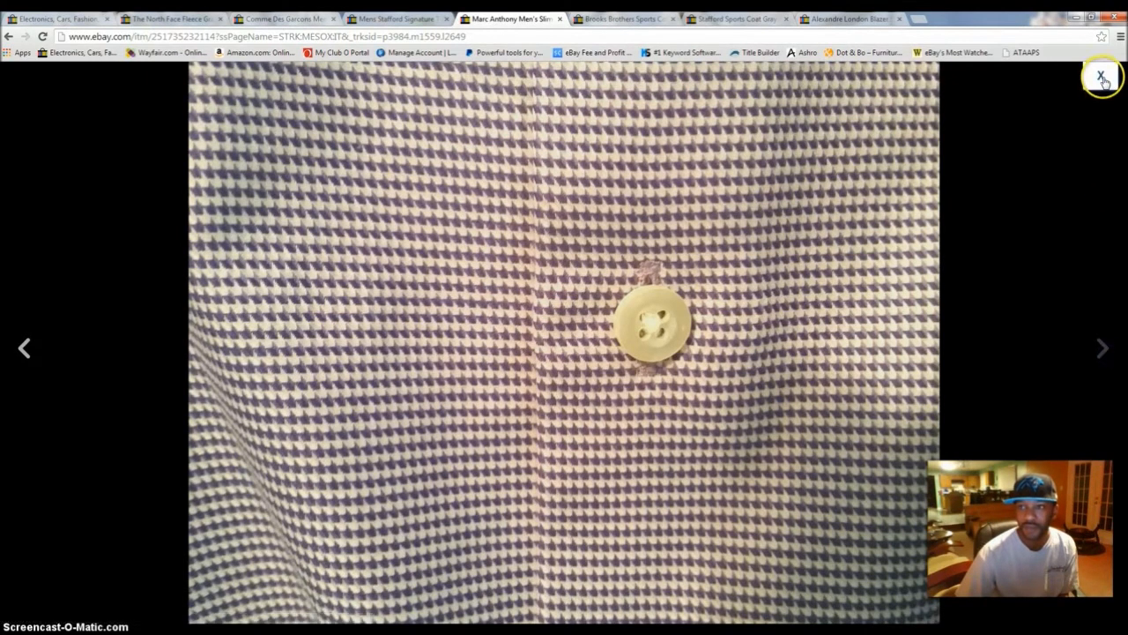
pyautogui.click(1101, 76)
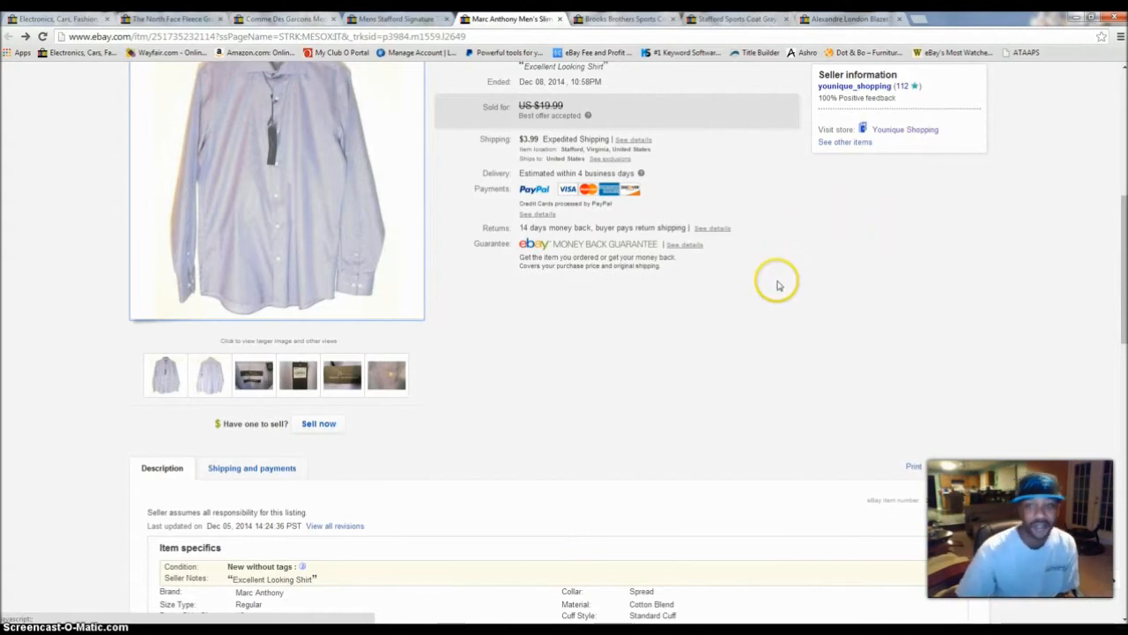
pyautogui.moveTo(630, 310)
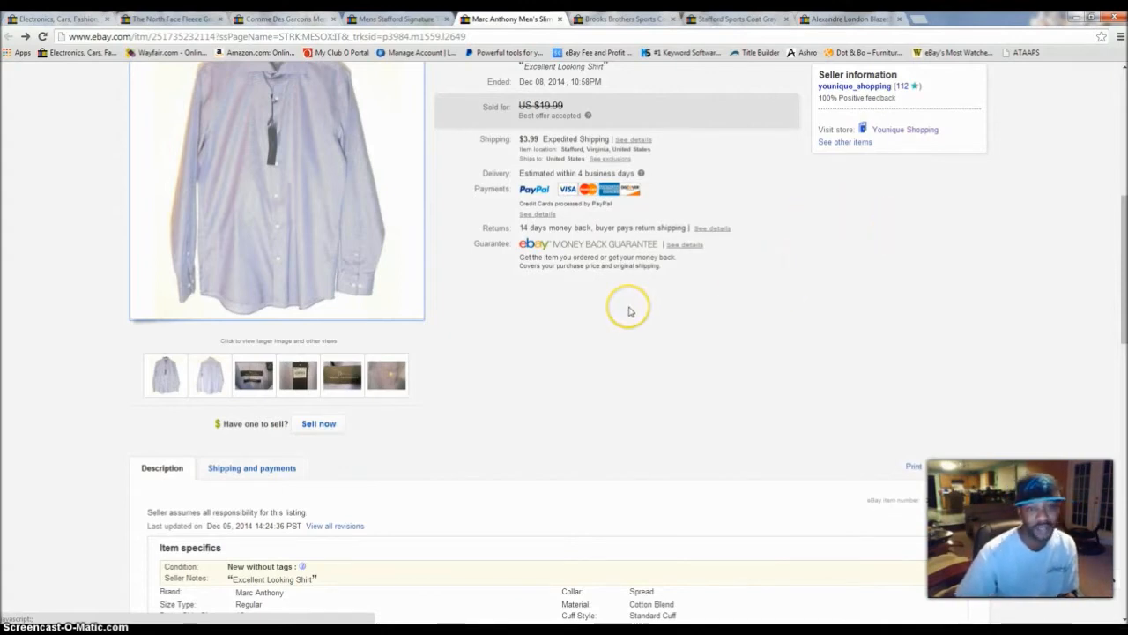
pyautogui.scroll(3)
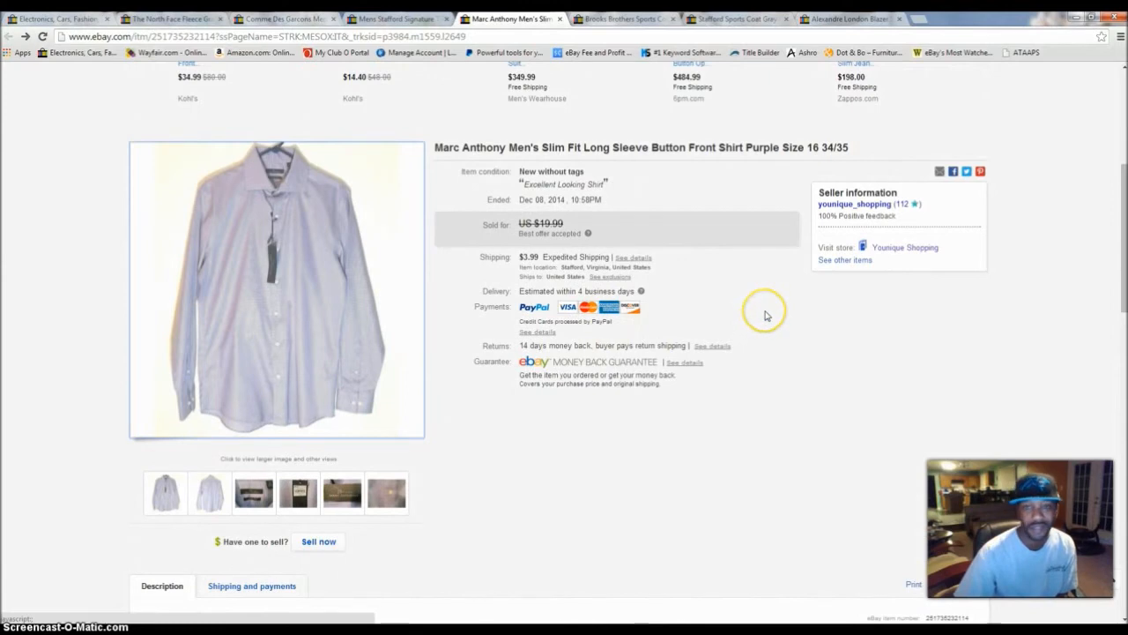
pyautogui.moveTo(568, 244)
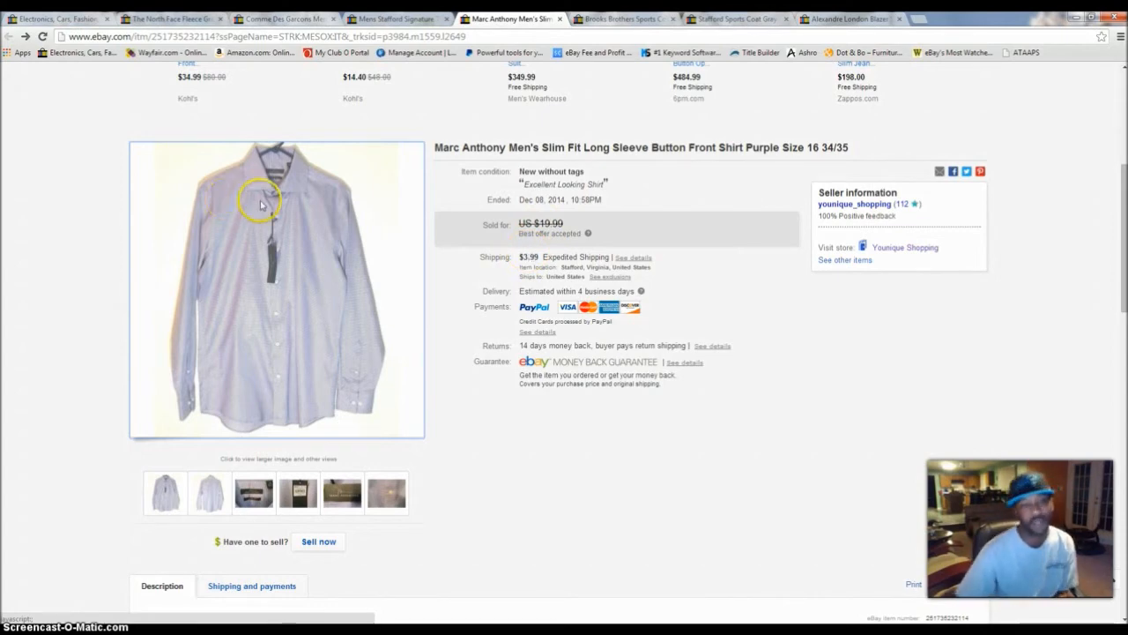
pyautogui.moveTo(564, 436)
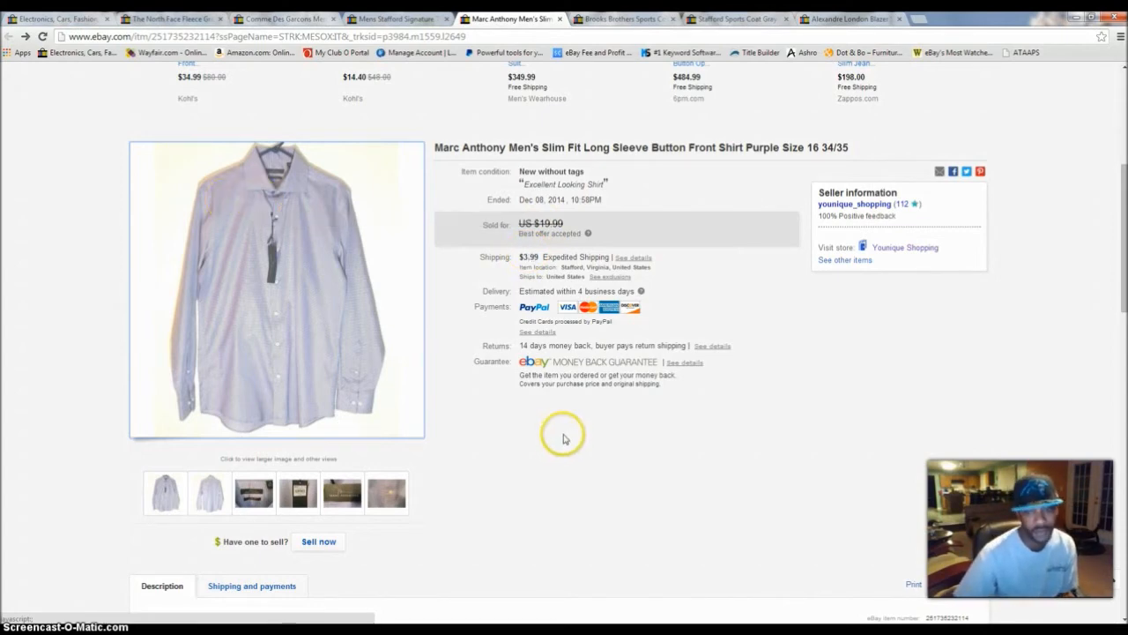
pyautogui.scroll(3)
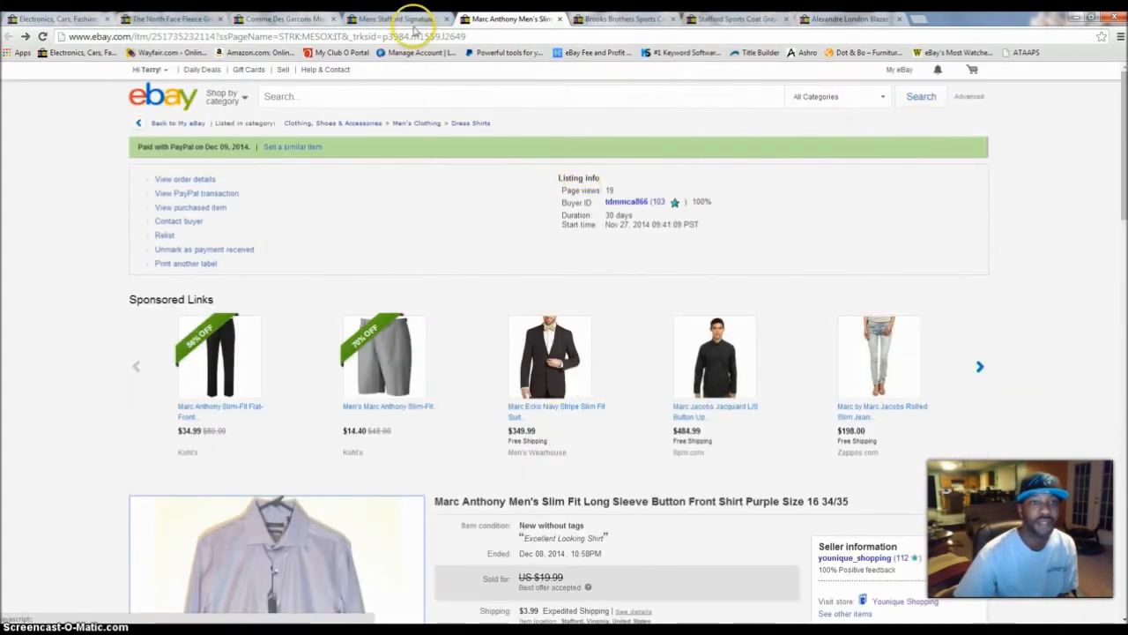
pyautogui.click(623, 18)
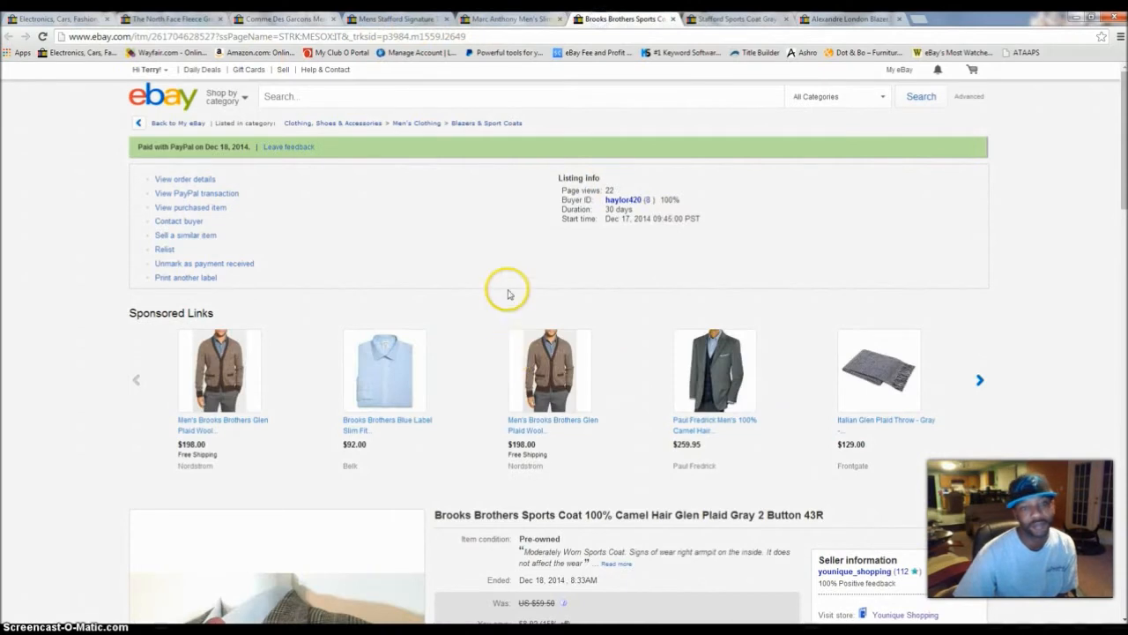
pyautogui.scroll(-3)
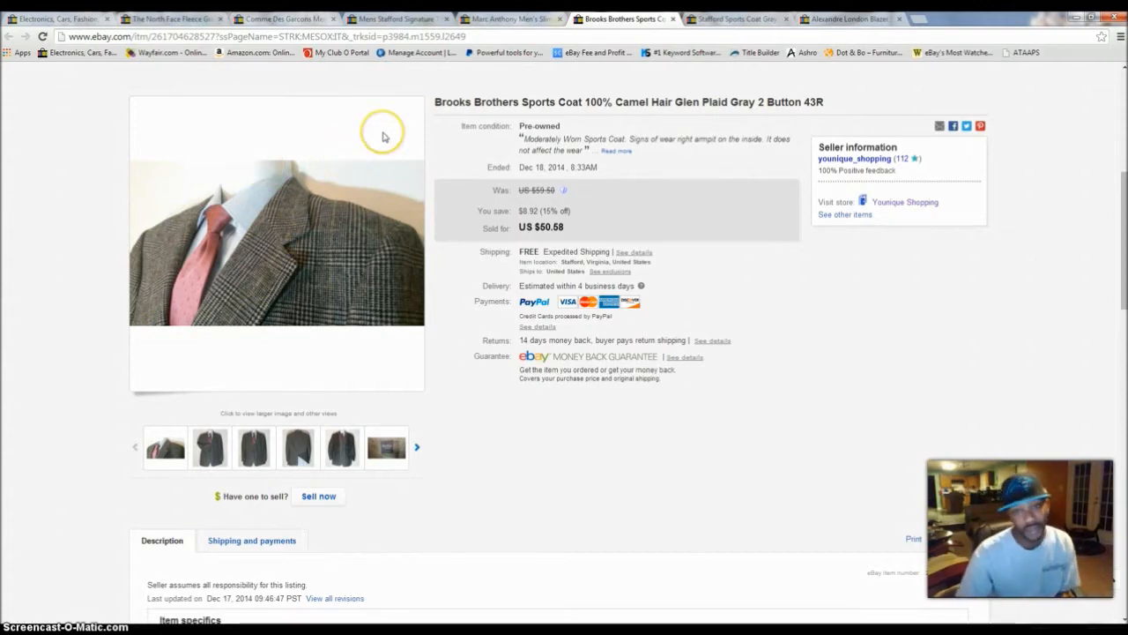
pyautogui.moveTo(383, 135)
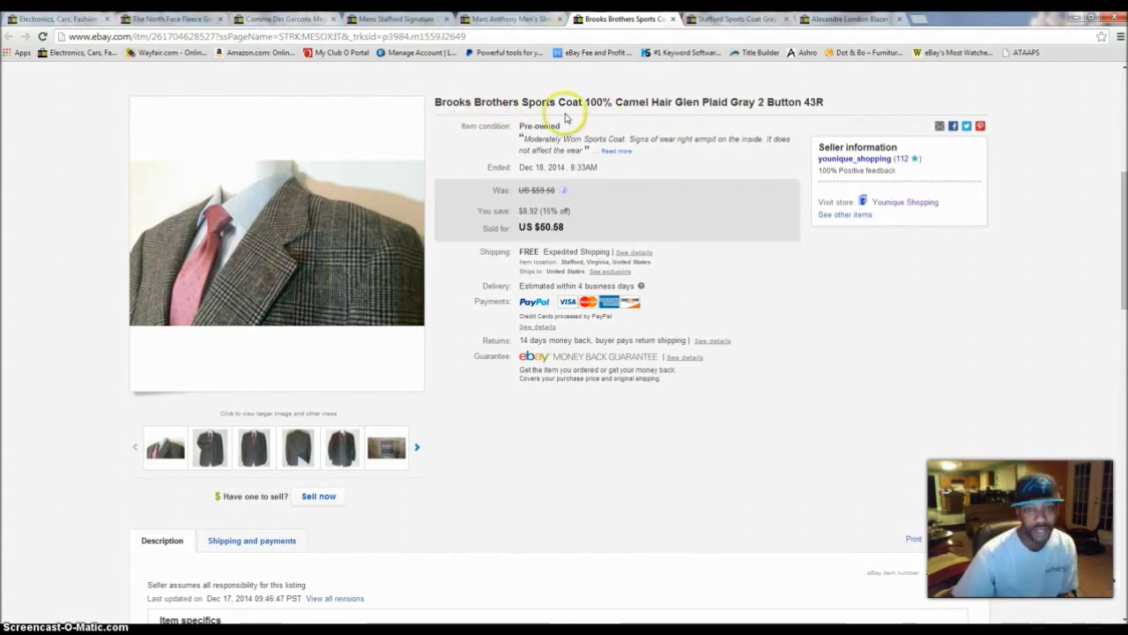
pyautogui.moveTo(466, 126)
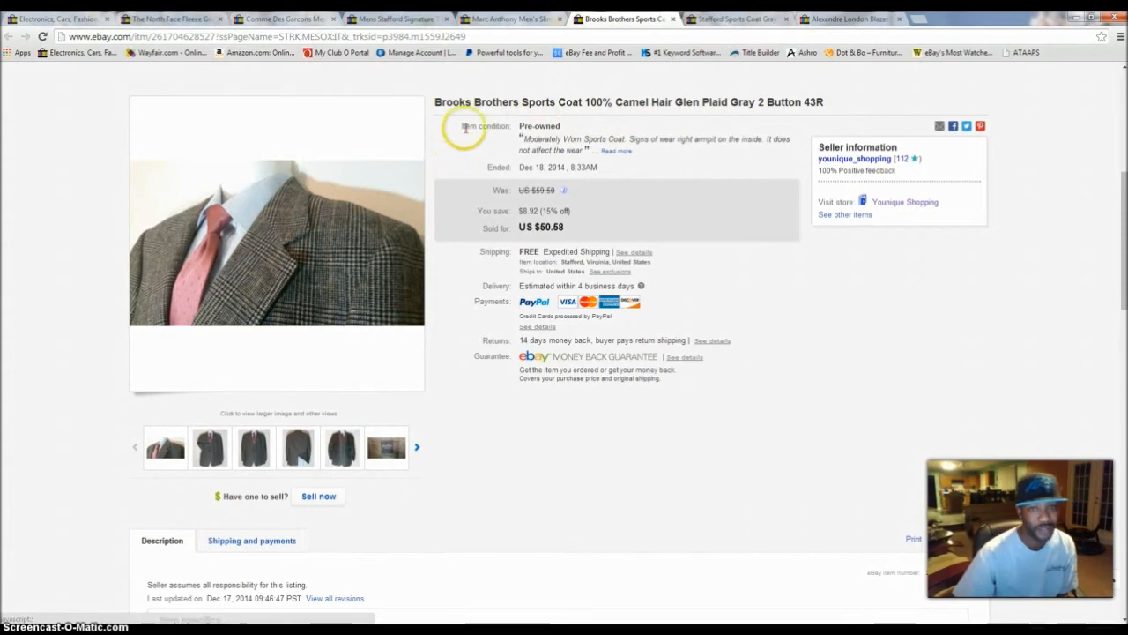
pyautogui.moveTo(680, 221)
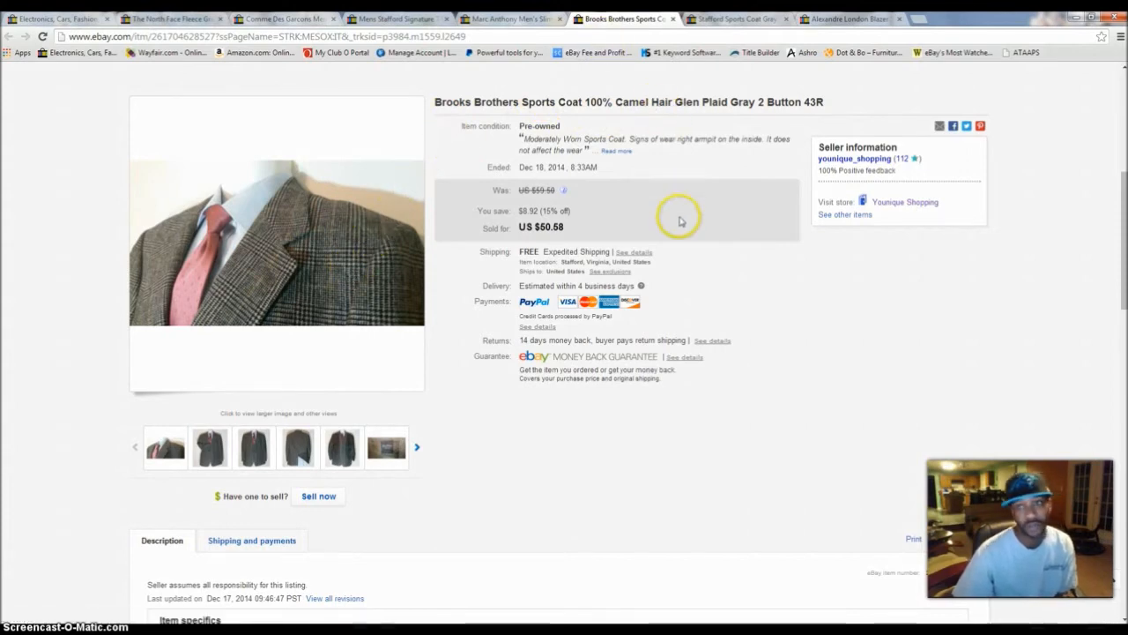
pyautogui.moveTo(593, 166)
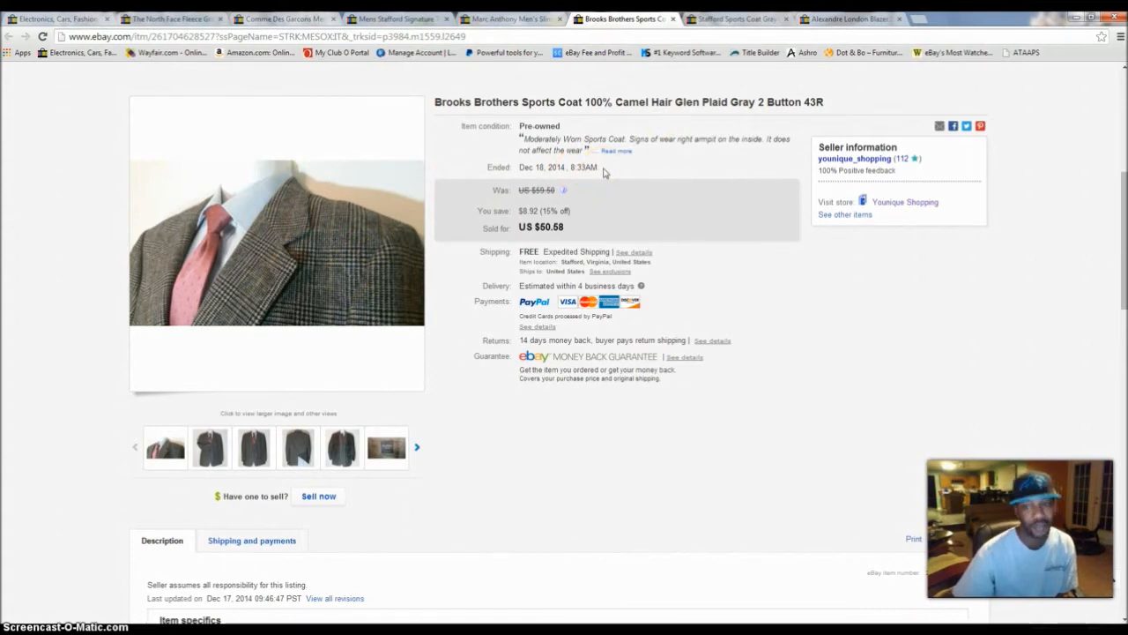
pyautogui.moveTo(400, 214)
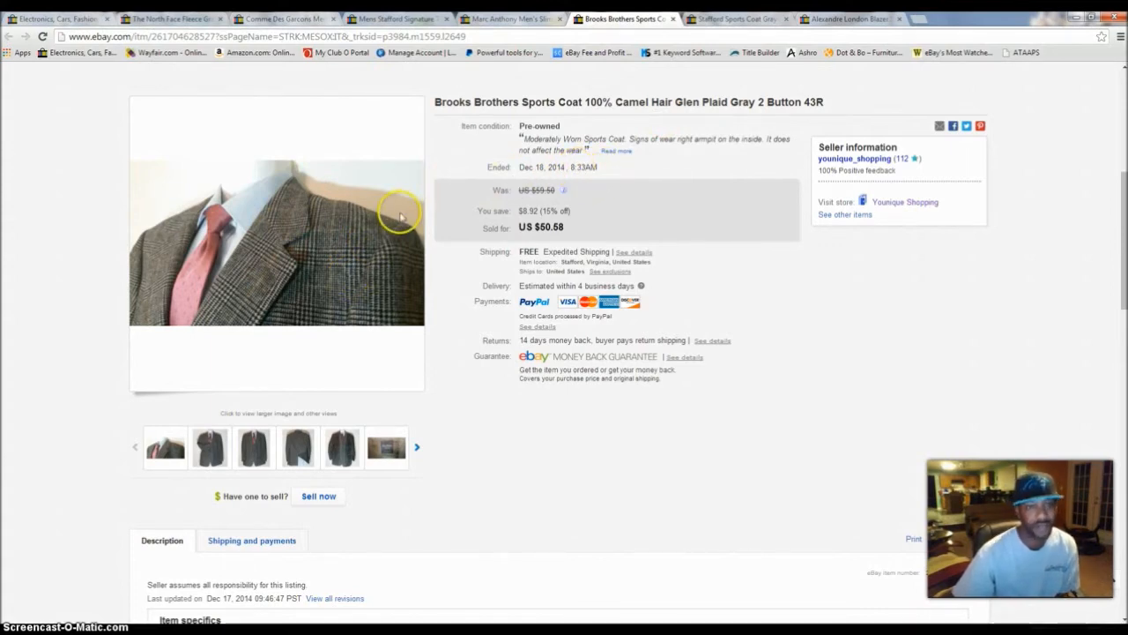
pyautogui.moveTo(731, 156)
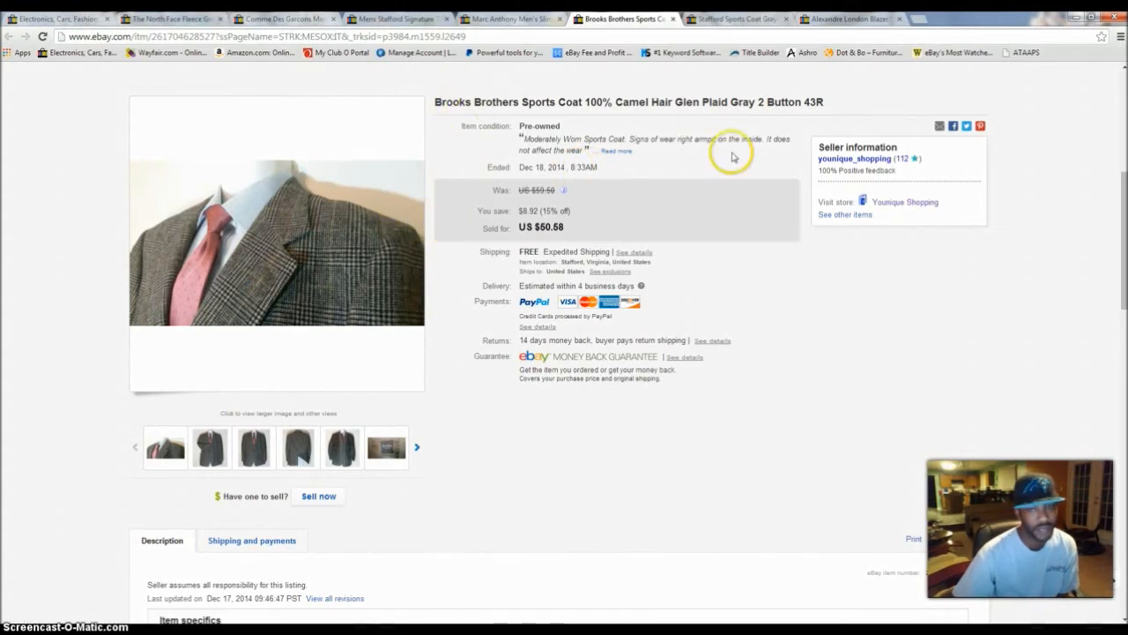
pyautogui.moveTo(730, 169)
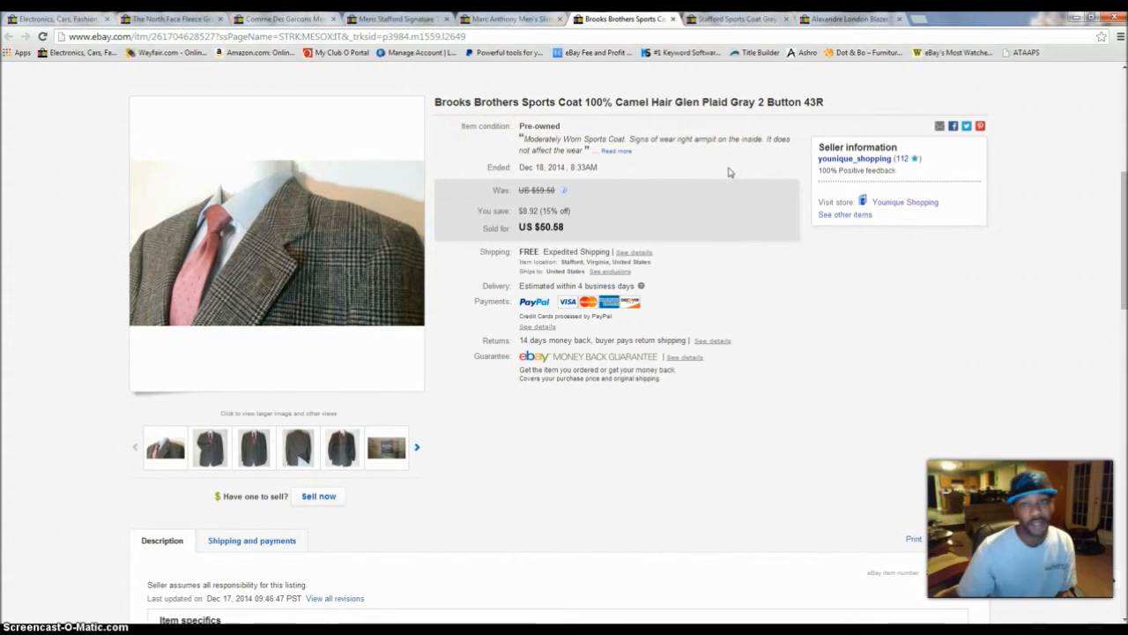
pyautogui.moveTo(633, 231)
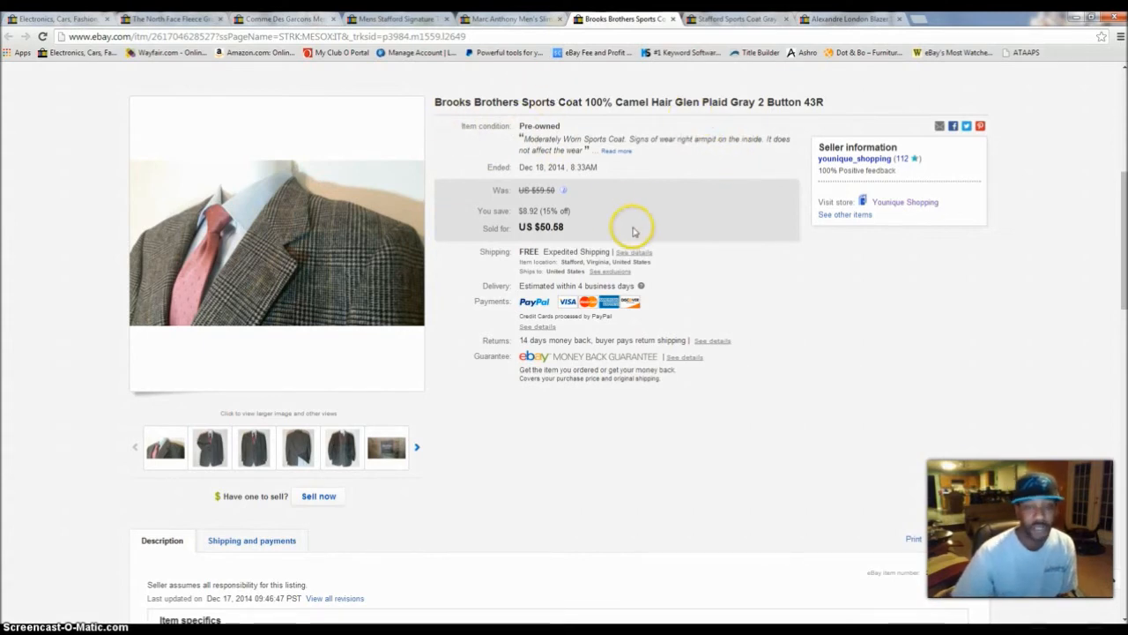
pyautogui.moveTo(677, 261)
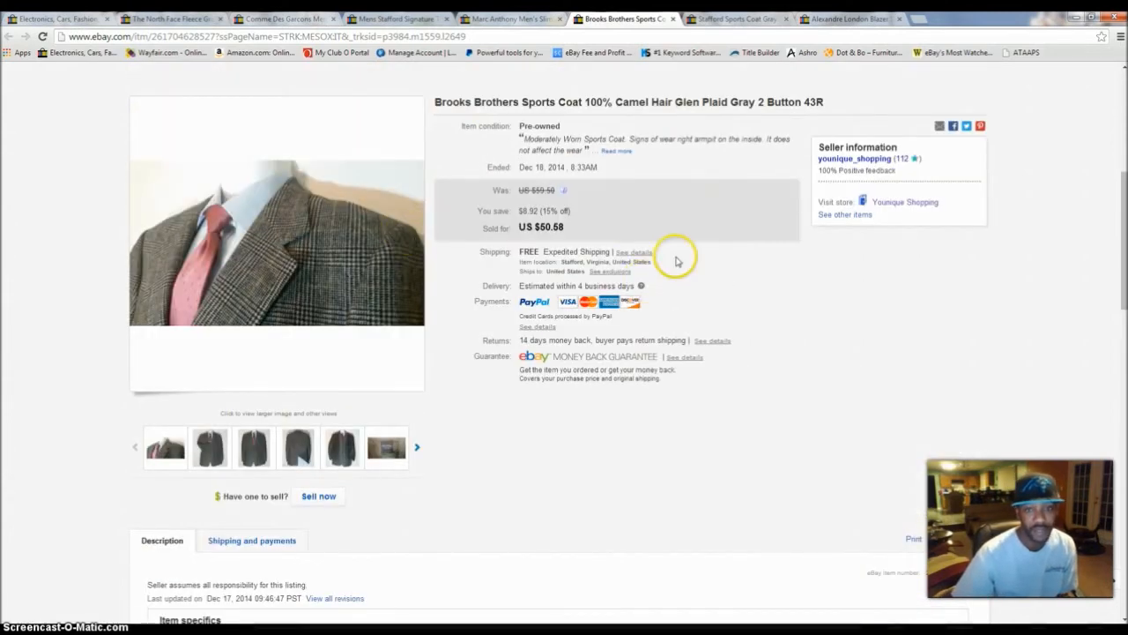
pyautogui.moveTo(172, 195)
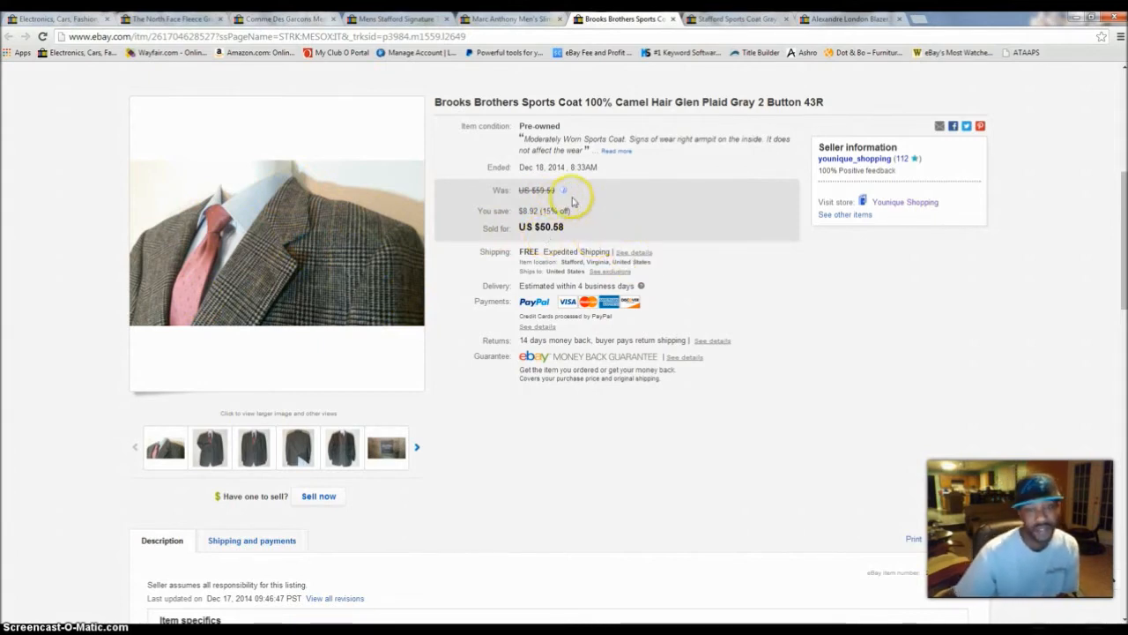
pyautogui.moveTo(568, 245)
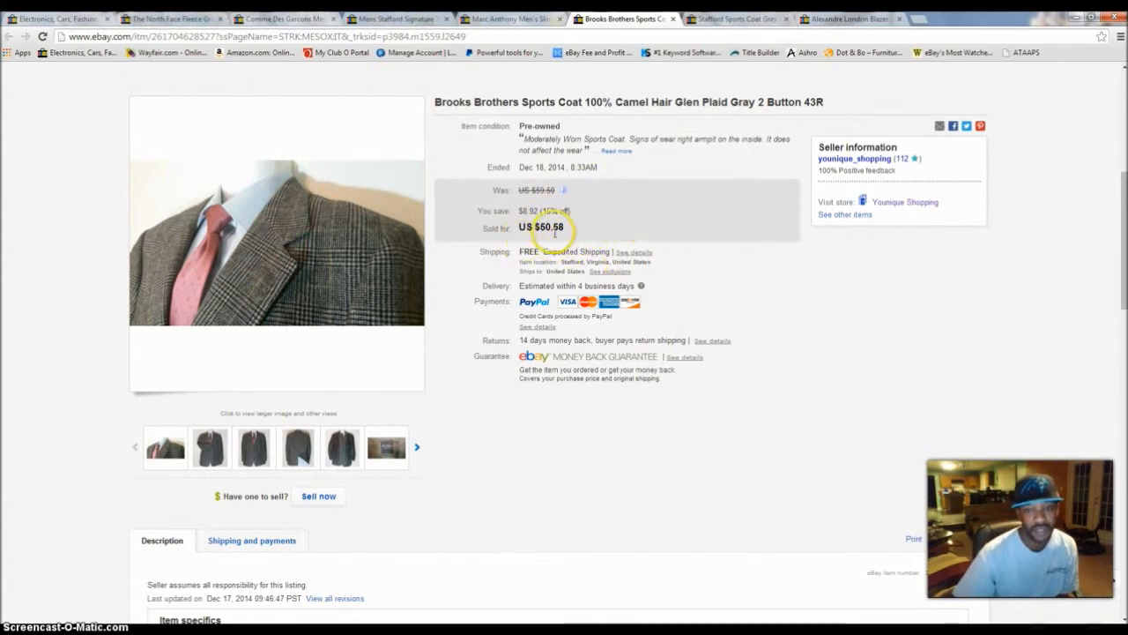
pyautogui.moveTo(797, 238)
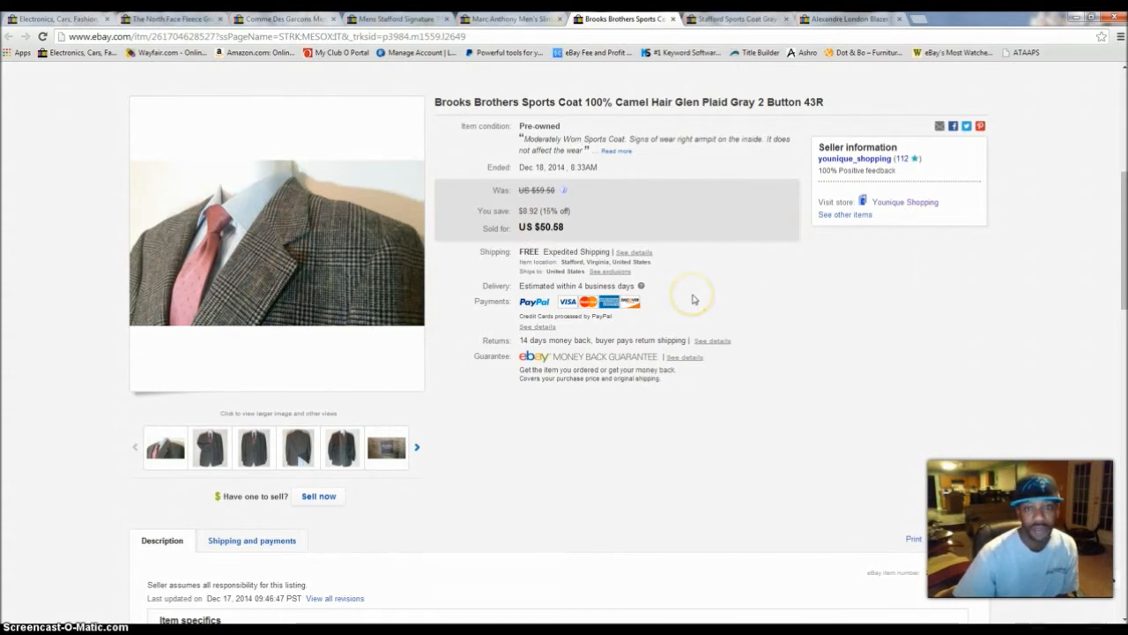
pyautogui.scroll(3)
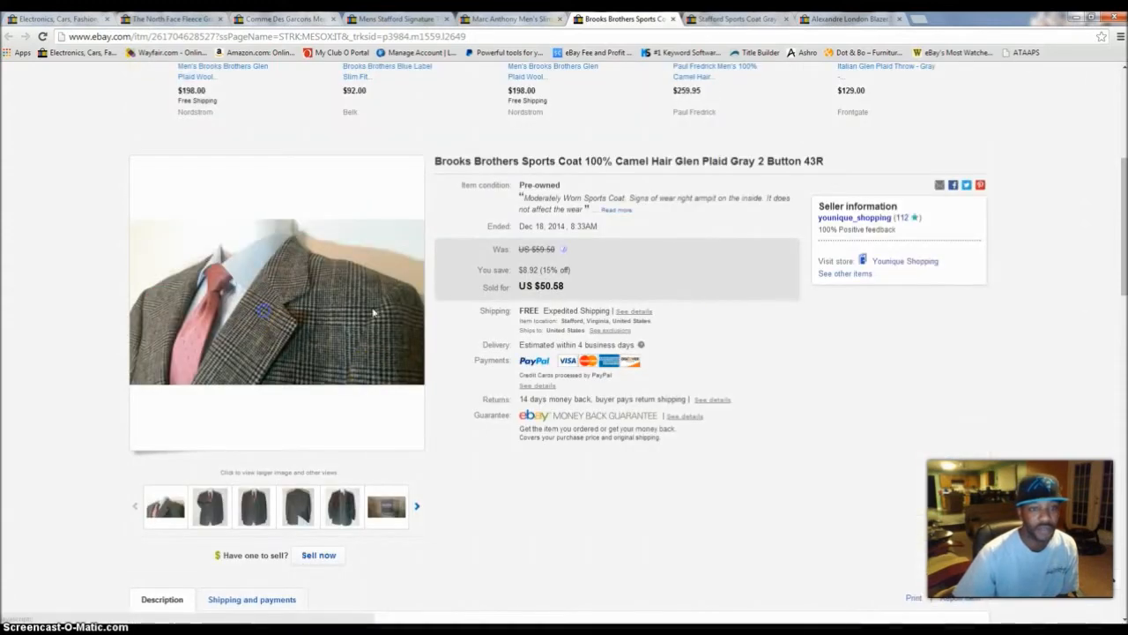
pyautogui.click(276, 302)
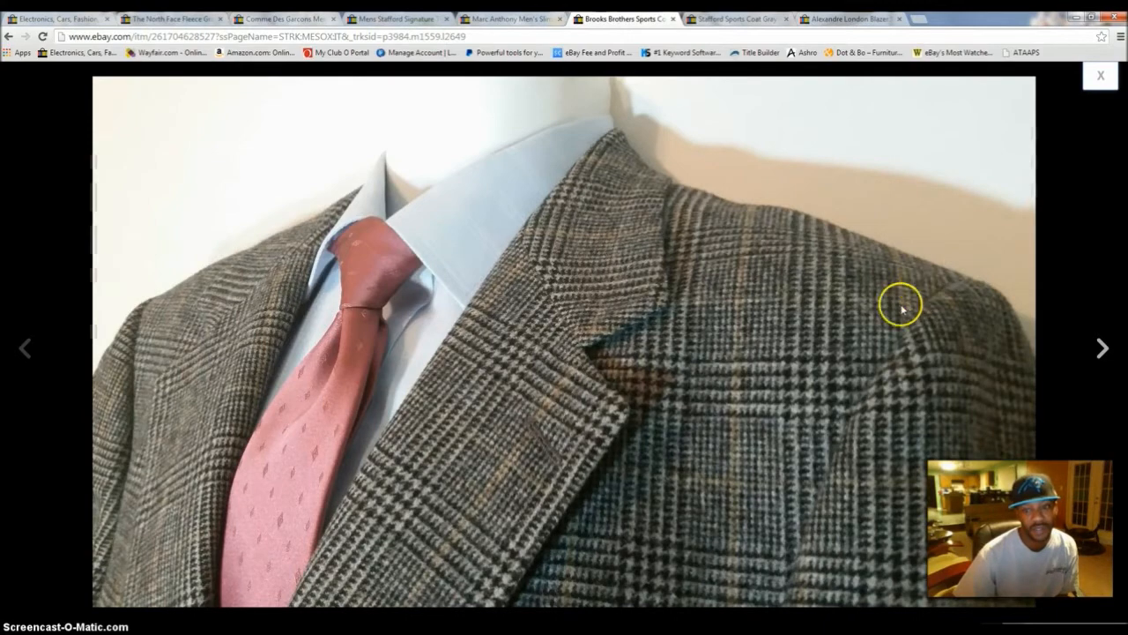
pyautogui.moveTo(584, 464)
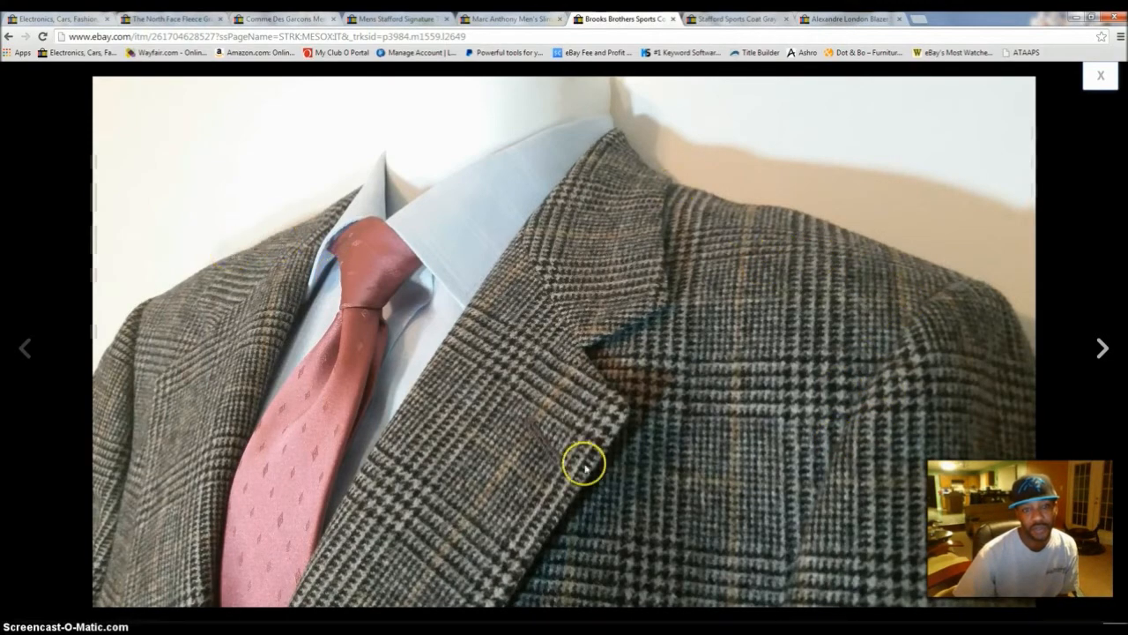
pyautogui.moveTo(390, 262)
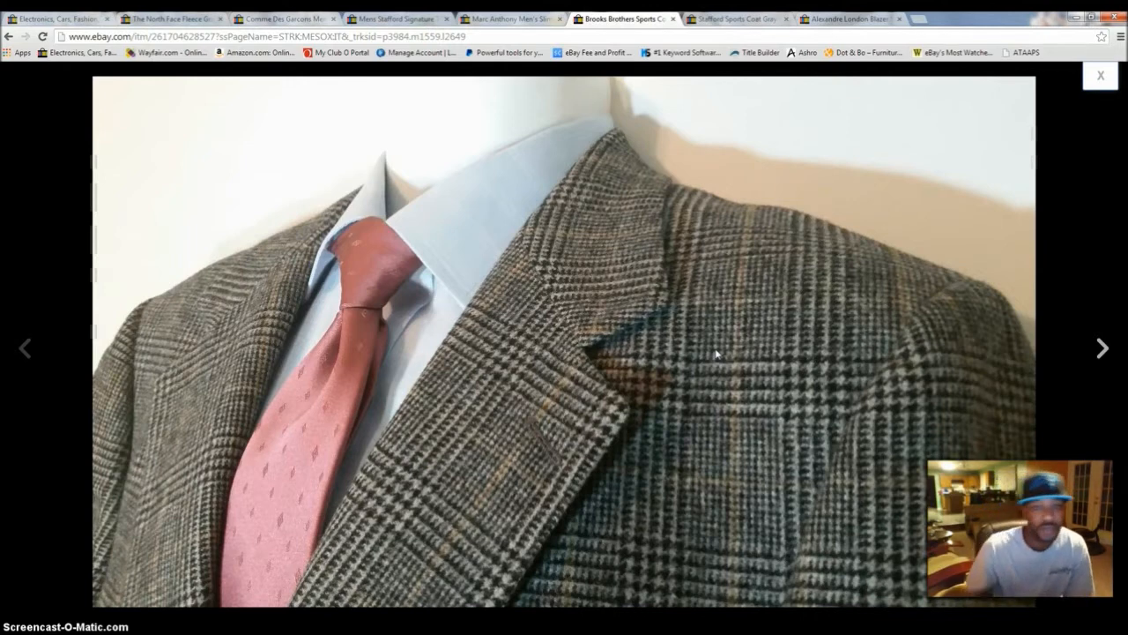
pyautogui.moveTo(977, 103)
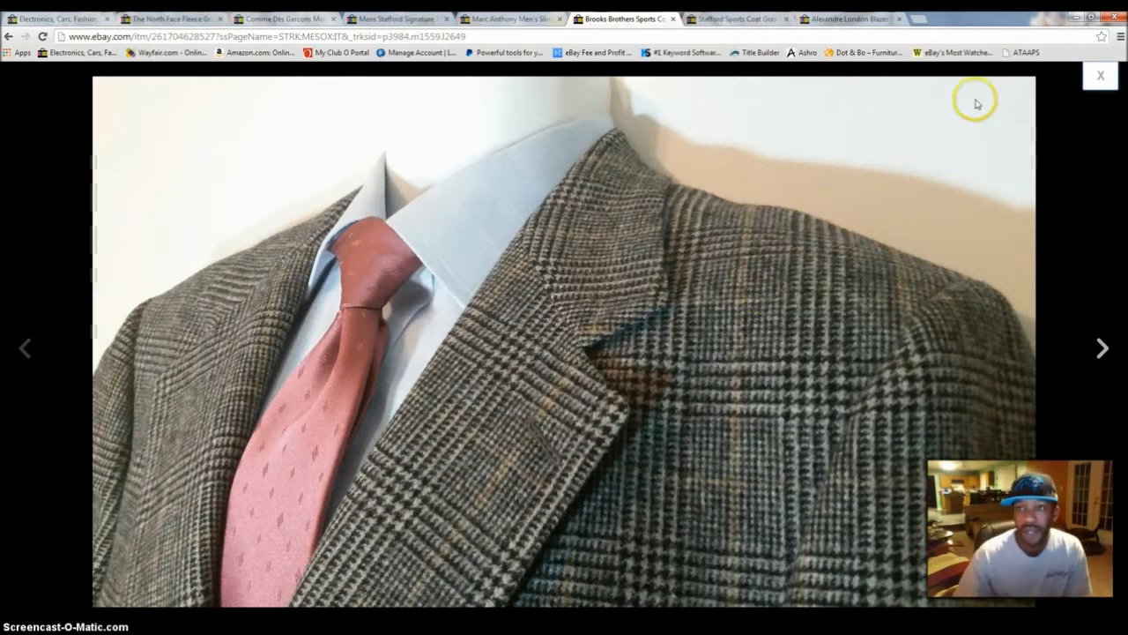
pyautogui.moveTo(1101, 75)
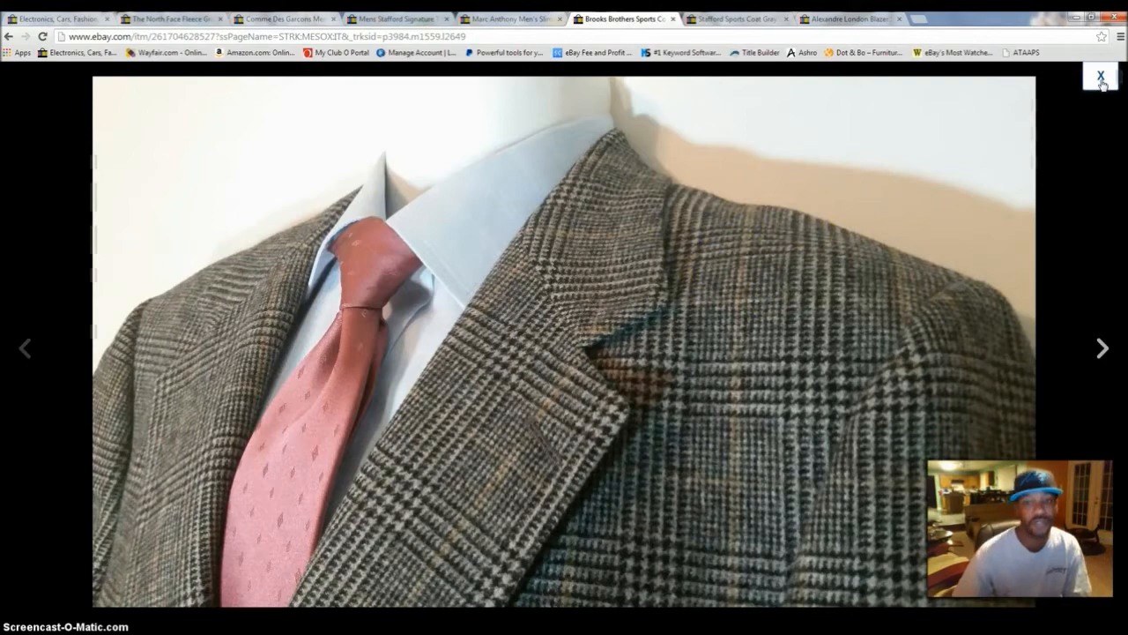
# - Close and reopen the Brooks Brothers coat's enlarged photo, then advance to the next image
pyautogui.click(1101, 75)
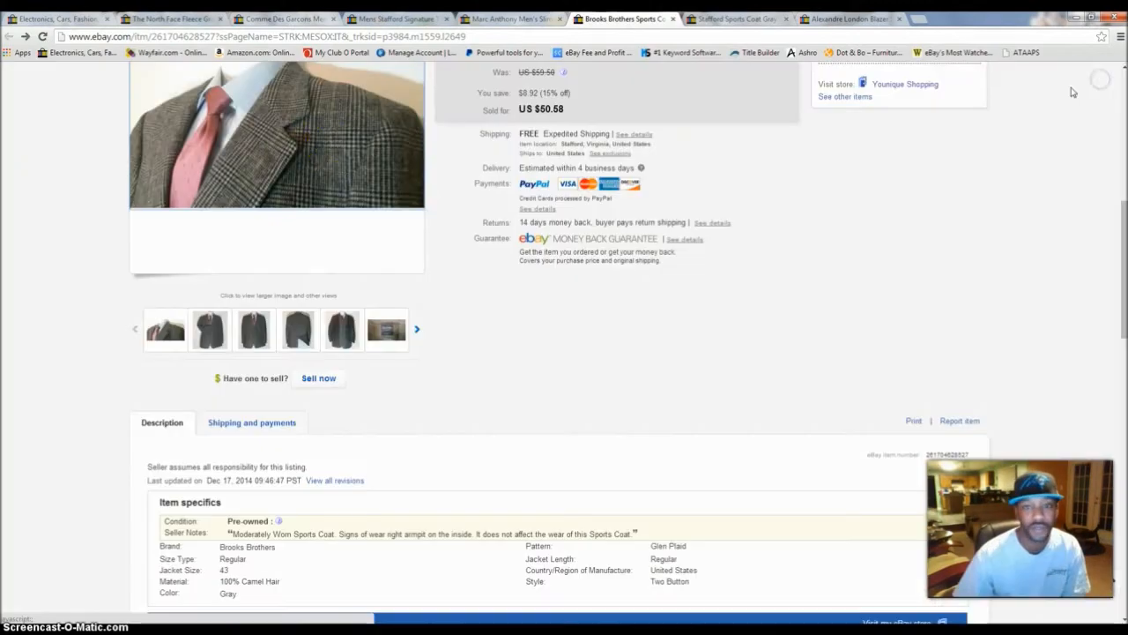
pyautogui.click(276, 136)
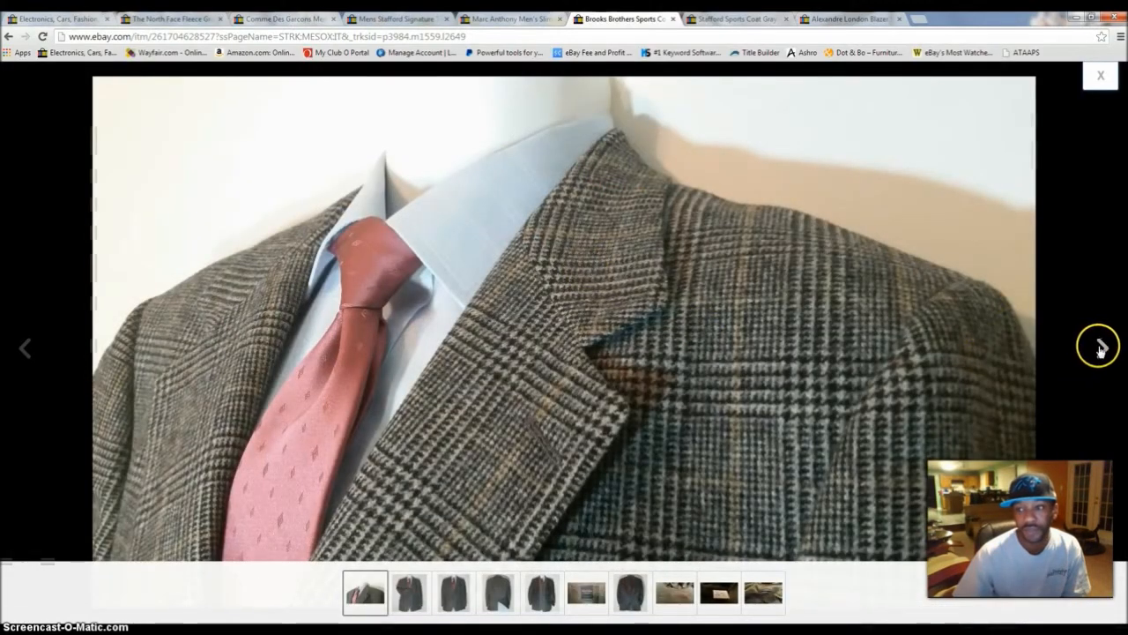
pyautogui.click(1098, 347)
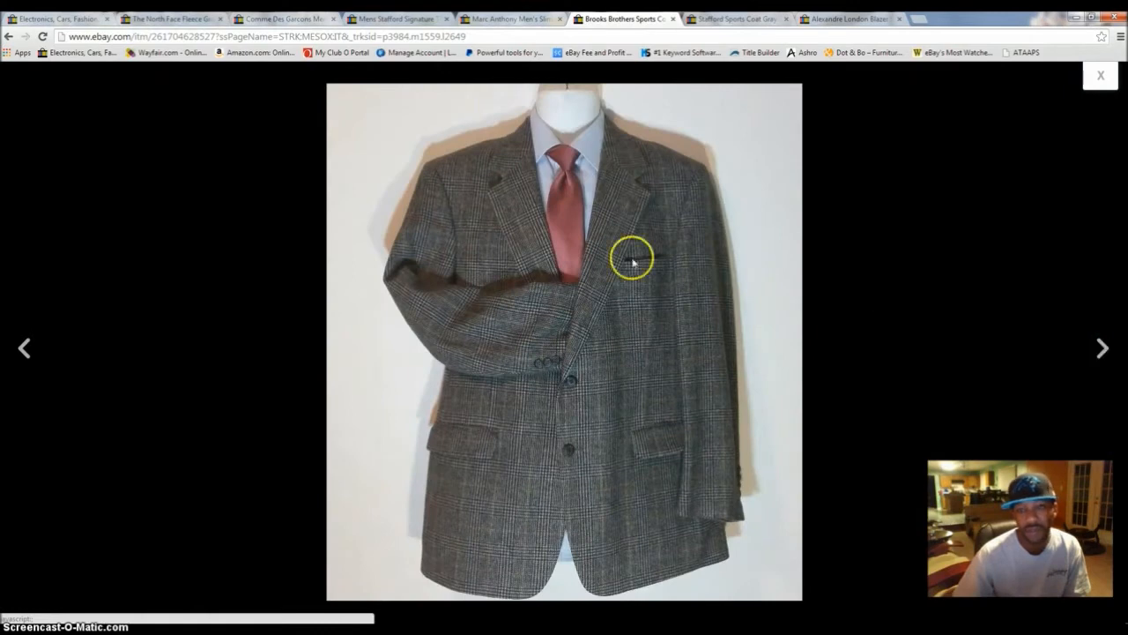
pyautogui.moveTo(504, 114)
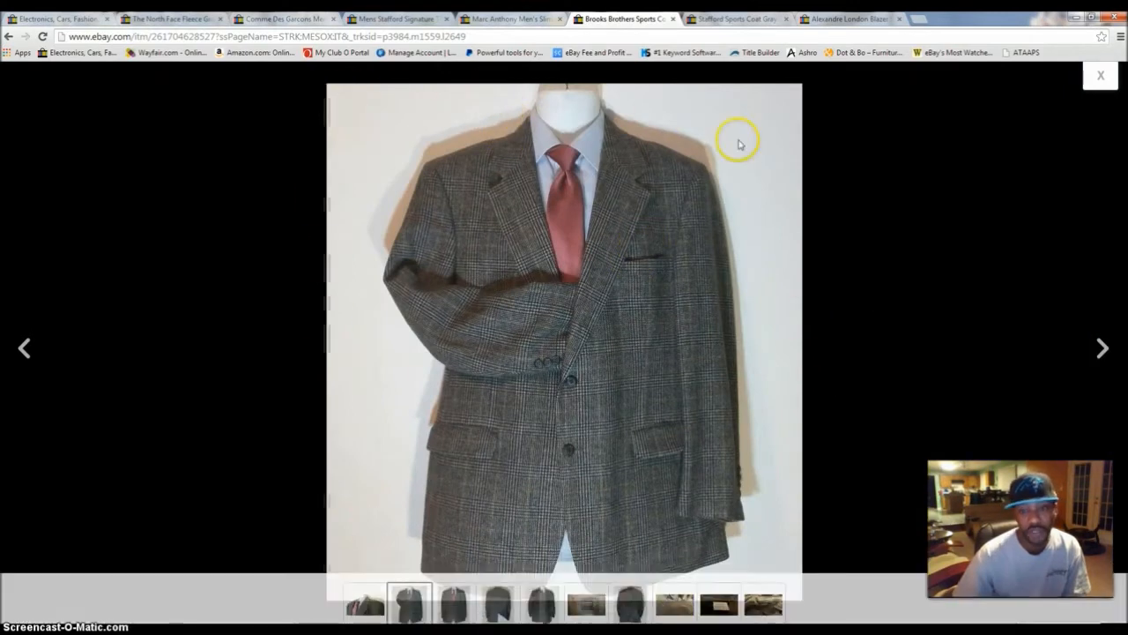
pyautogui.moveTo(694, 211)
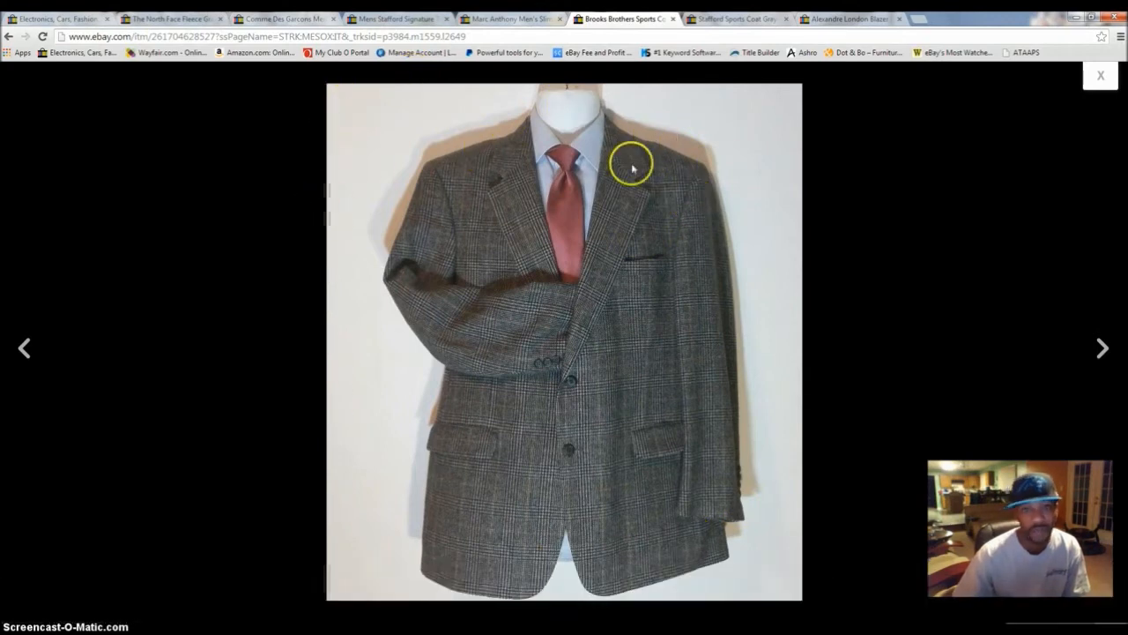
pyautogui.moveTo(1058, 344)
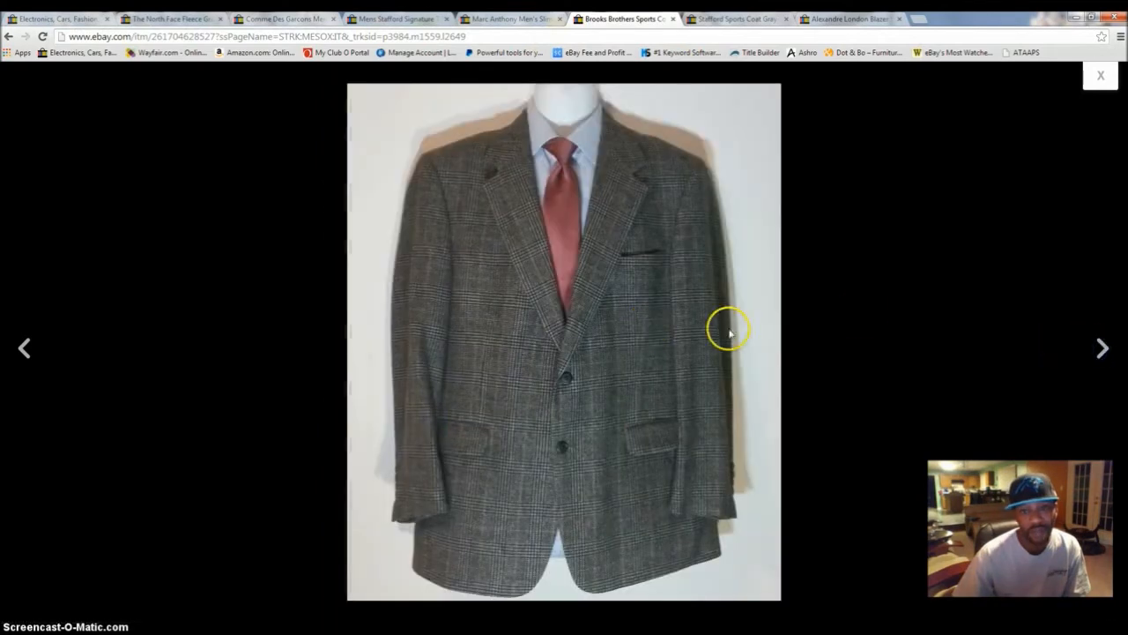
# - Page through the coat's back, lining, label, armpit wear, size tag and camel hair tag, then close
pyautogui.click(1103, 348)
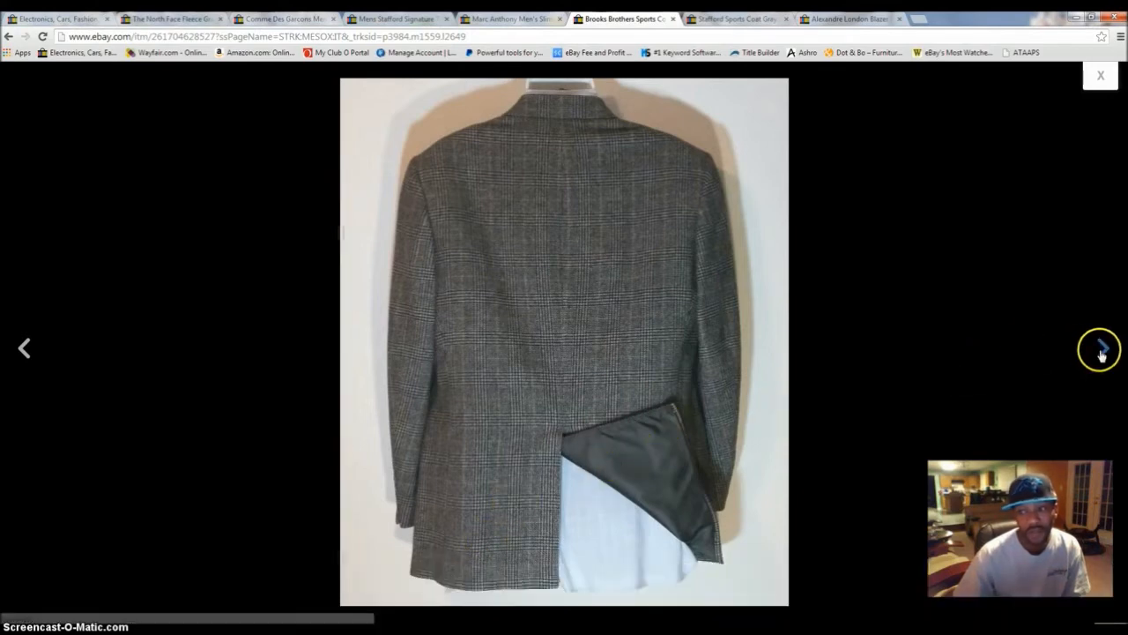
pyautogui.click(1099, 348)
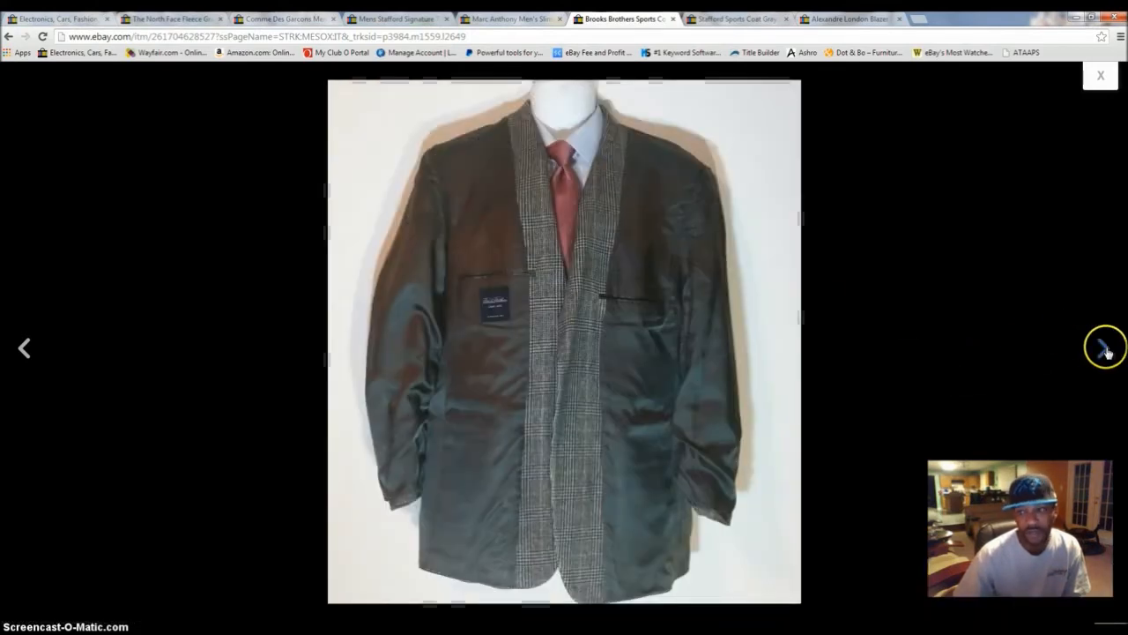
pyautogui.click(1105, 348)
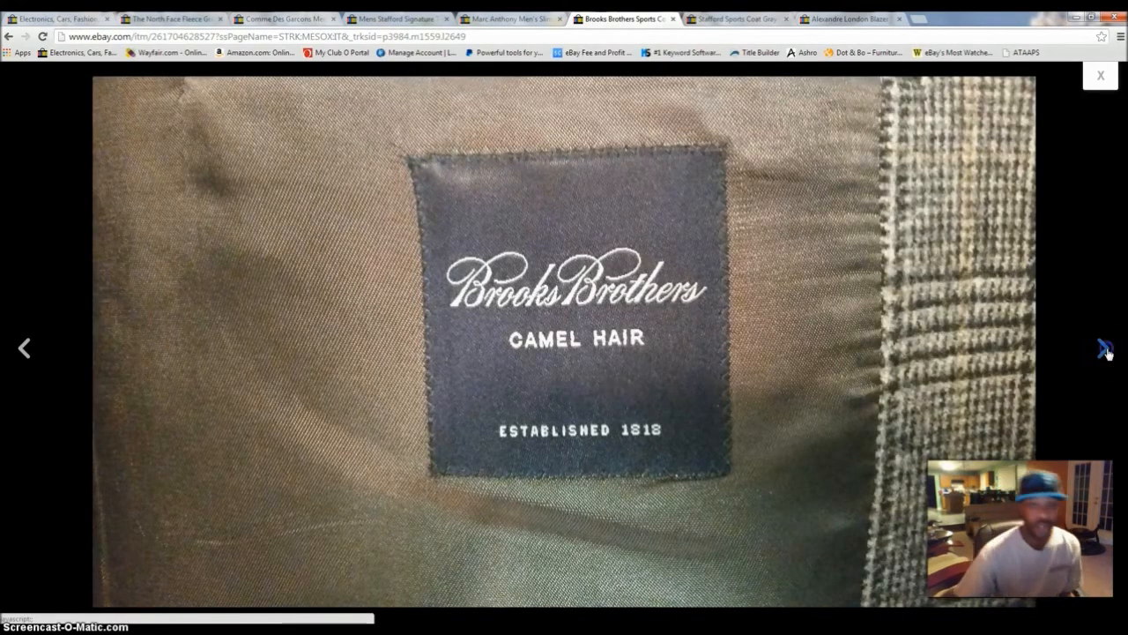
pyautogui.click(1104, 347)
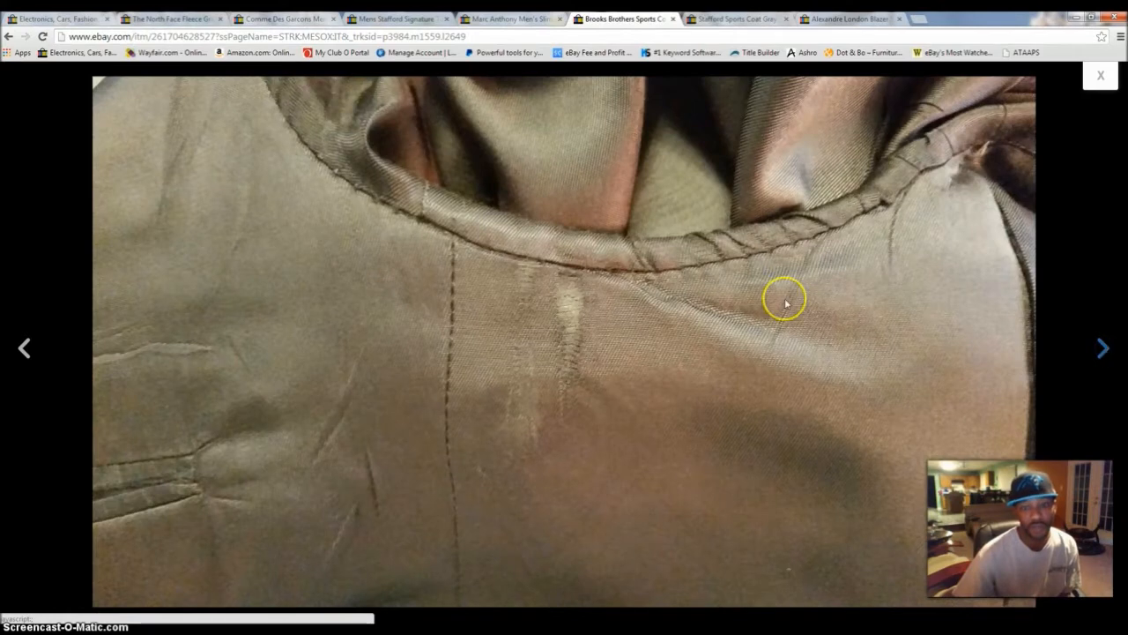
pyautogui.moveTo(418, 364)
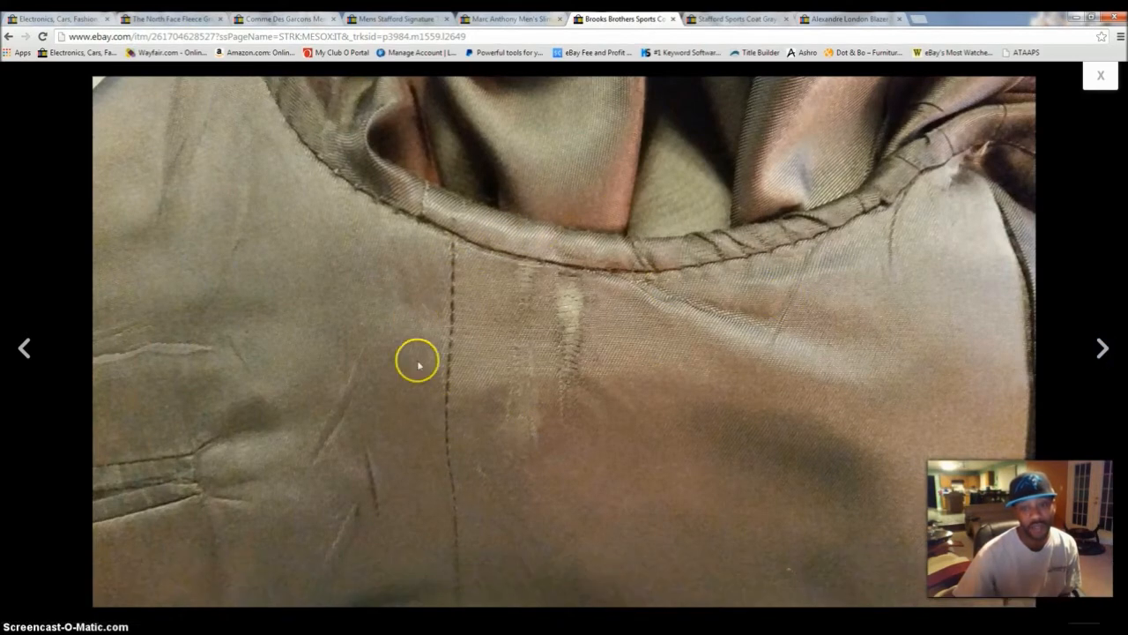
pyautogui.moveTo(1111, 348)
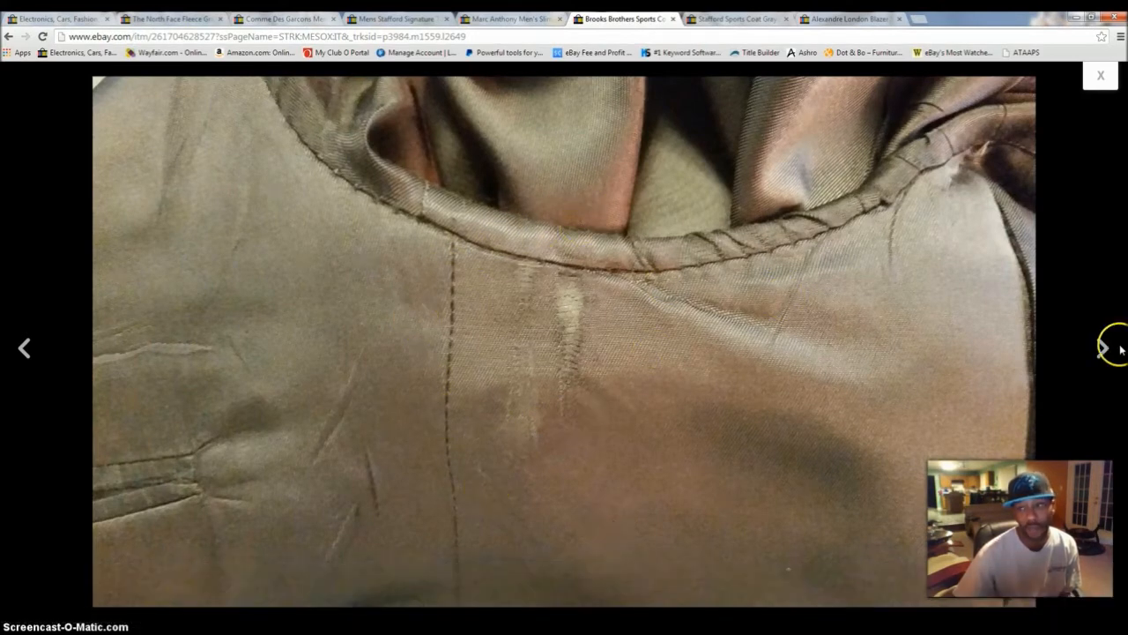
pyautogui.click(1105, 348)
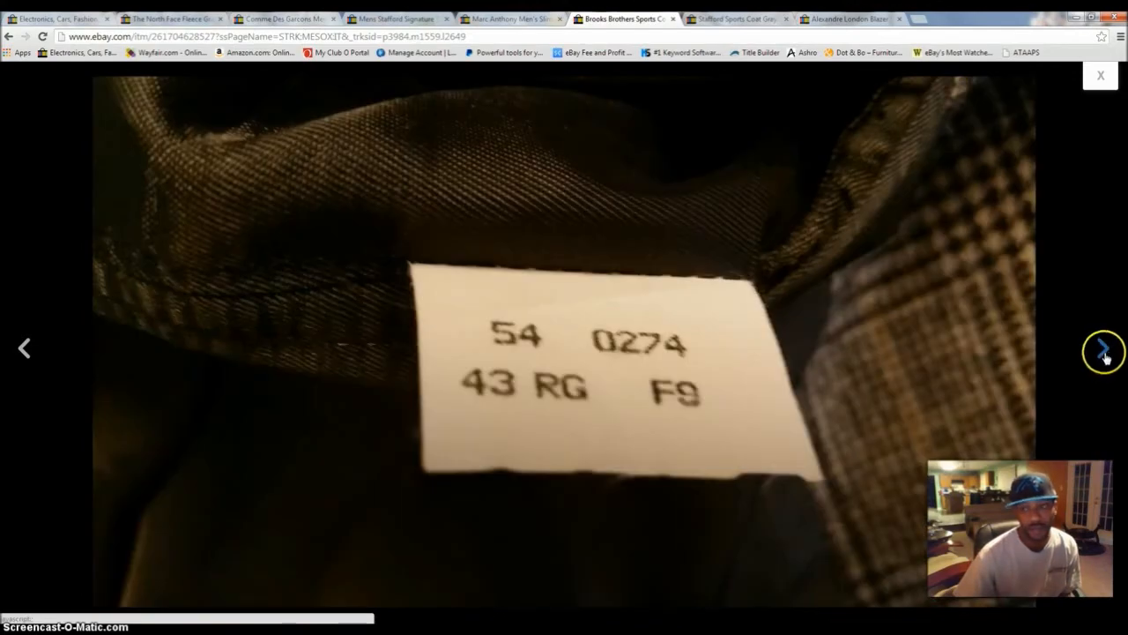
pyautogui.click(1103, 347)
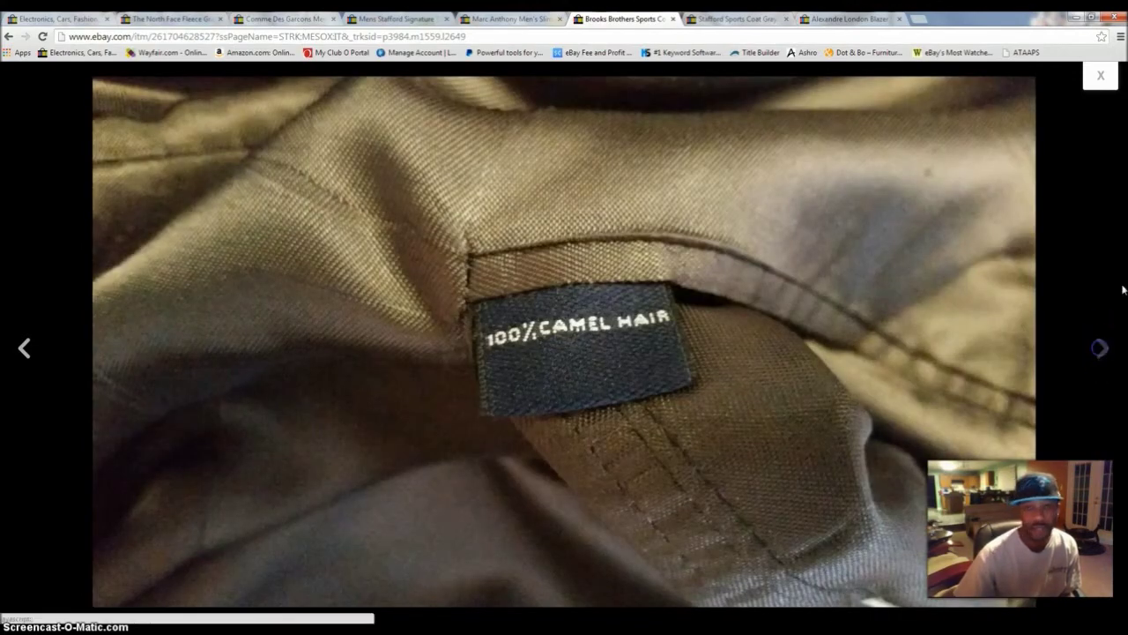
pyautogui.click(1100, 75)
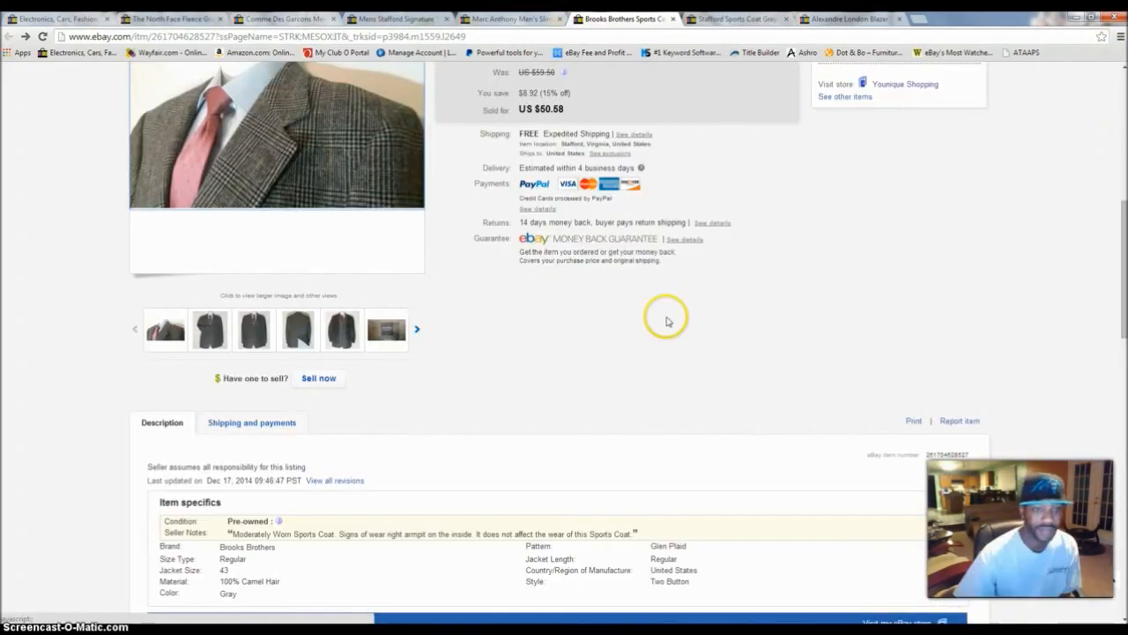
# - Skim the Brooks Brothers description, then switch to the Stafford gray tweed 42XL coat listing
pyautogui.scroll(-3)
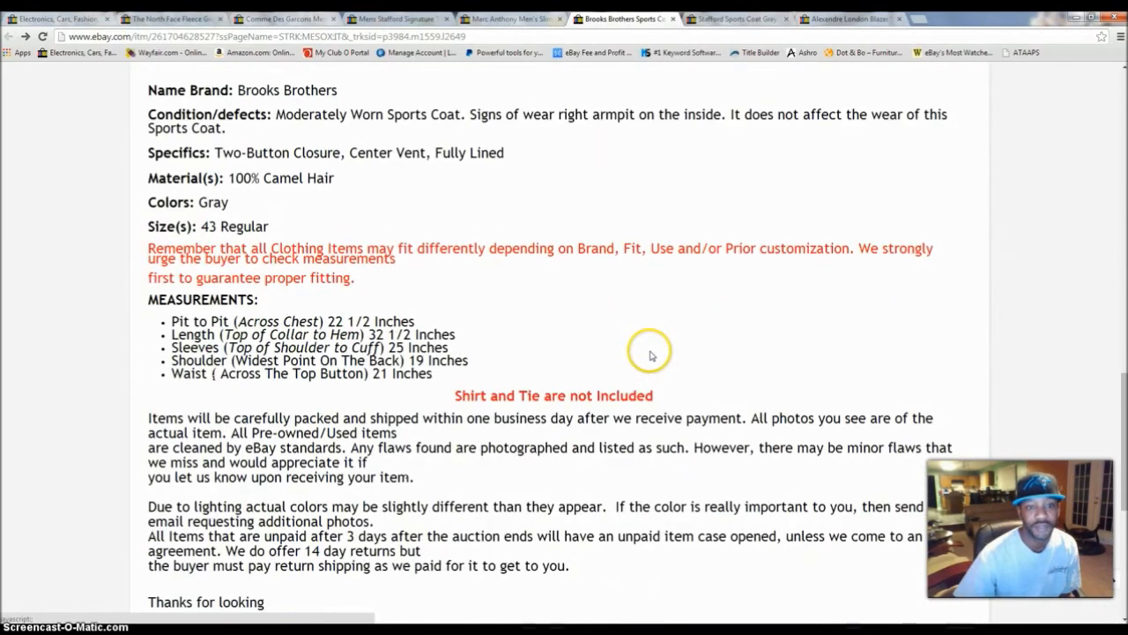
pyautogui.scroll(3)
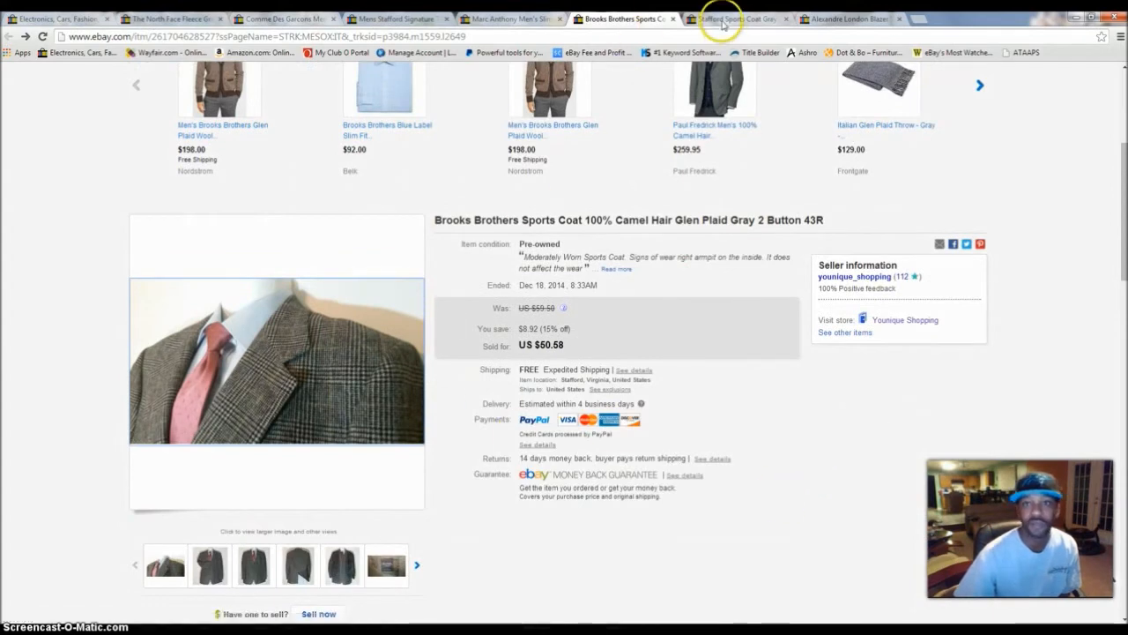
pyautogui.click(736, 19)
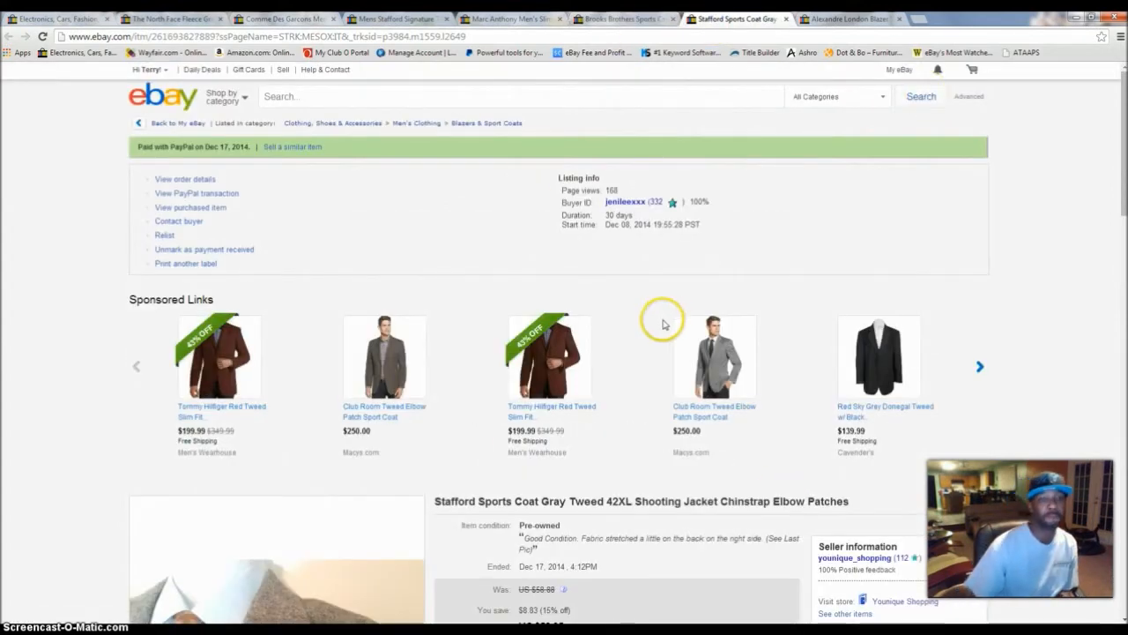
# - Scroll to the Stafford tweed coat's main photo and enlarge it, showing the lapel chinstrap tab
pyautogui.scroll(-3)
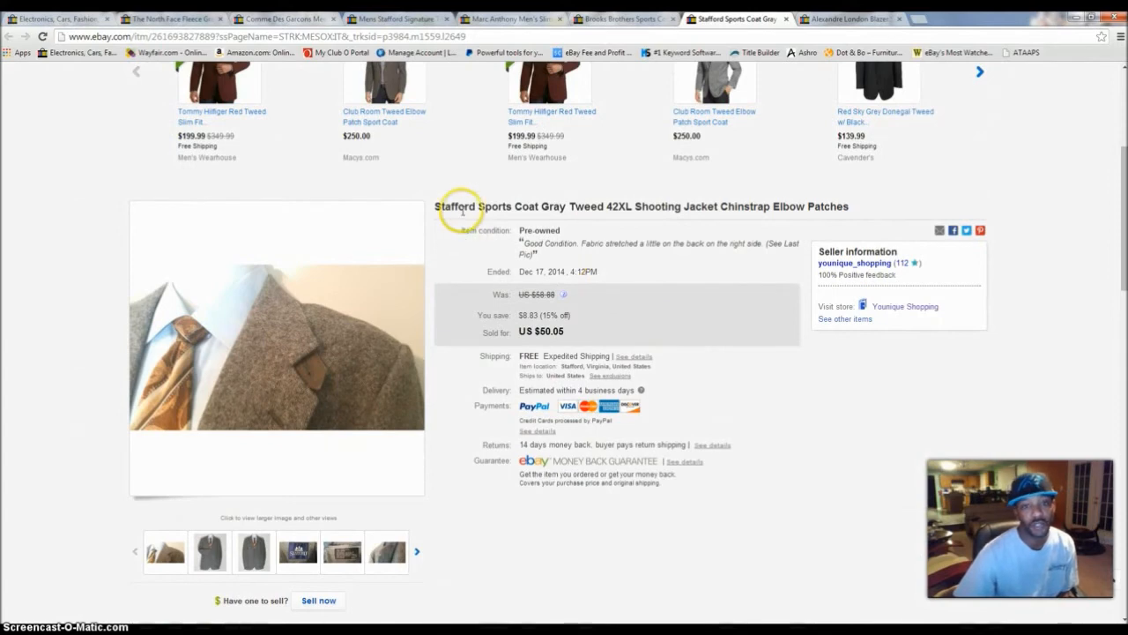
pyautogui.moveTo(544, 218)
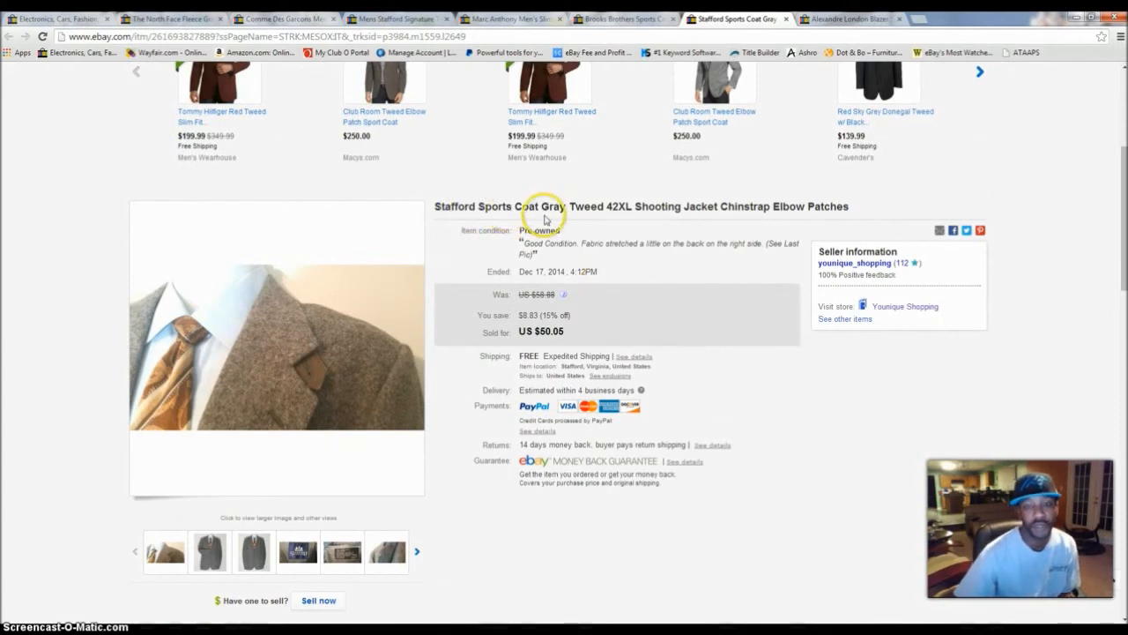
pyautogui.moveTo(695, 205)
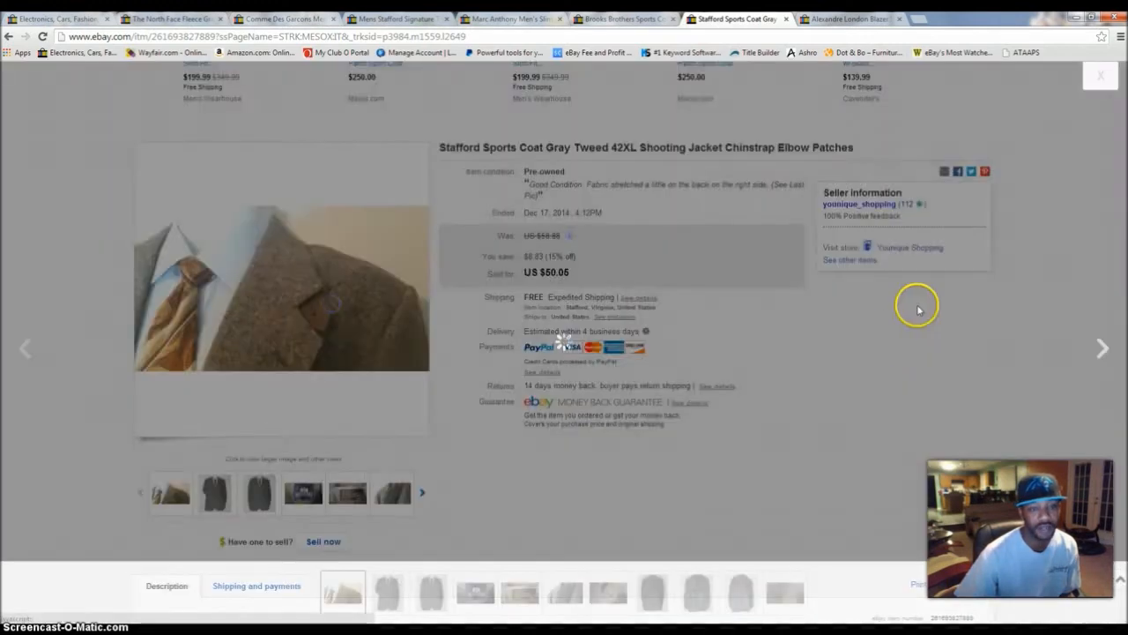
pyautogui.click(282, 286)
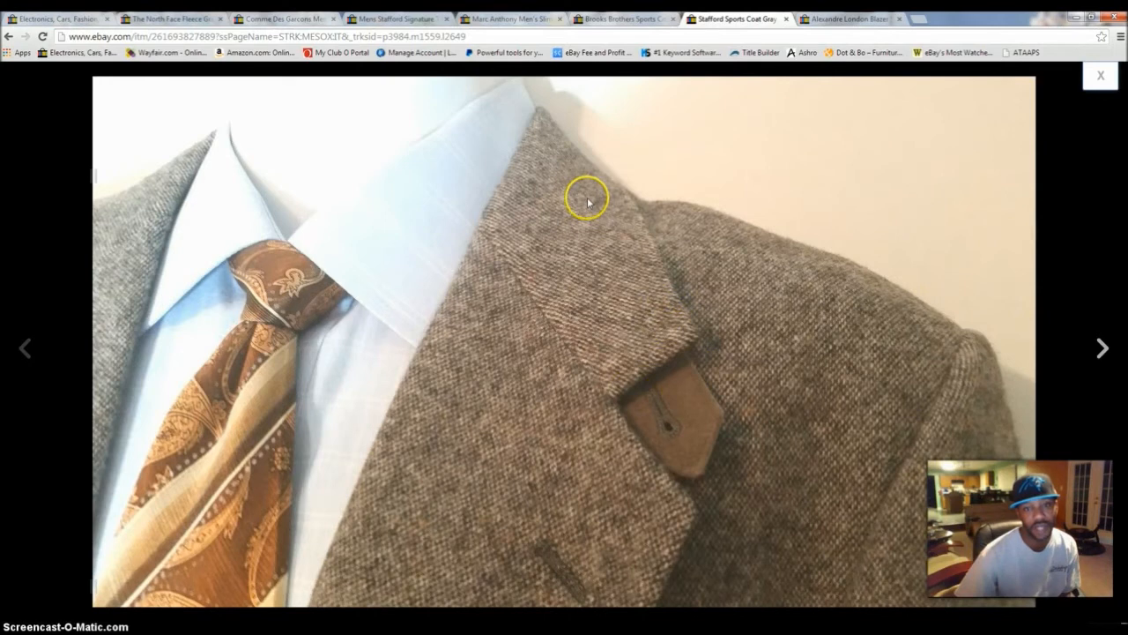
pyautogui.moveTo(673, 351)
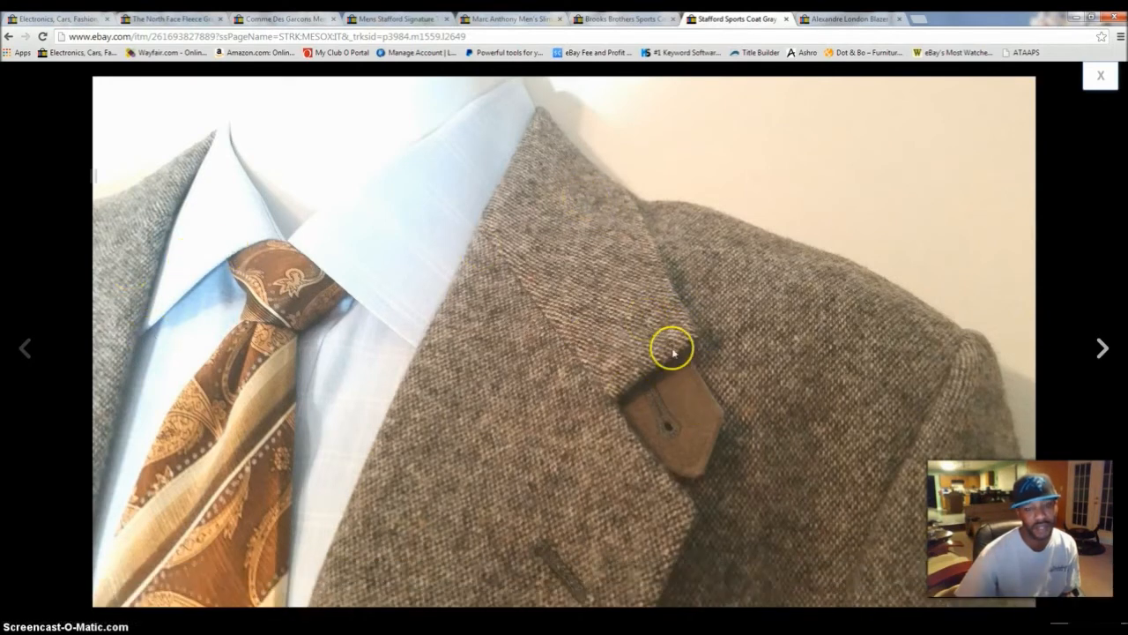
pyautogui.moveTo(146, 233)
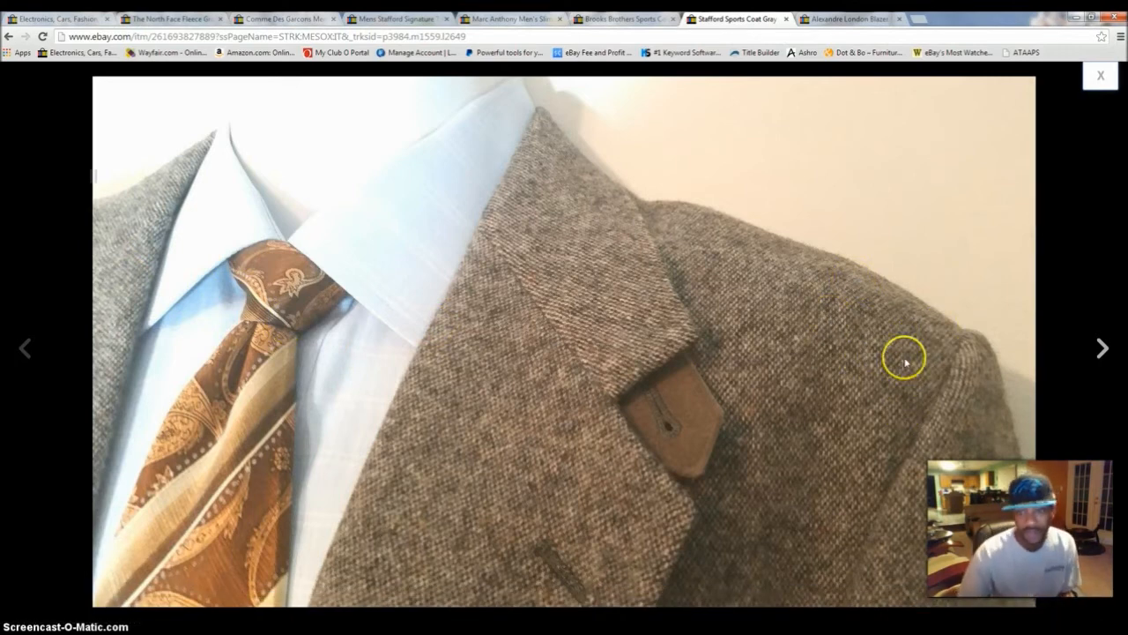
pyautogui.moveTo(1101, 347)
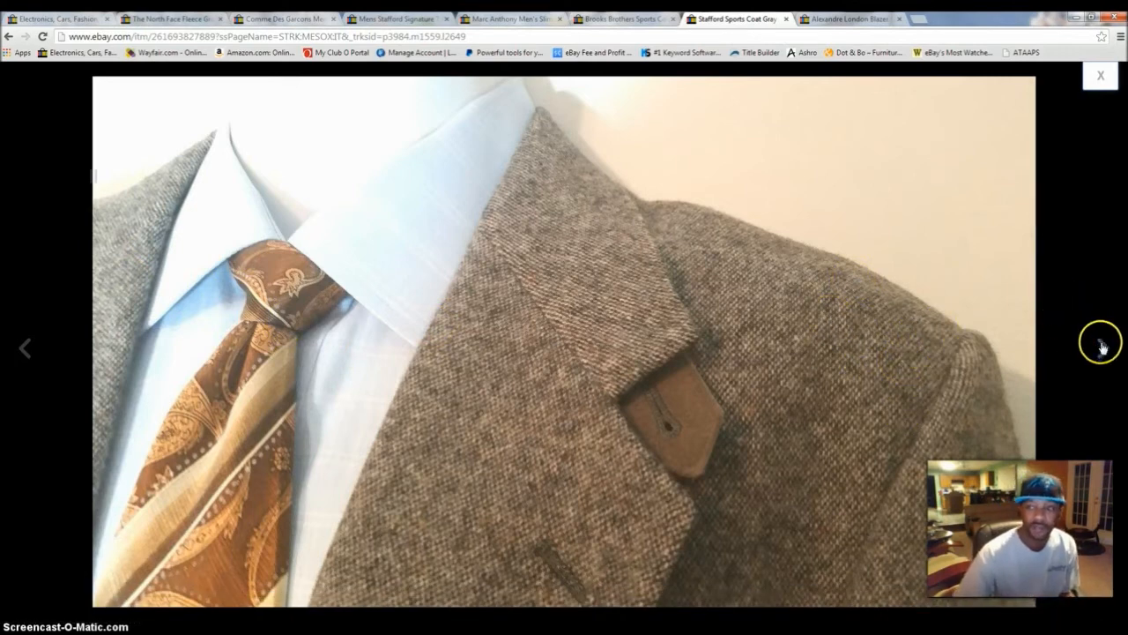
# - Page through the coat's photos: front, wool label, chinstrap, button, back and lining
pyautogui.click(1100, 344)
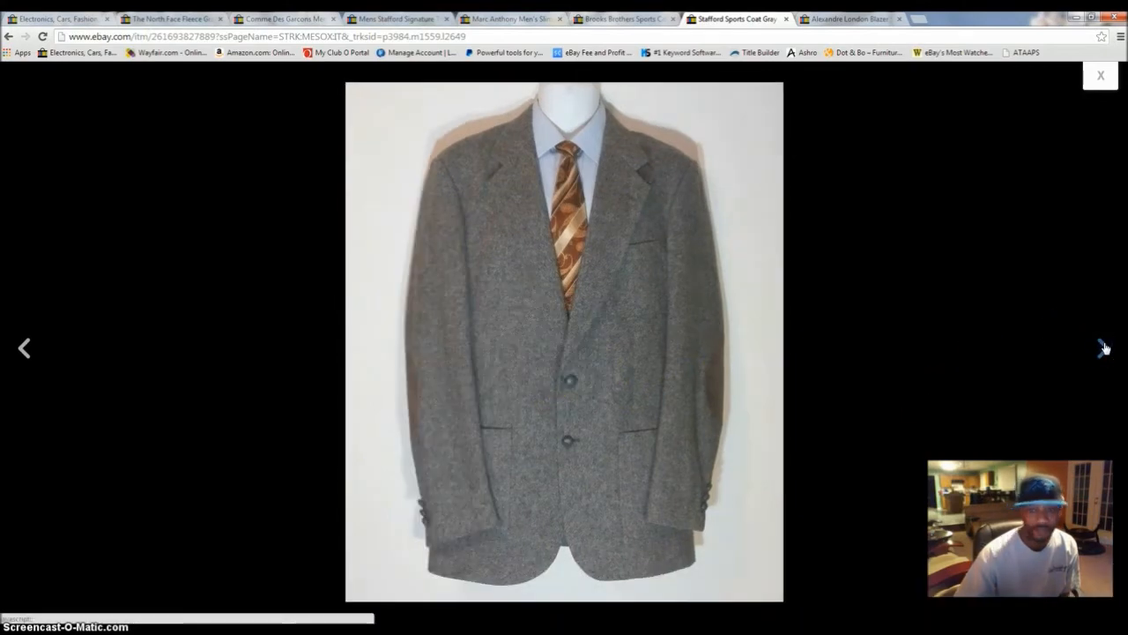
pyautogui.click(1104, 347)
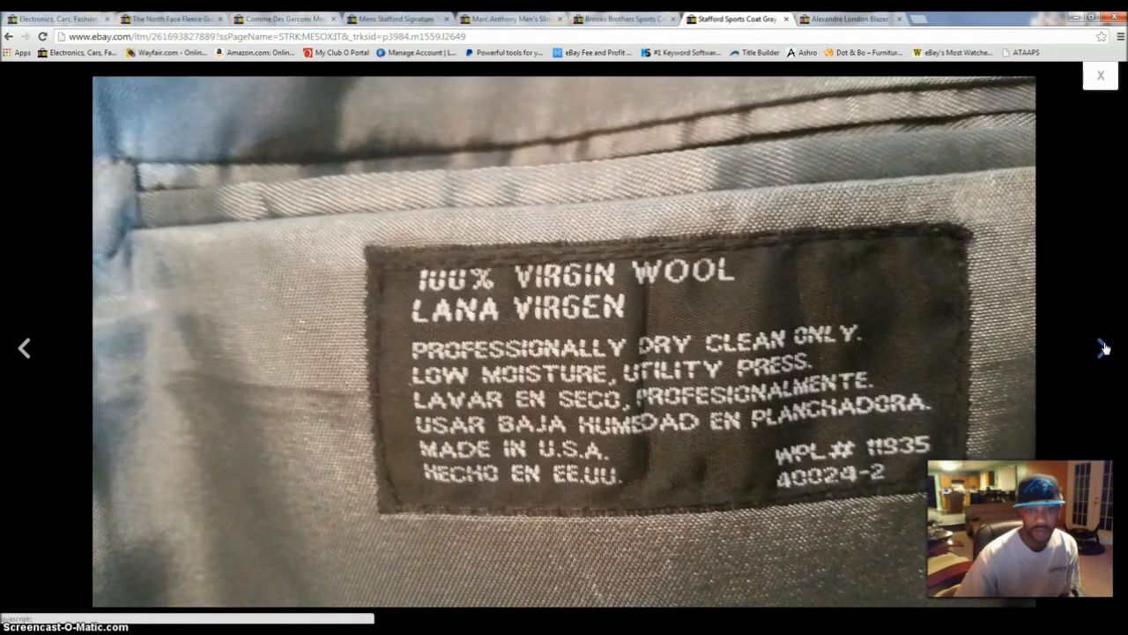
pyautogui.click(1102, 347)
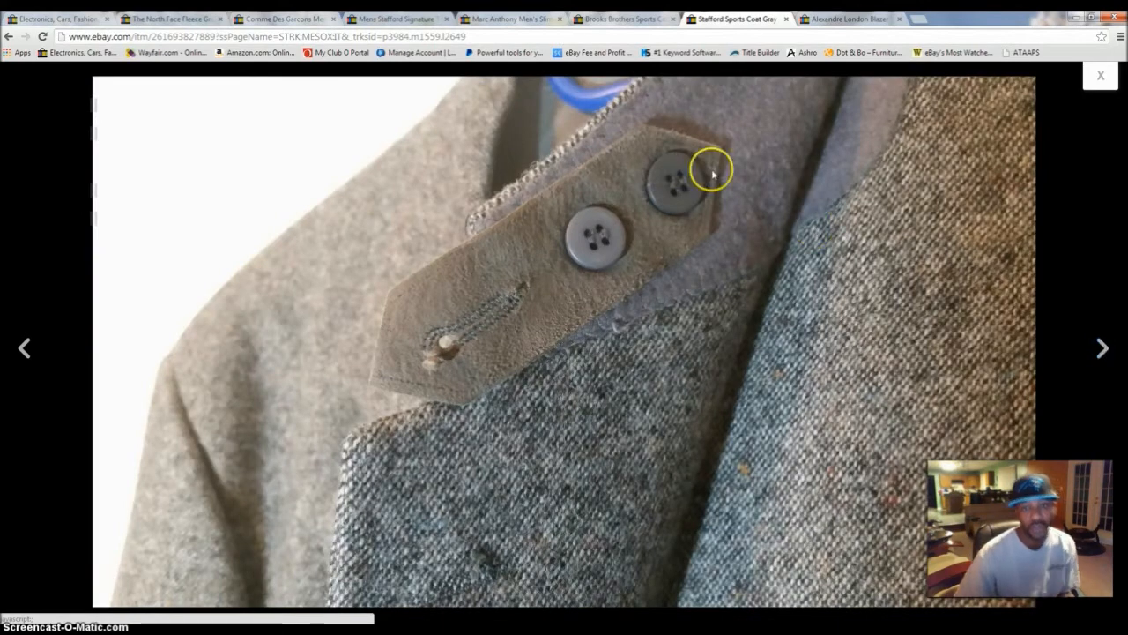
pyautogui.moveTo(573, 276)
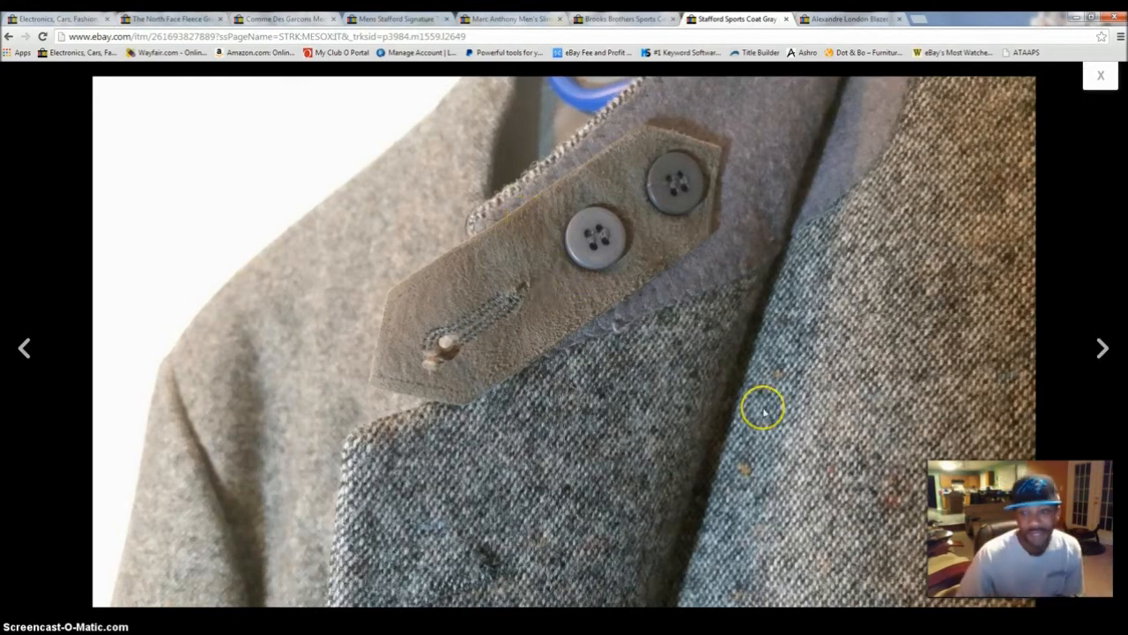
pyautogui.click(1102, 348)
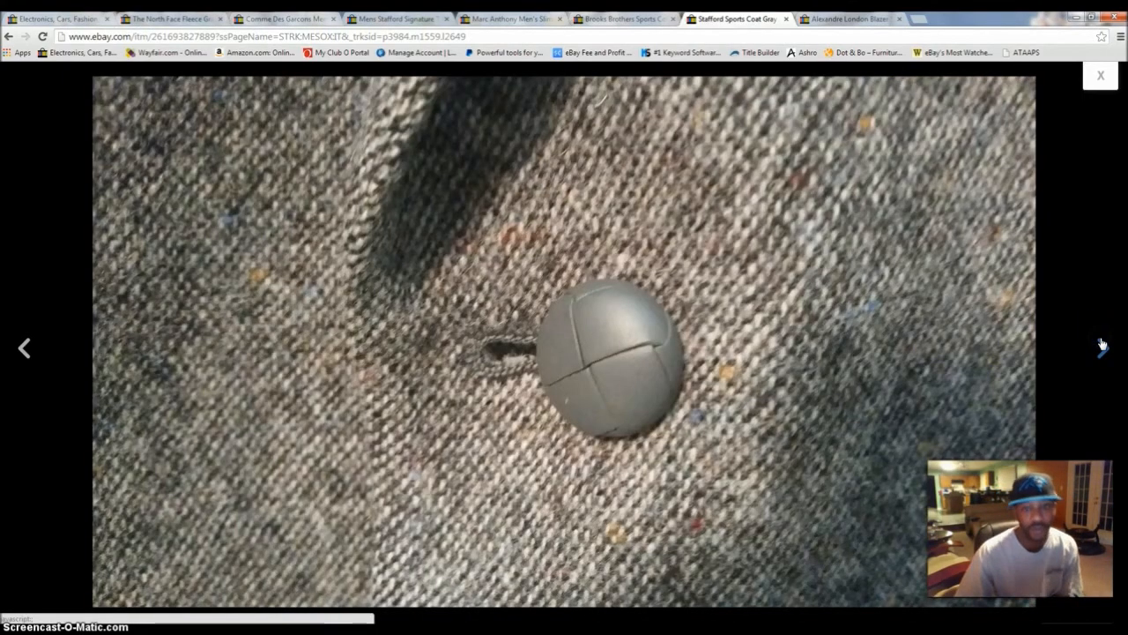
pyautogui.click(1102, 347)
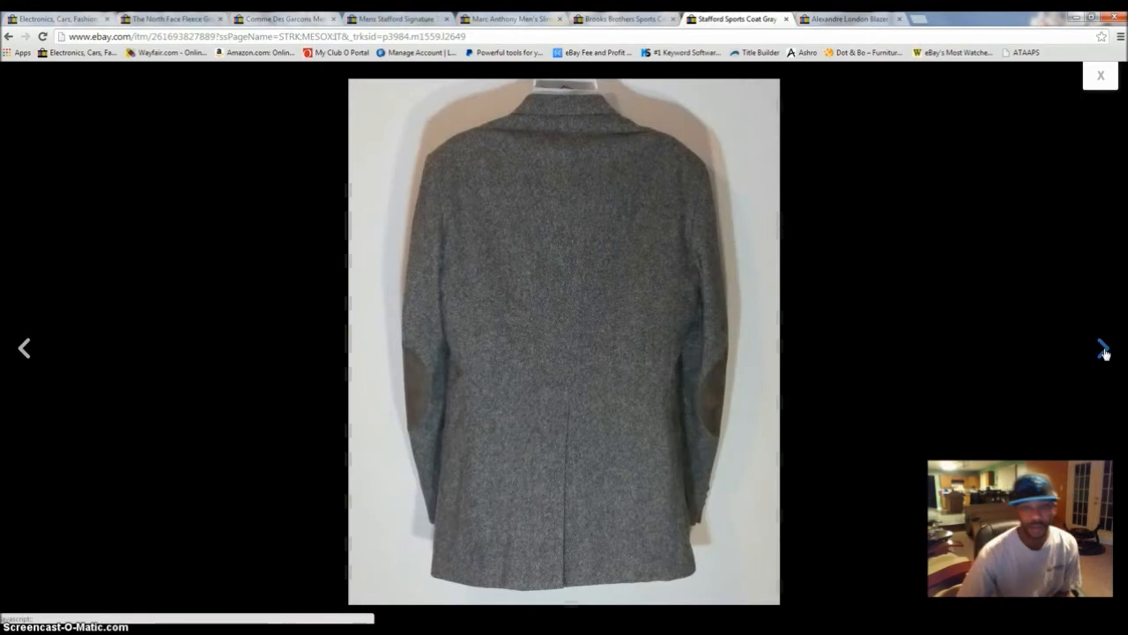
pyautogui.click(1104, 347)
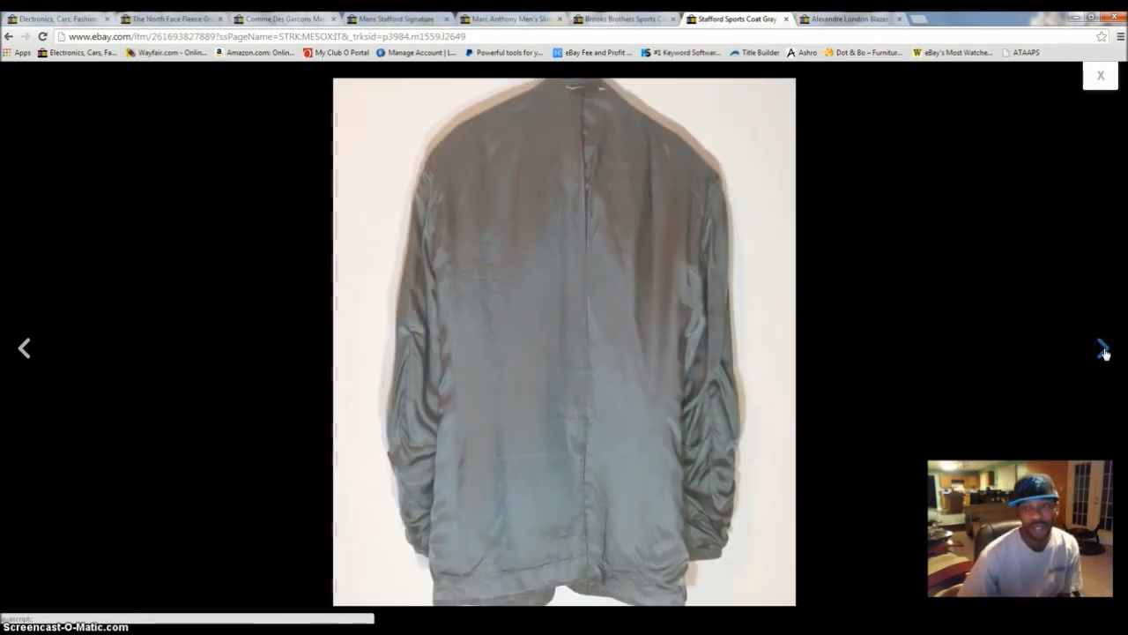
pyautogui.click(1103, 348)
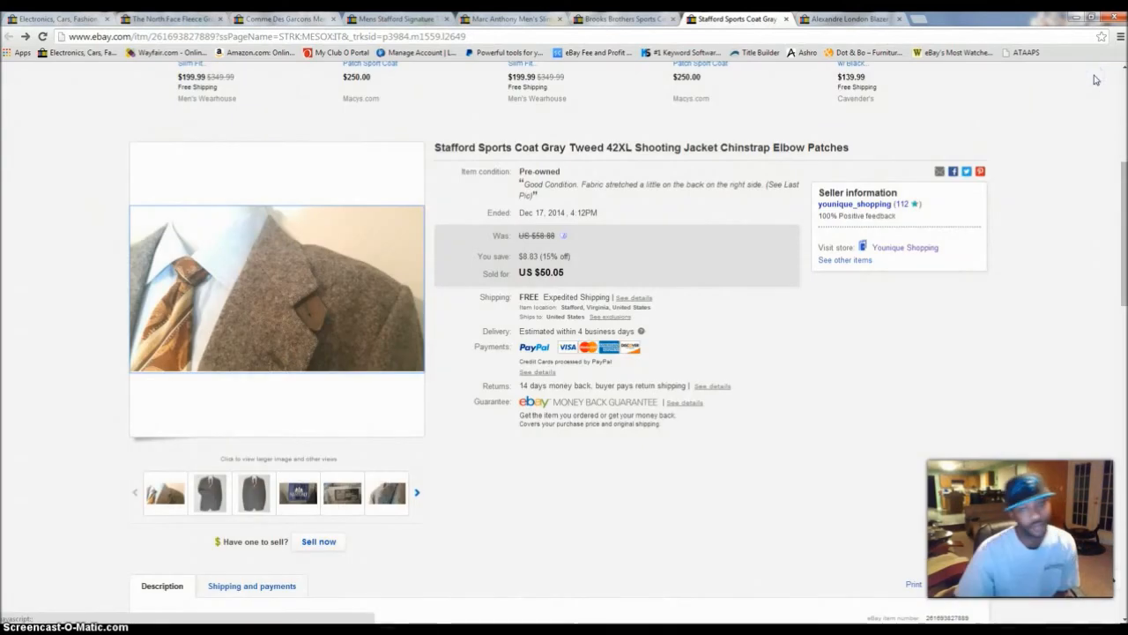
pyautogui.moveTo(851, 296)
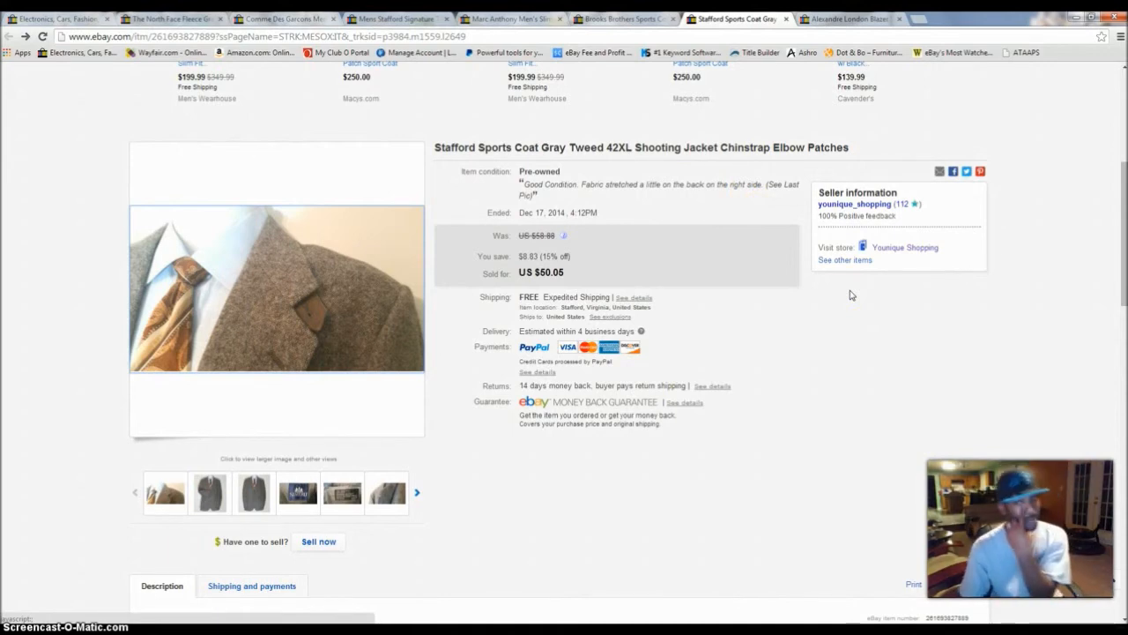
pyautogui.moveTo(914, 269)
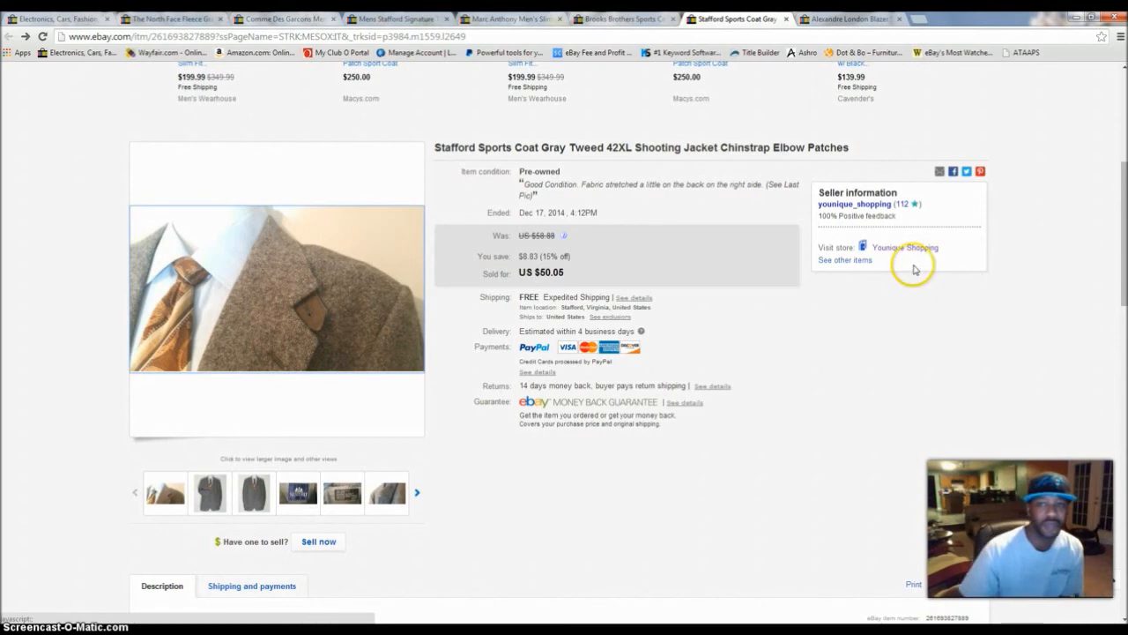
pyautogui.moveTo(868, 328)
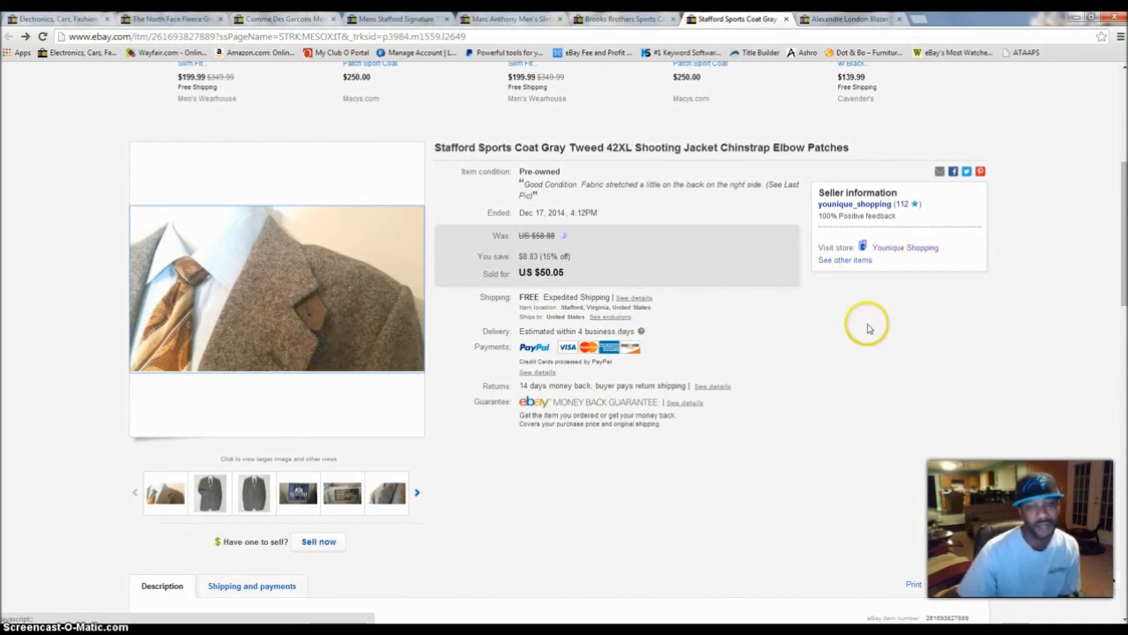
pyautogui.moveTo(605, 195)
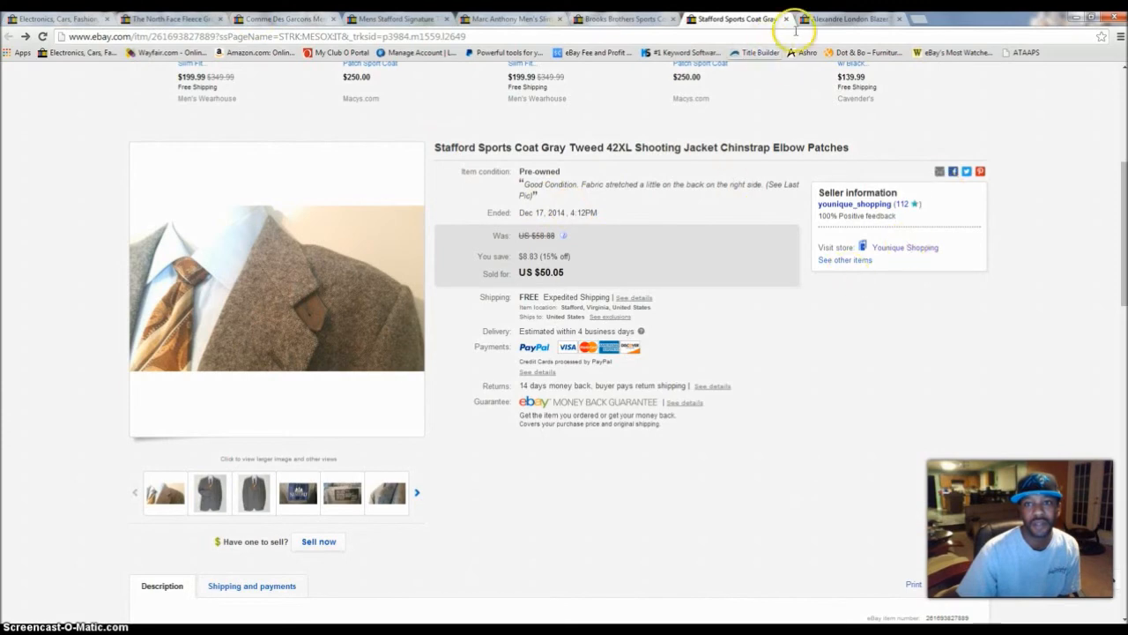
# - Switch to the Alexandre London navy blazer listing, sold for $64.50
pyautogui.click(846, 19)
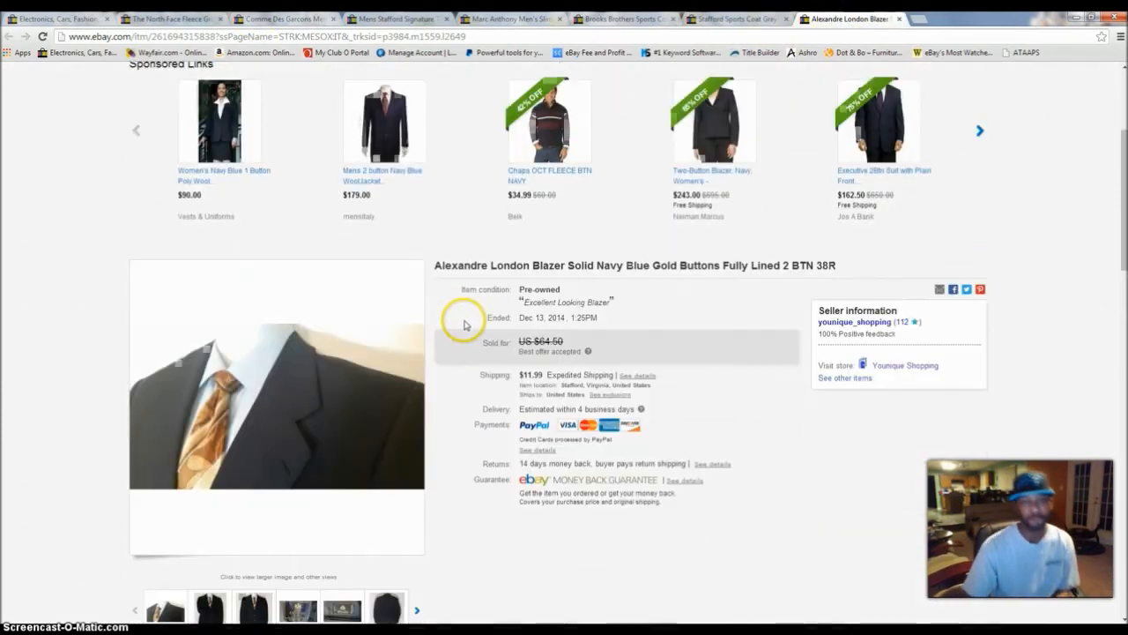
# - Enlarge the blazer's main photo, view the next one, then close the viewer
pyautogui.scroll(-3)
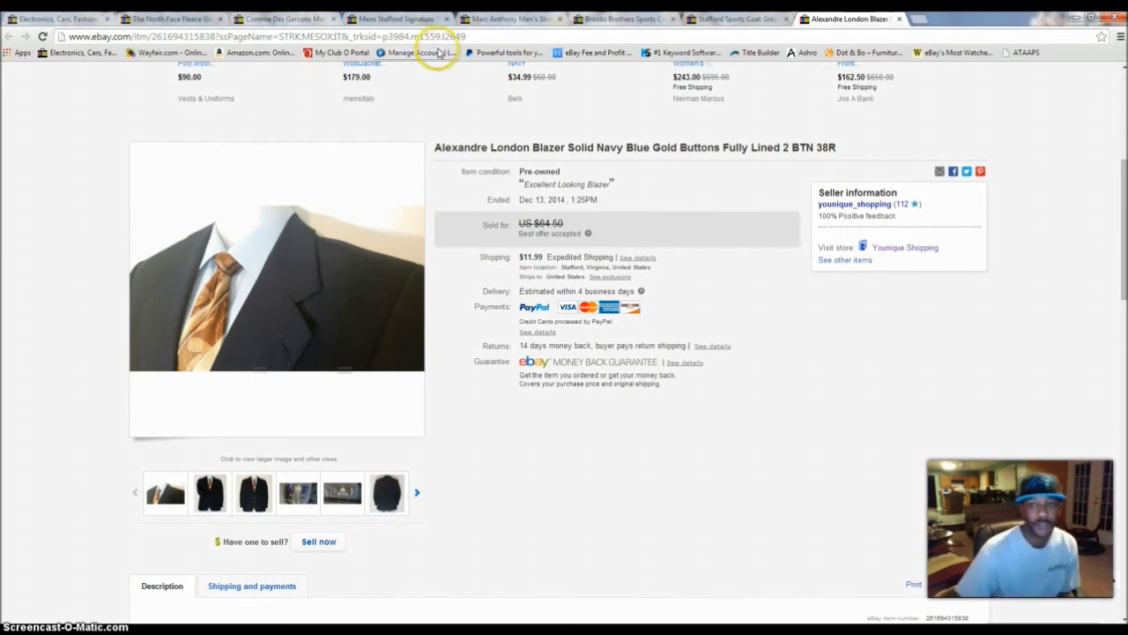
pyautogui.moveTo(295, 217)
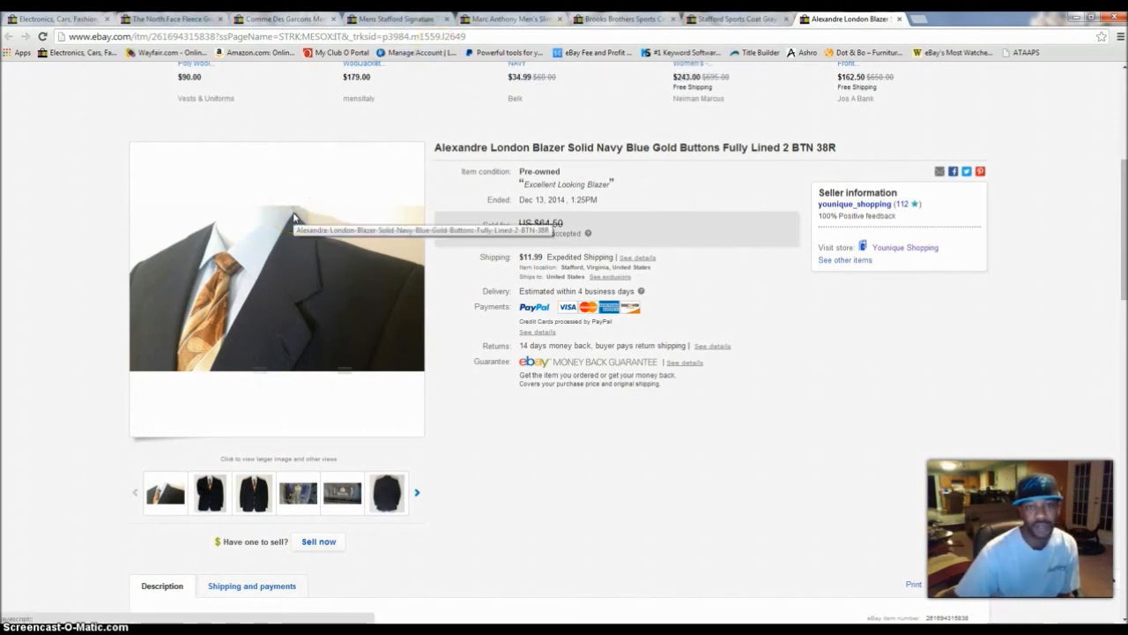
pyautogui.moveTo(207, 282)
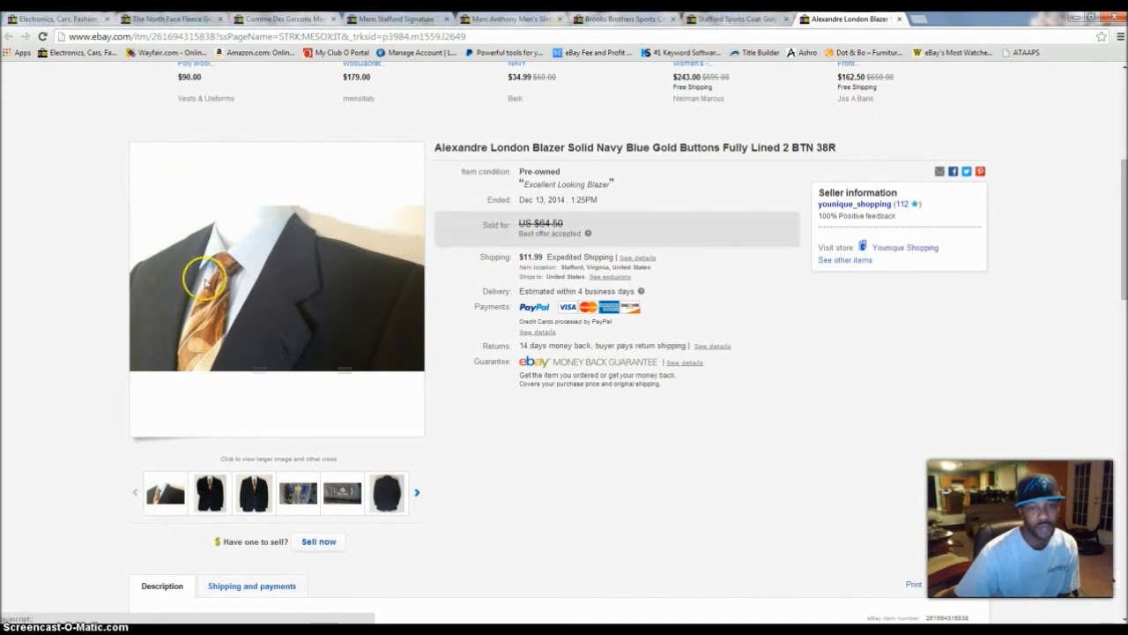
pyautogui.moveTo(416, 251)
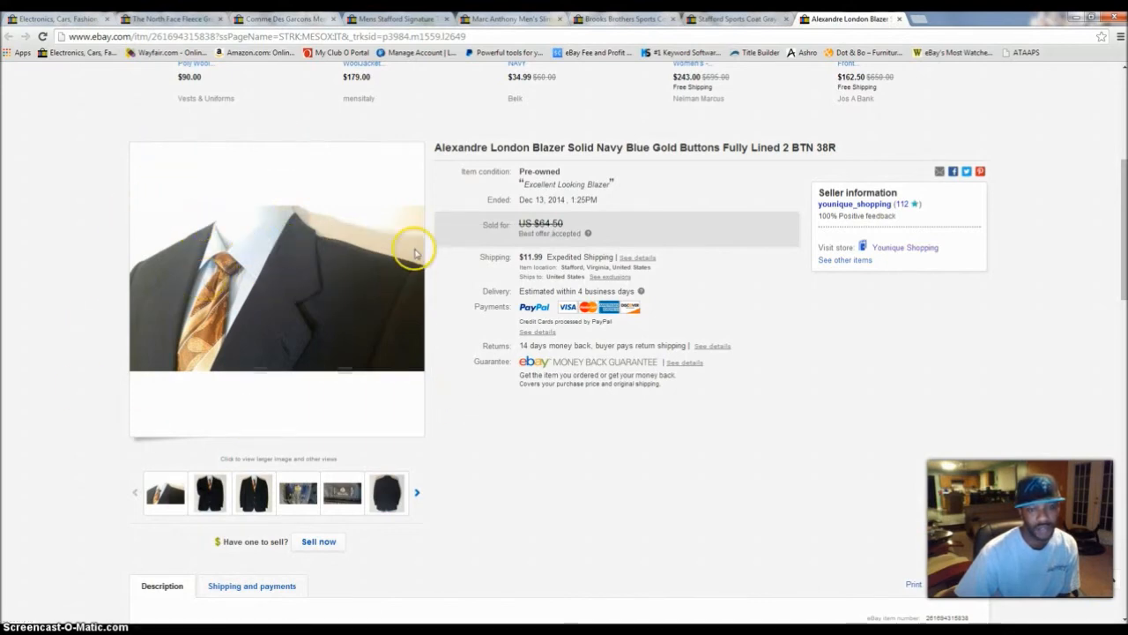
pyautogui.moveTo(555, 243)
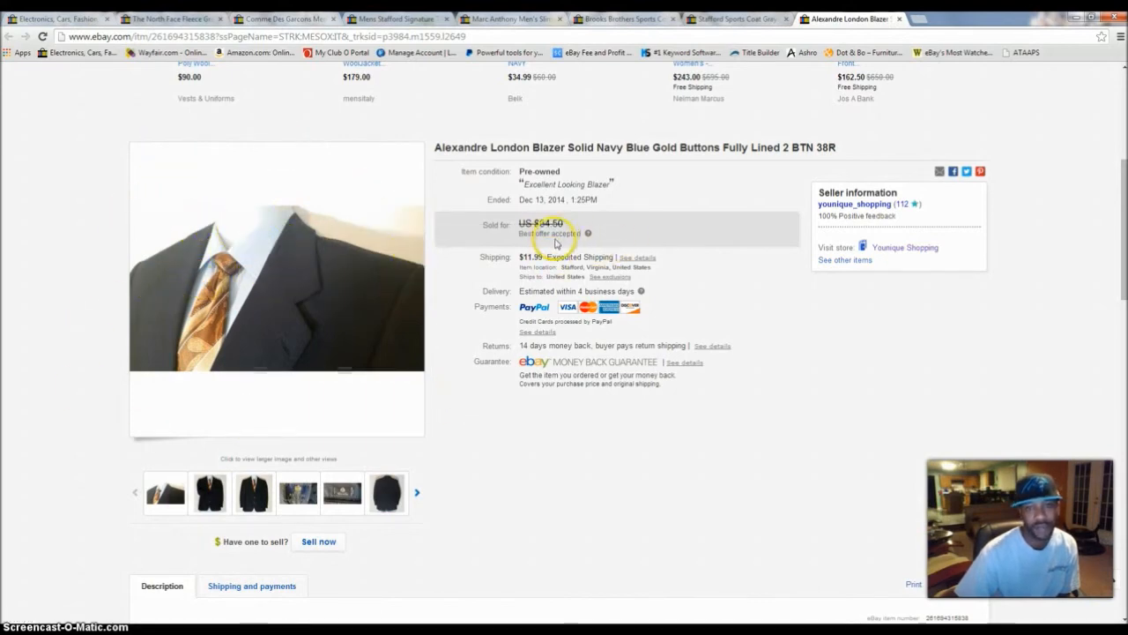
pyautogui.moveTo(249, 286)
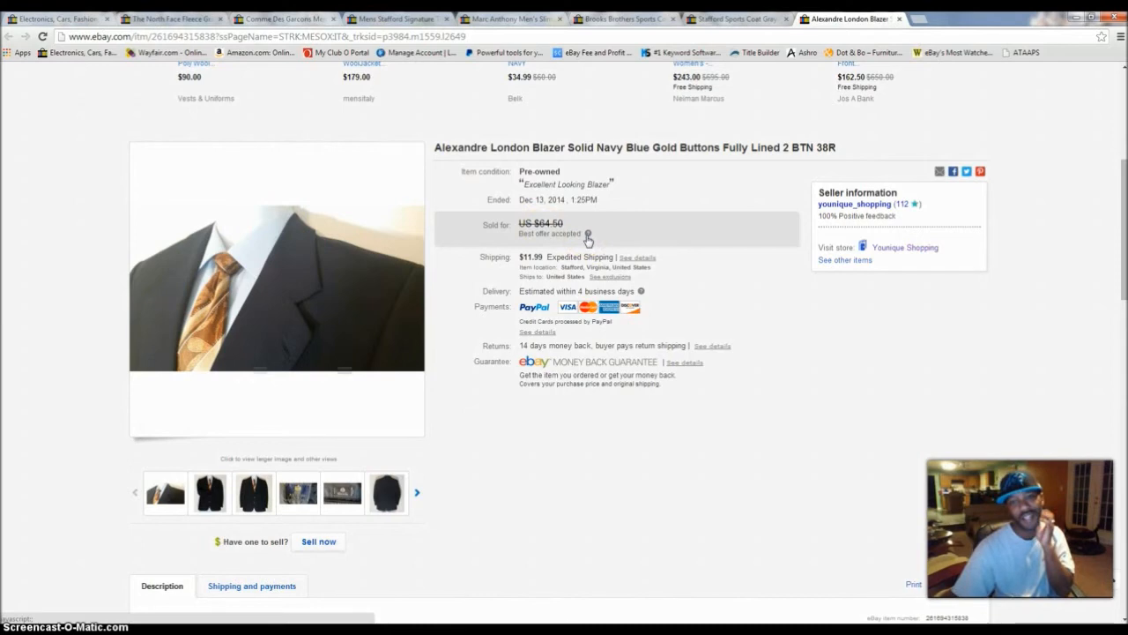
pyautogui.moveTo(511, 253)
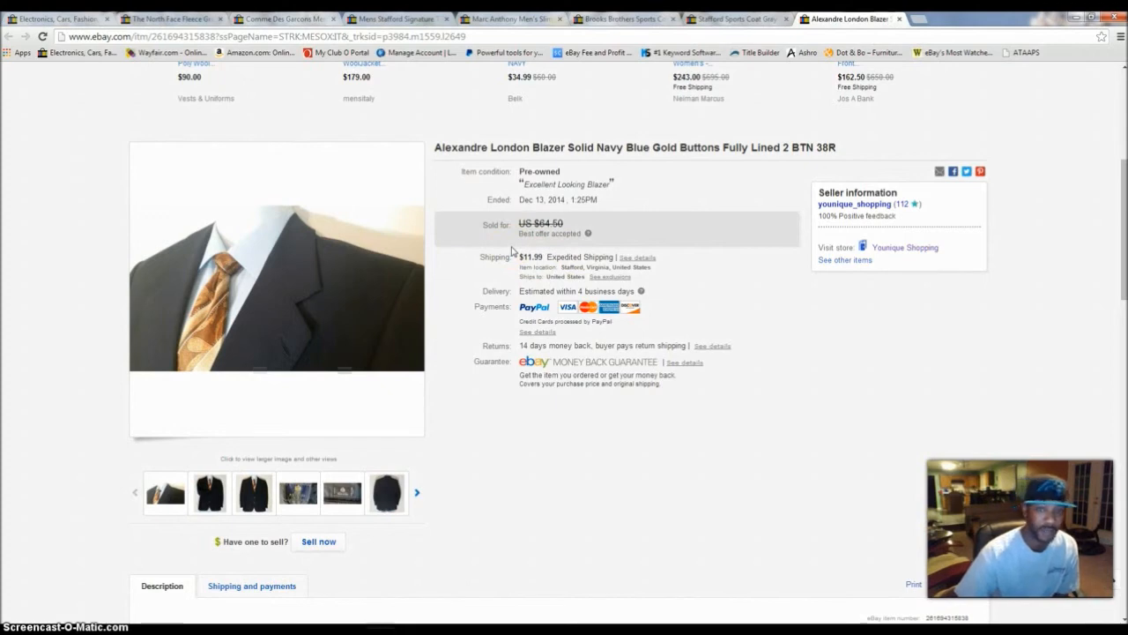
pyautogui.moveTo(414, 266)
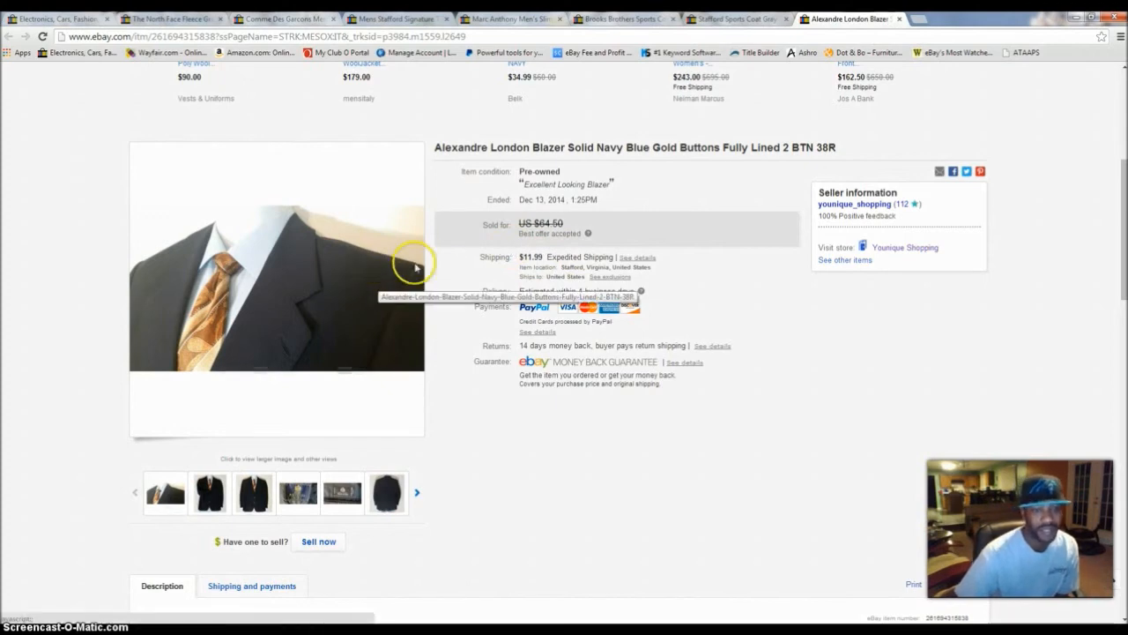
pyautogui.click(276, 264)
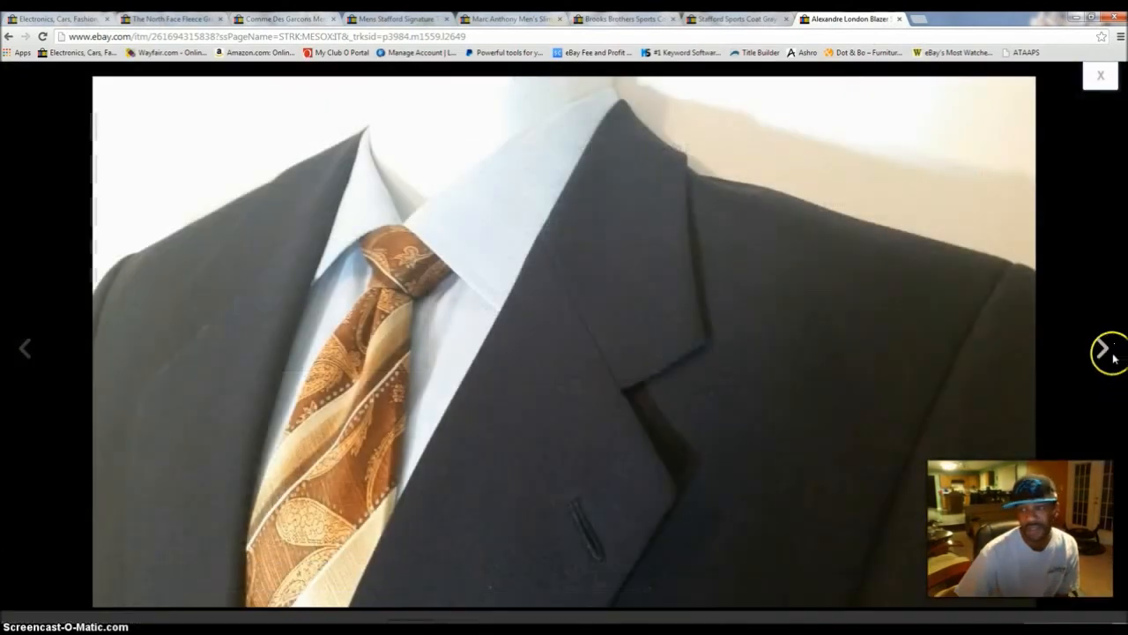
pyautogui.click(1103, 347)
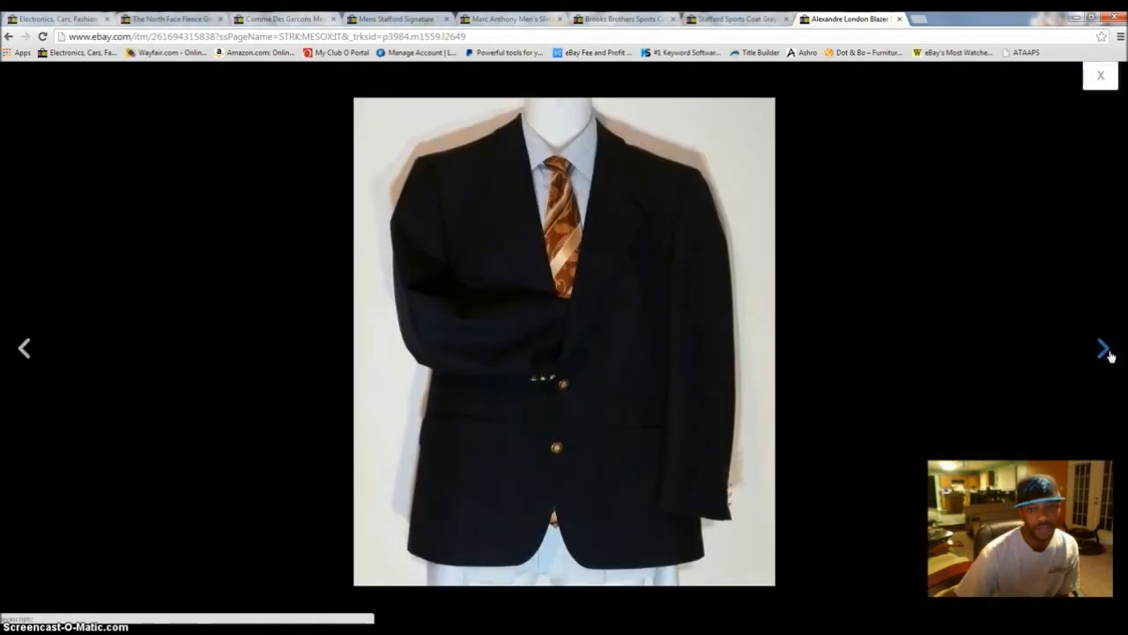
pyautogui.moveTo(1093, 304)
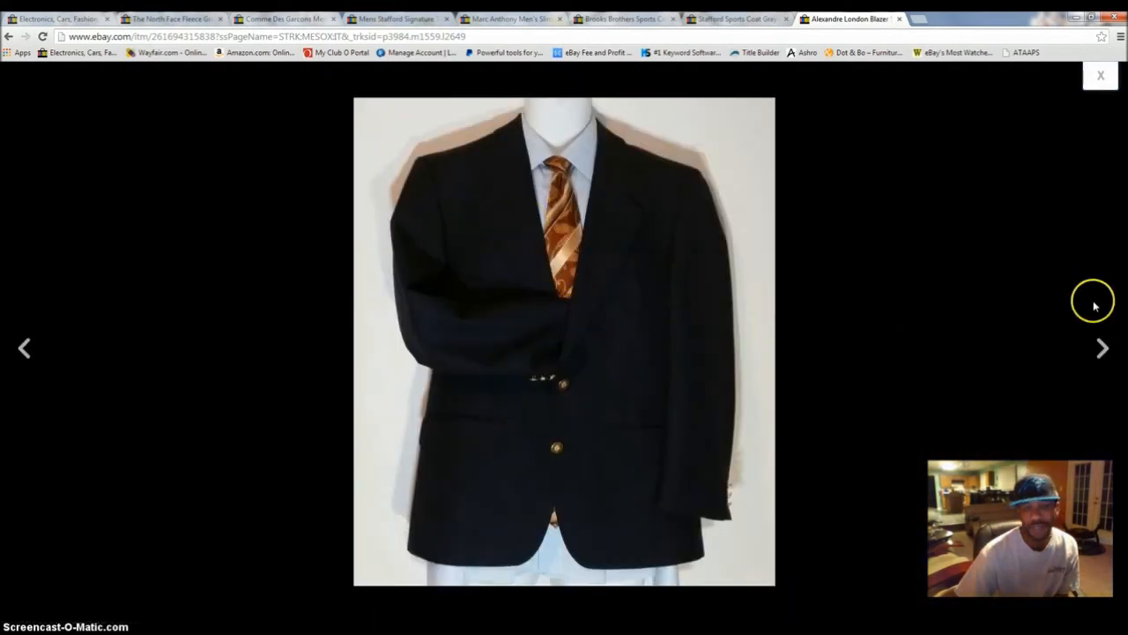
pyautogui.click(1100, 75)
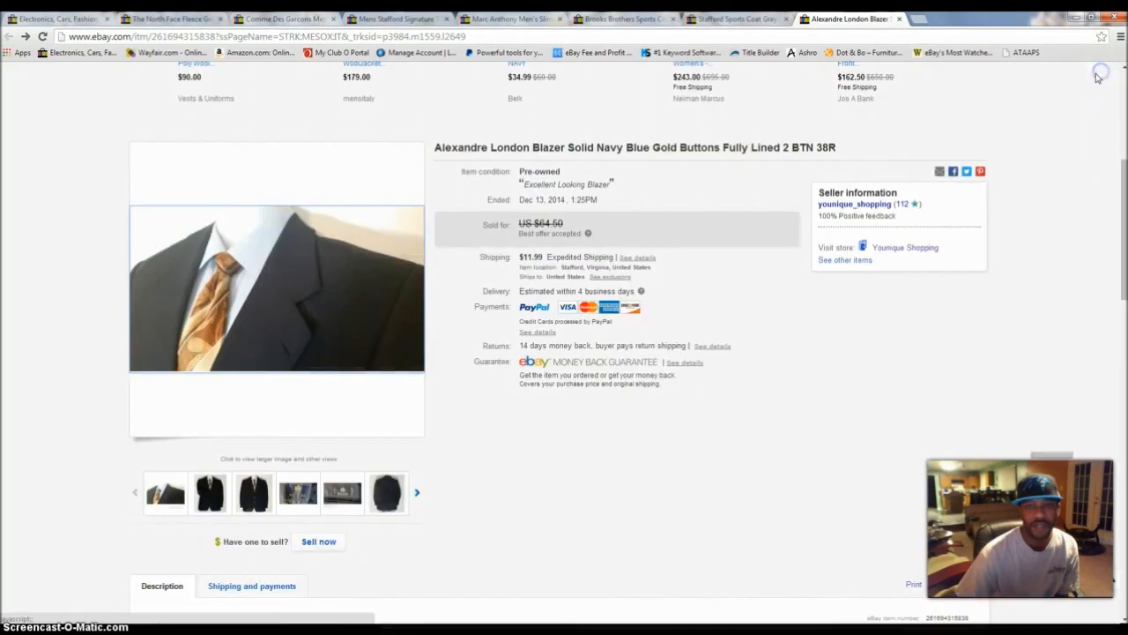
# - Skim the blazer's item specifics and description, then reopen its enlarged photo
pyautogui.scroll(-3)
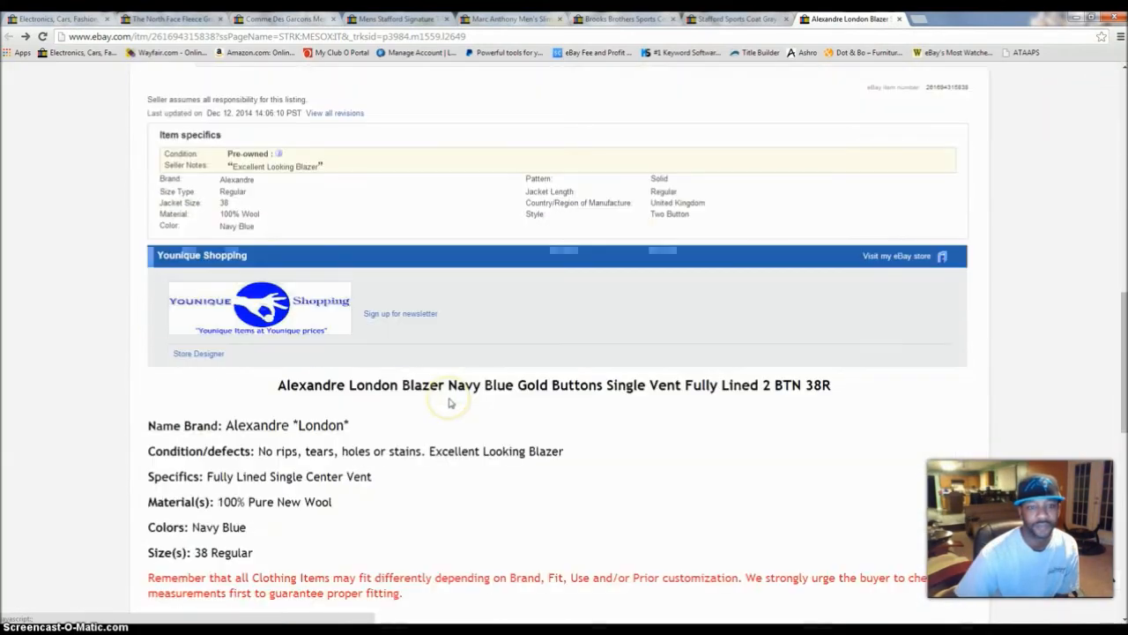
pyautogui.scroll(3)
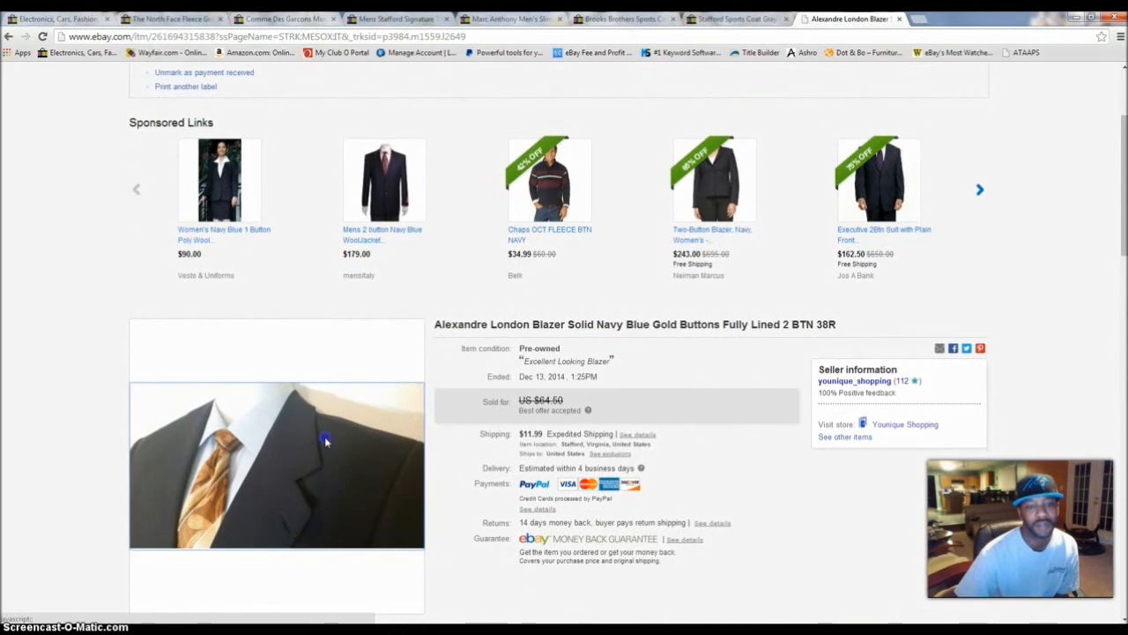
pyautogui.click(276, 465)
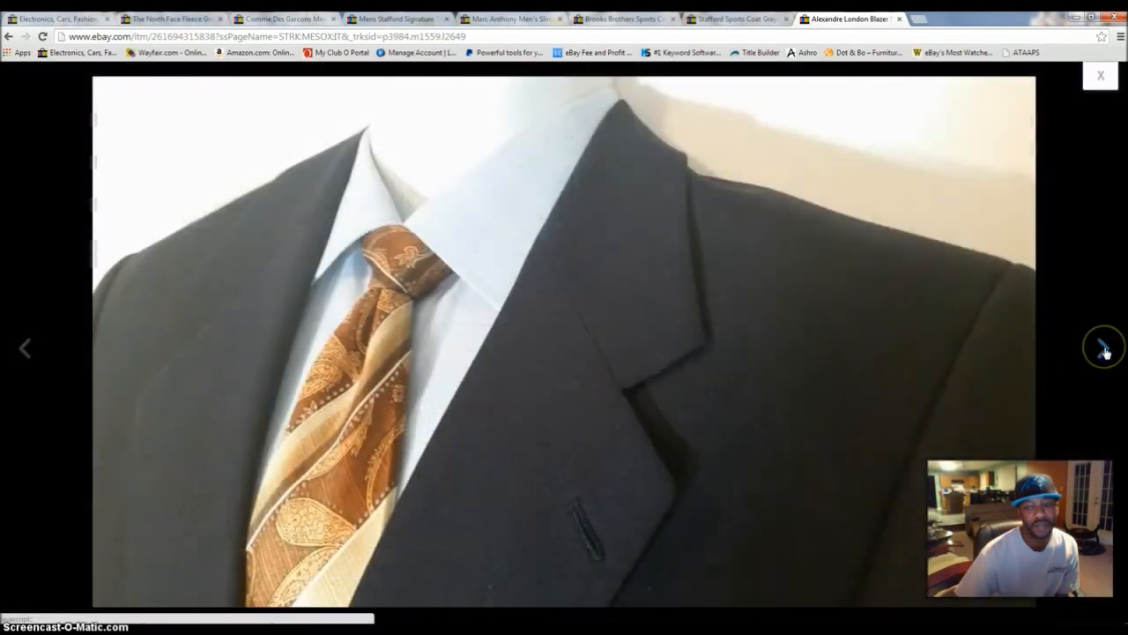
pyautogui.moveTo(1104, 348)
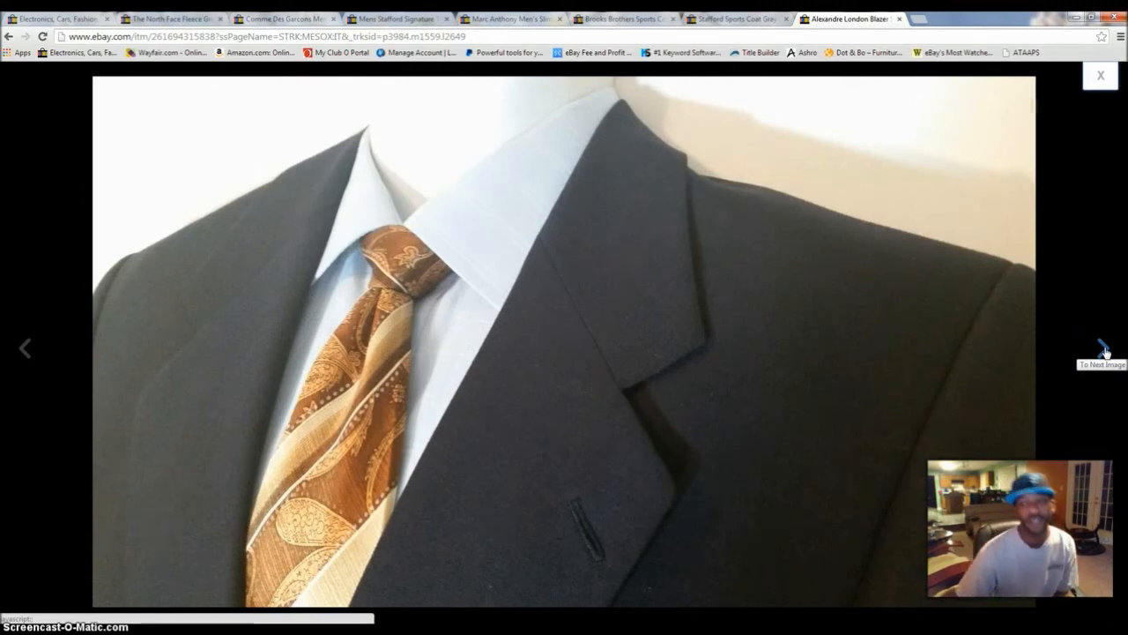
# - Page through the blazer's full-length, brand label, Woolmark, back, sleeve and button photos, then close
pyautogui.click(1103, 348)
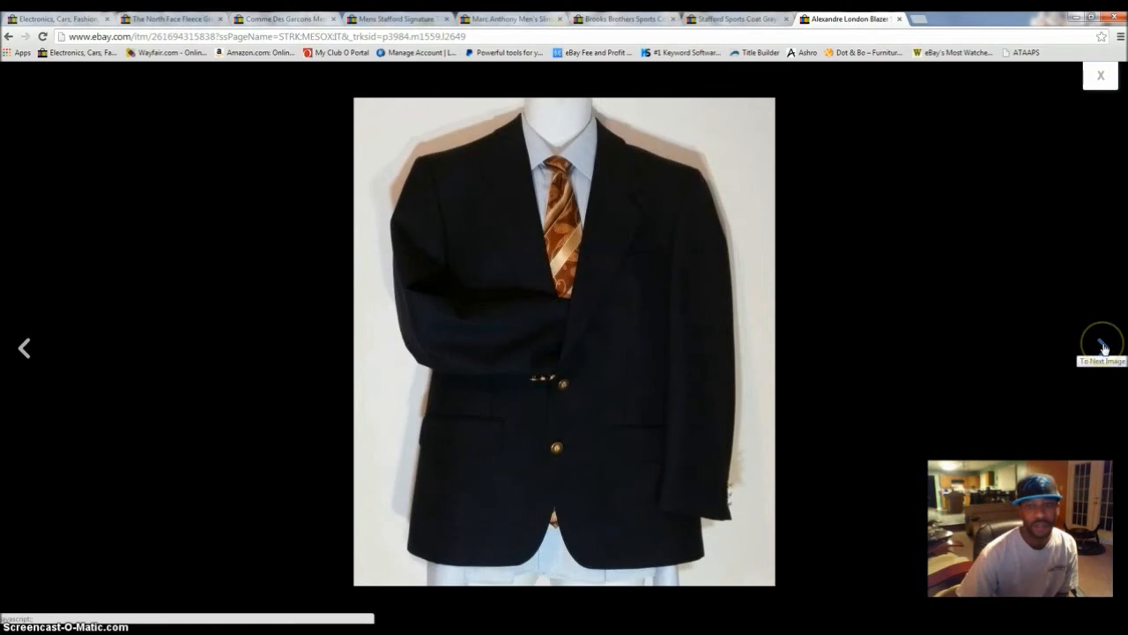
pyautogui.click(1103, 346)
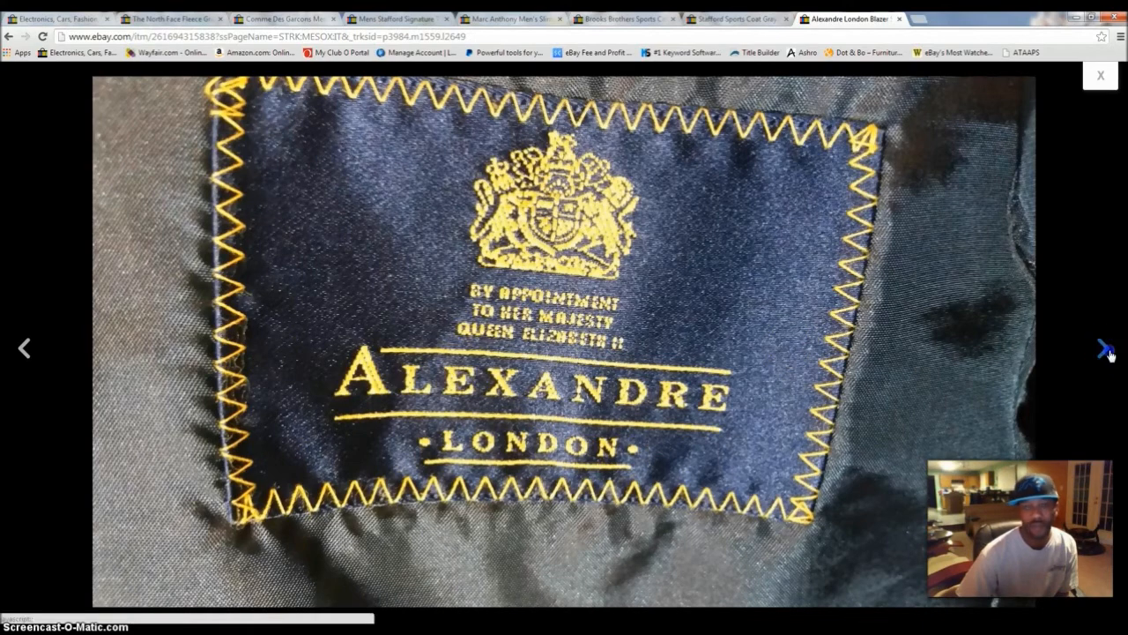
pyautogui.click(1106, 347)
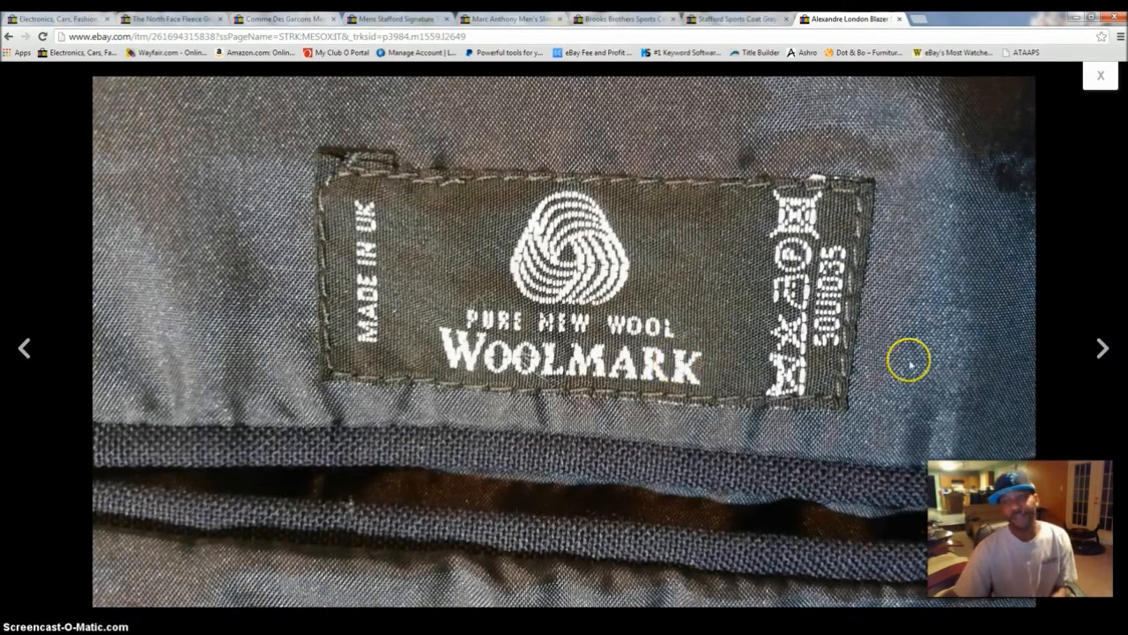
pyautogui.click(1103, 348)
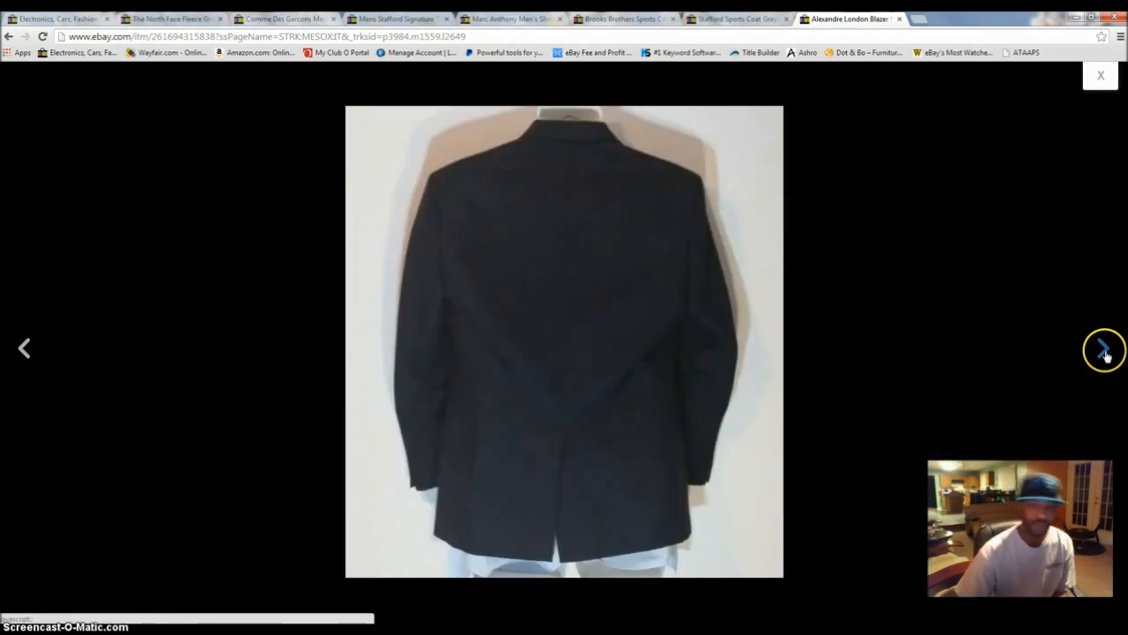
pyautogui.click(1105, 347)
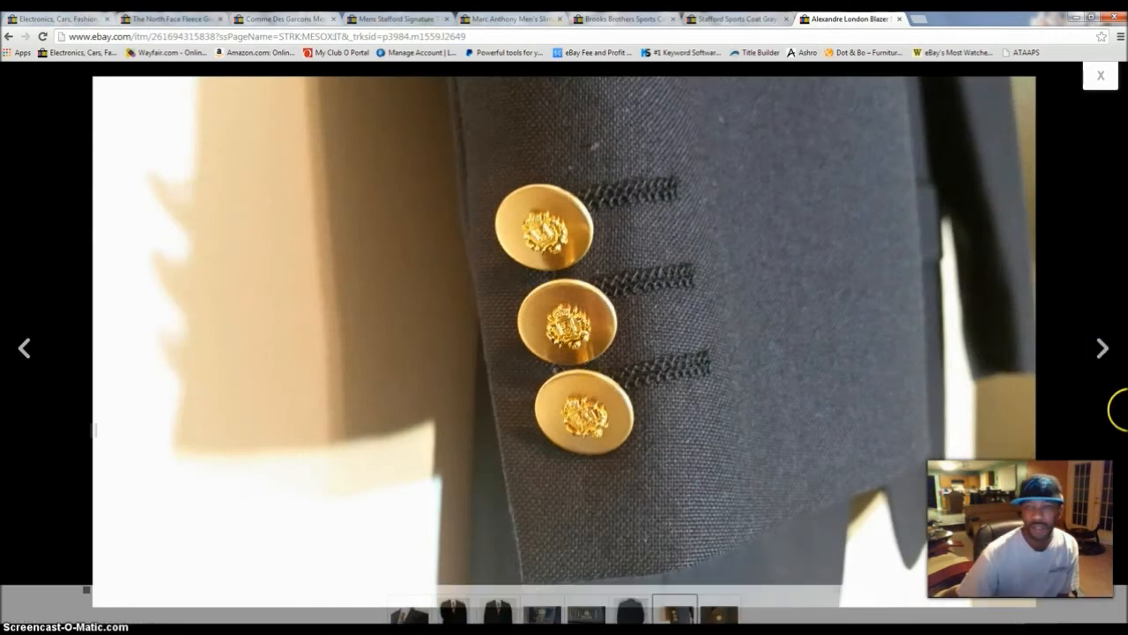
pyautogui.moveTo(1102, 347)
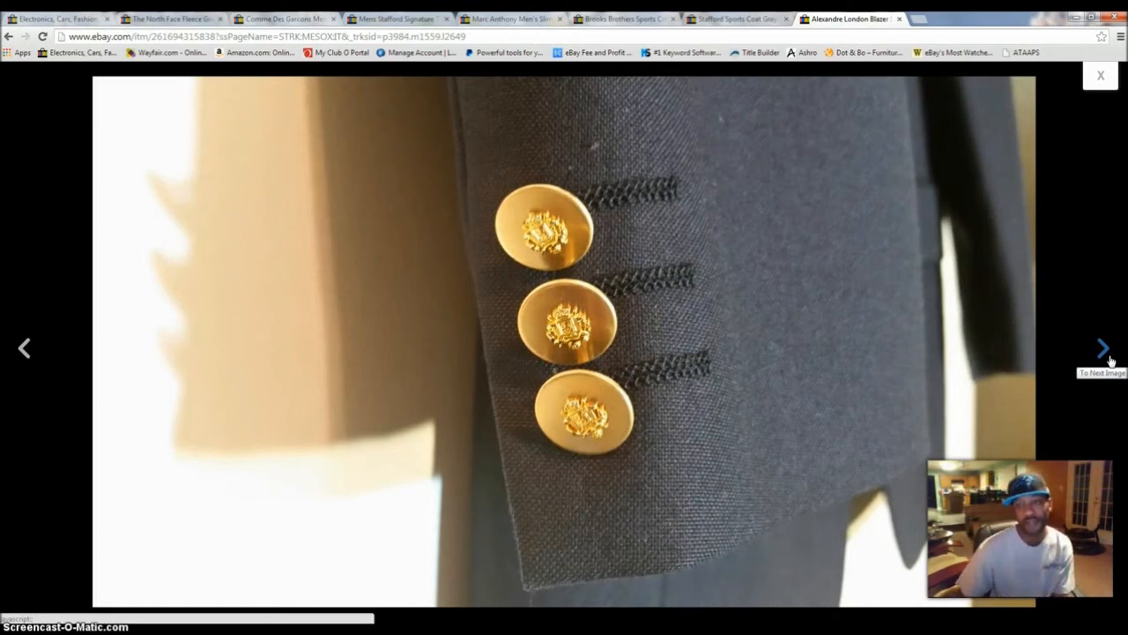
pyautogui.moveTo(1104, 348)
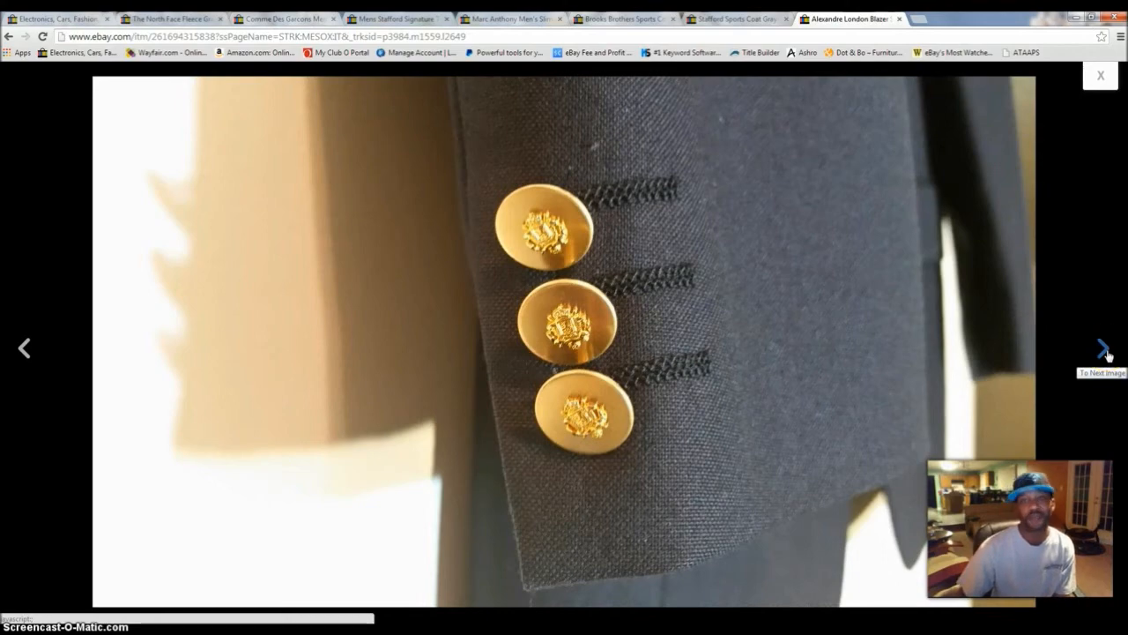
pyautogui.click(1103, 347)
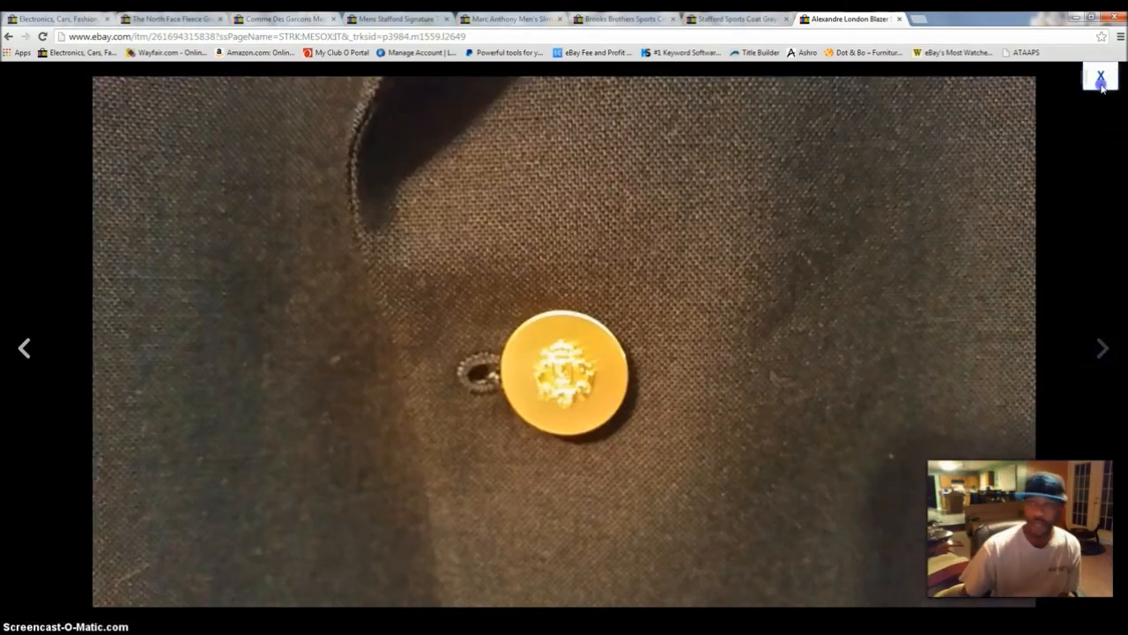
pyautogui.click(1100, 77)
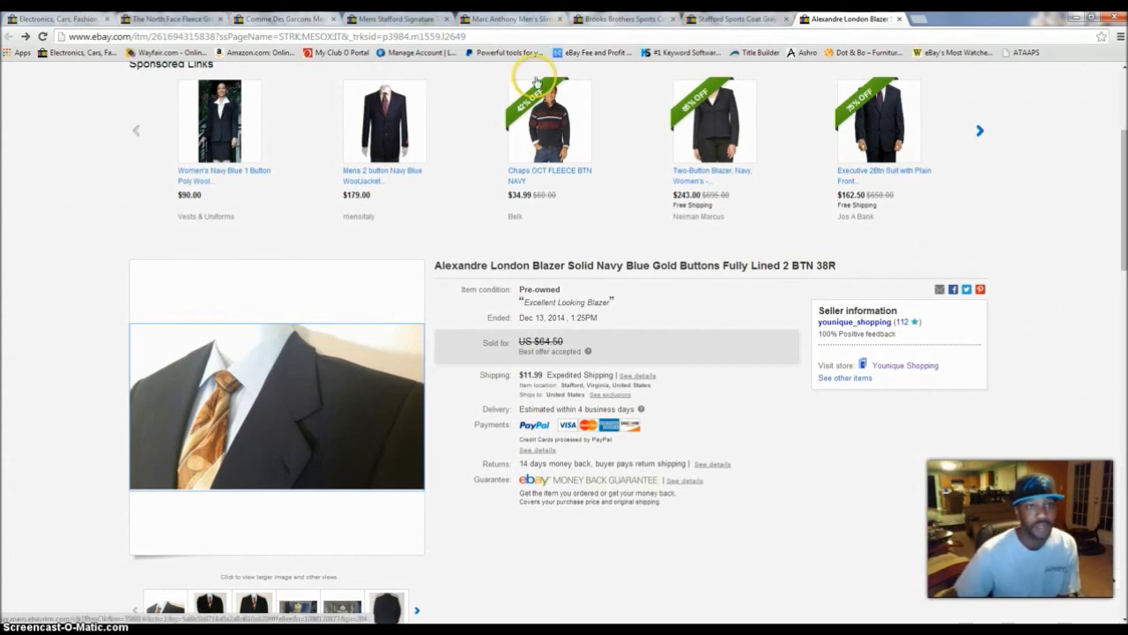
pyautogui.click(282, 18)
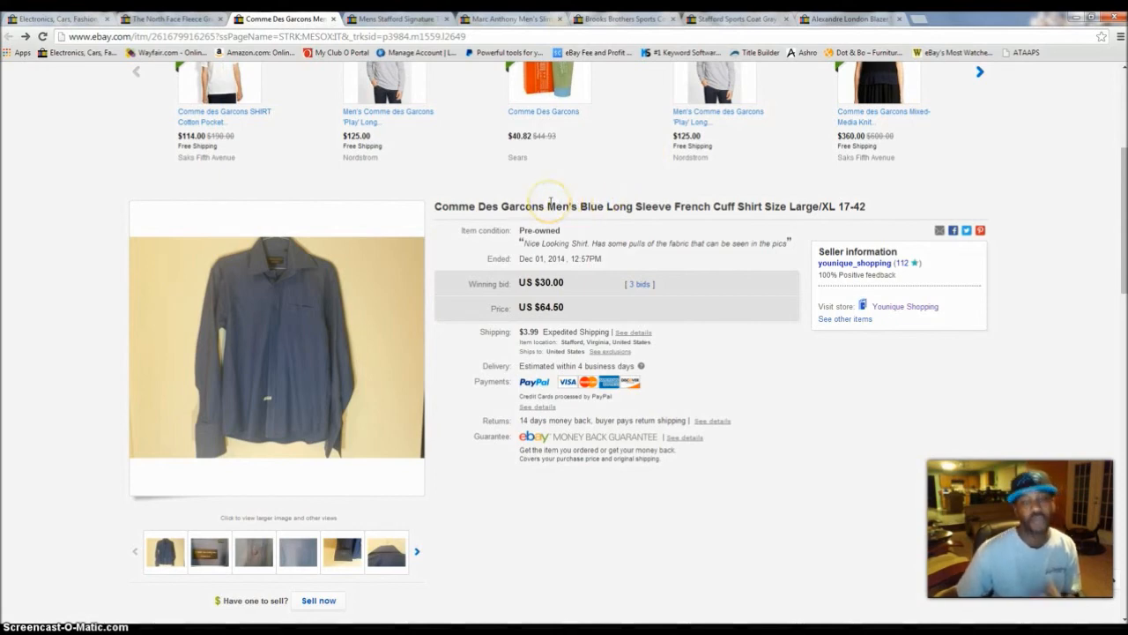
pyautogui.moveTo(549, 201)
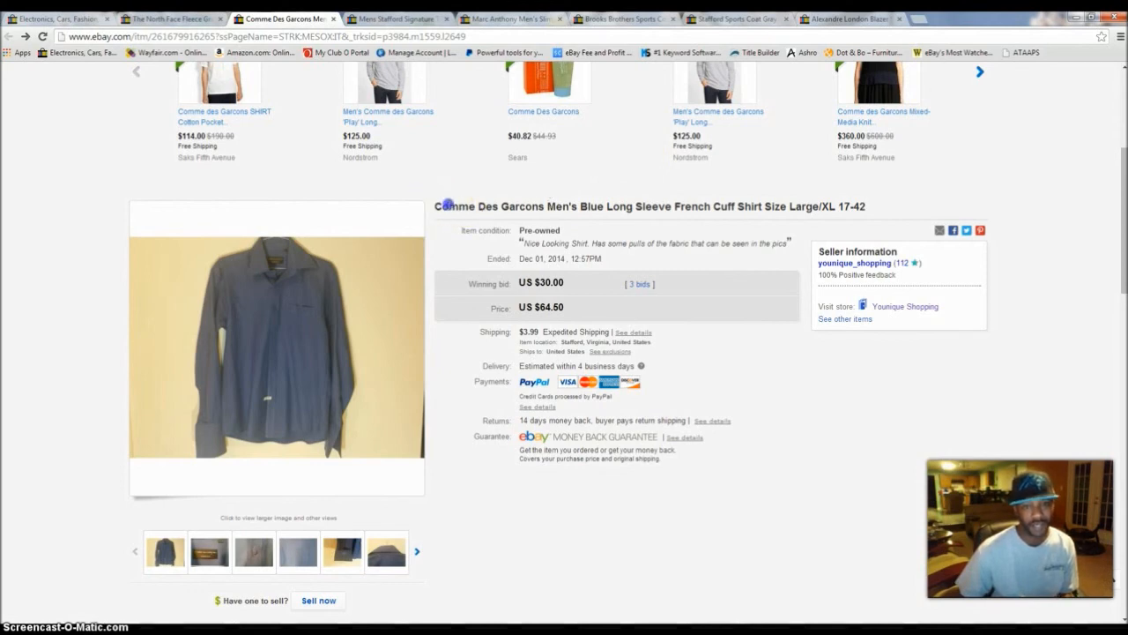
pyautogui.doubleClick(489, 206)
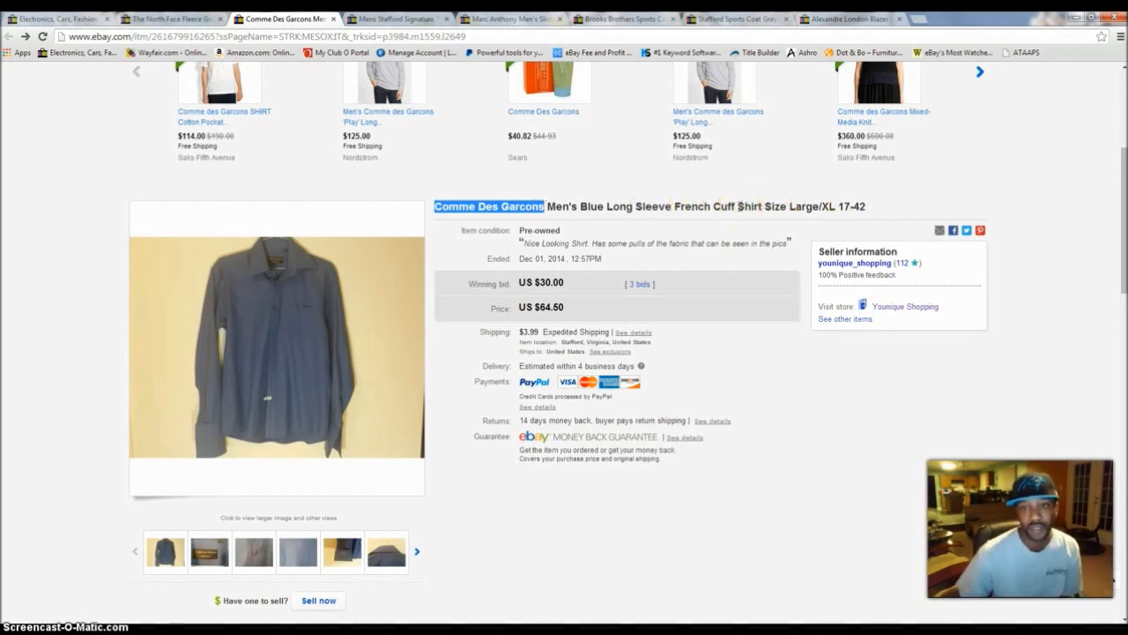
pyautogui.doubleClick(745, 206)
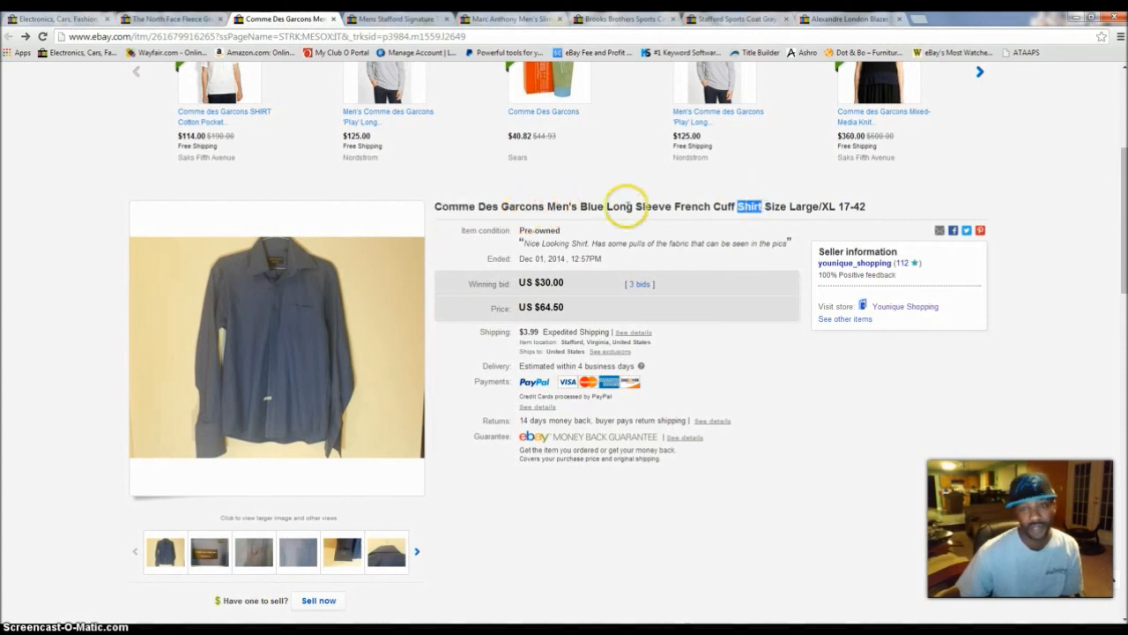
pyautogui.moveTo(441, 207)
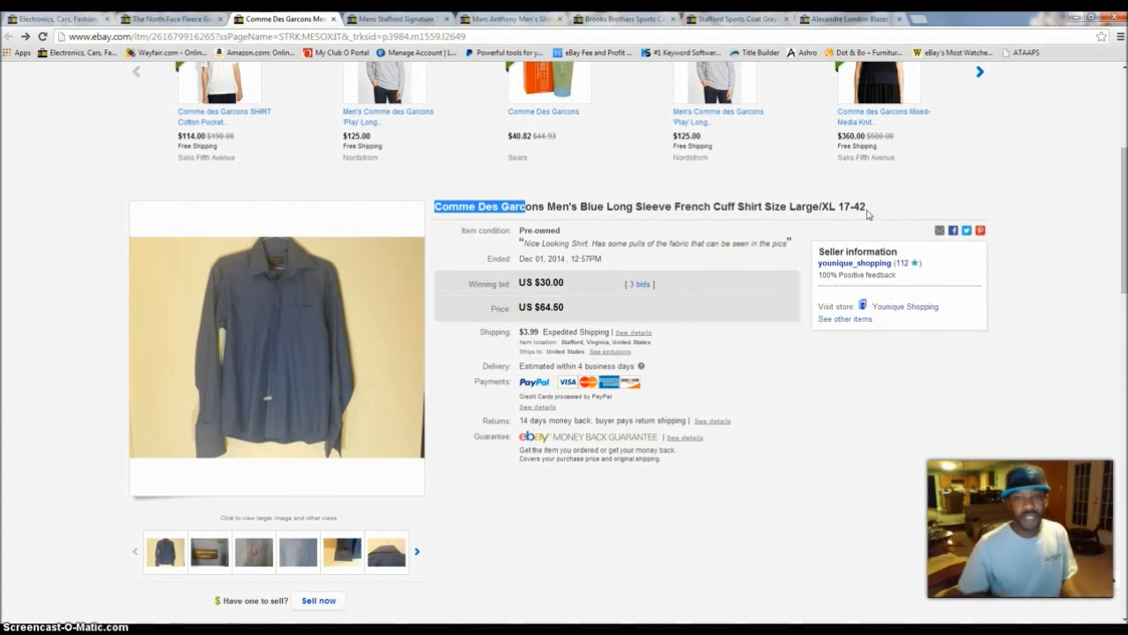
pyautogui.moveTo(758, 247)
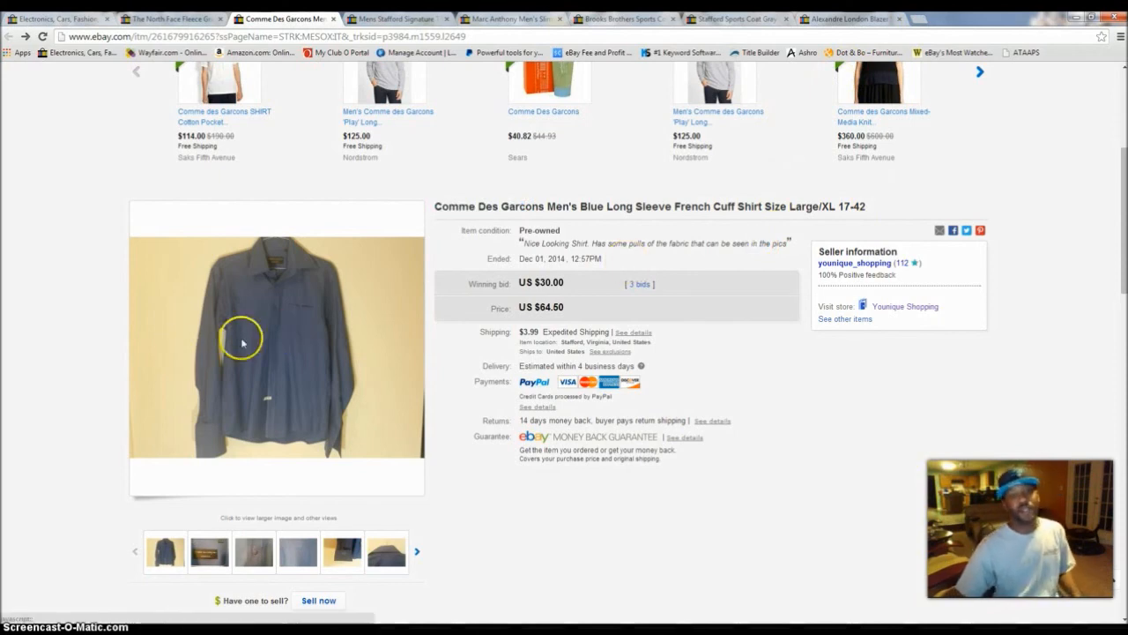
pyautogui.moveTo(385, 373)
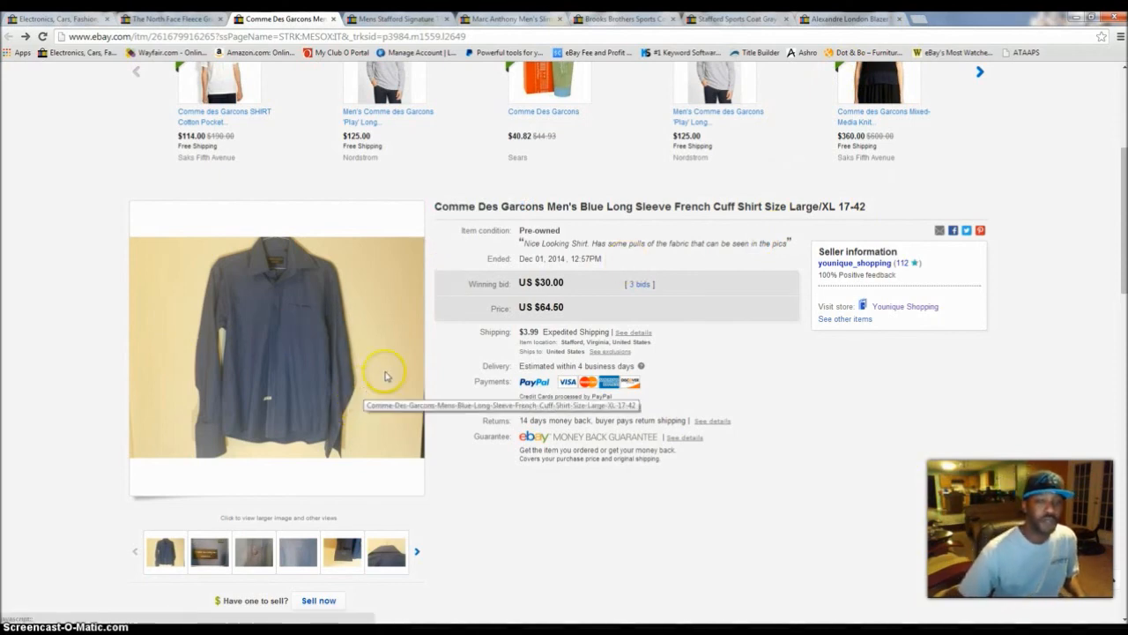
pyautogui.moveTo(642, 230)
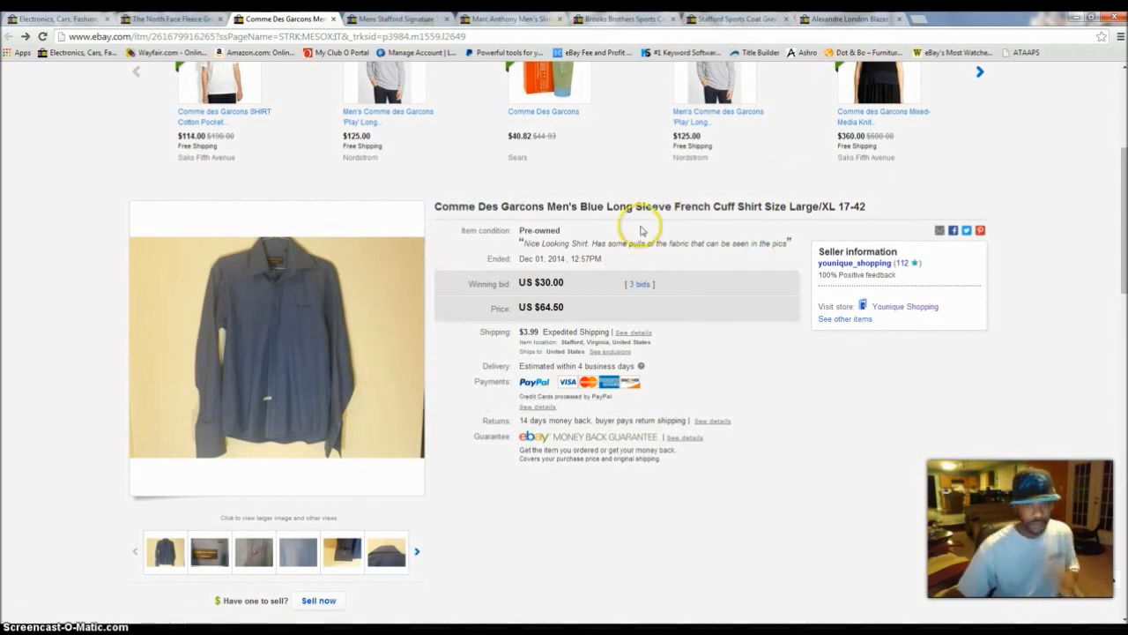
pyautogui.moveTo(456, 205)
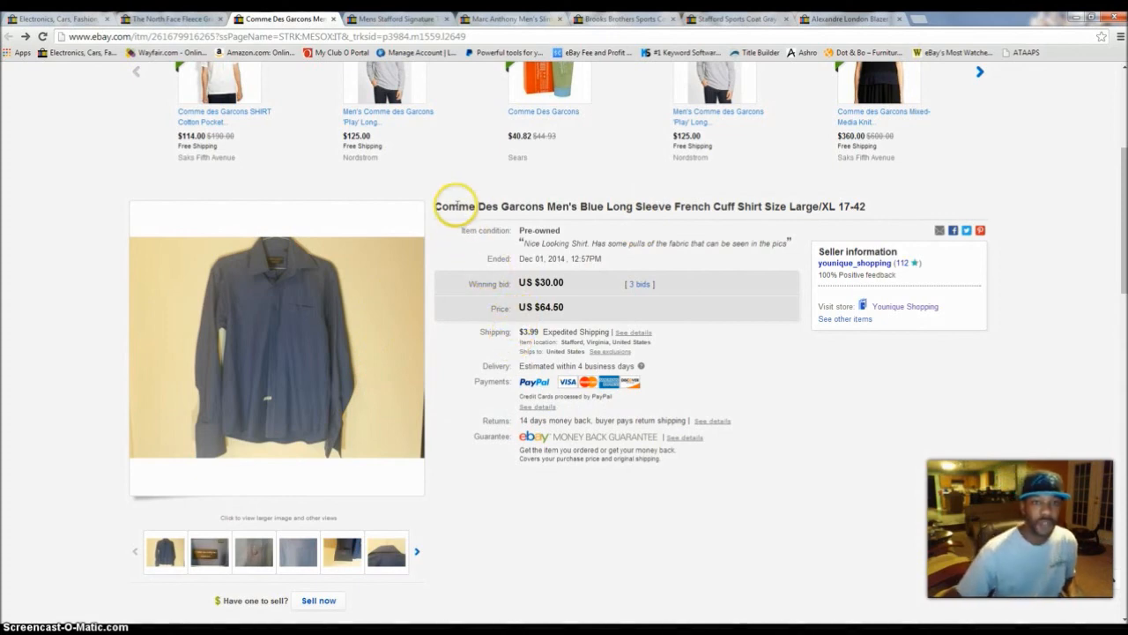
pyautogui.doubleClick(454, 207)
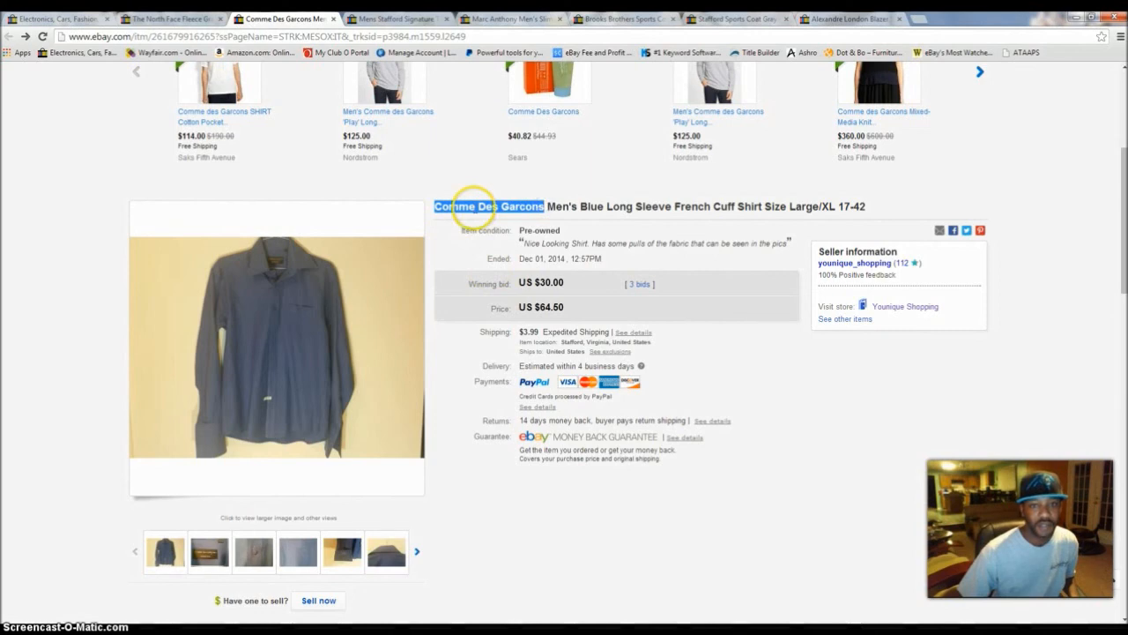
pyautogui.moveTo(284, 333)
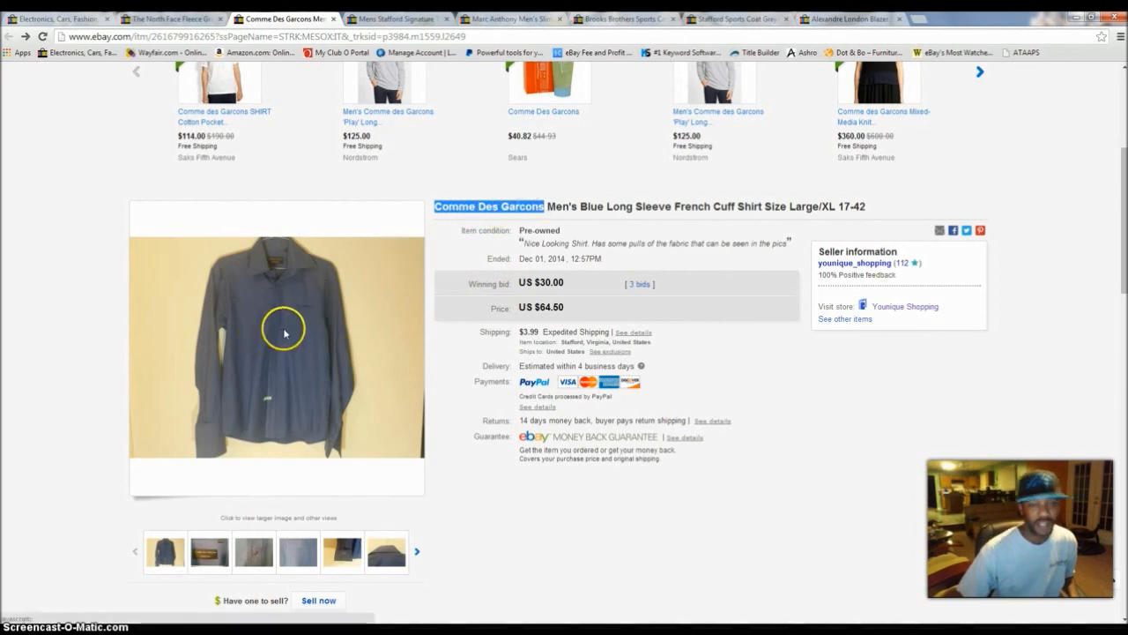
pyautogui.moveTo(476, 205)
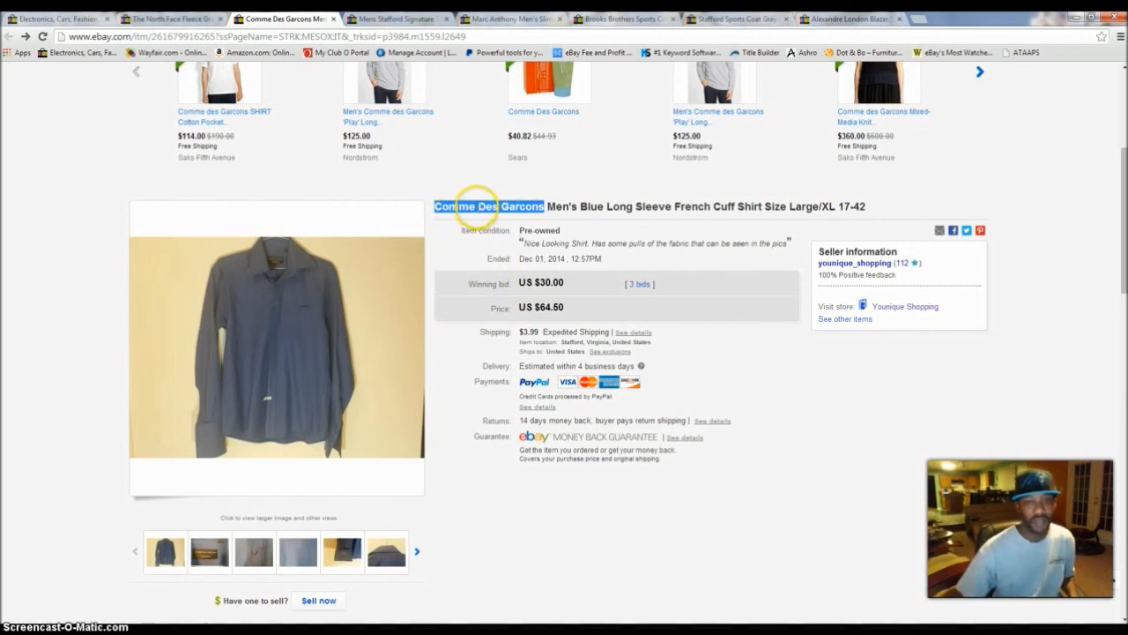